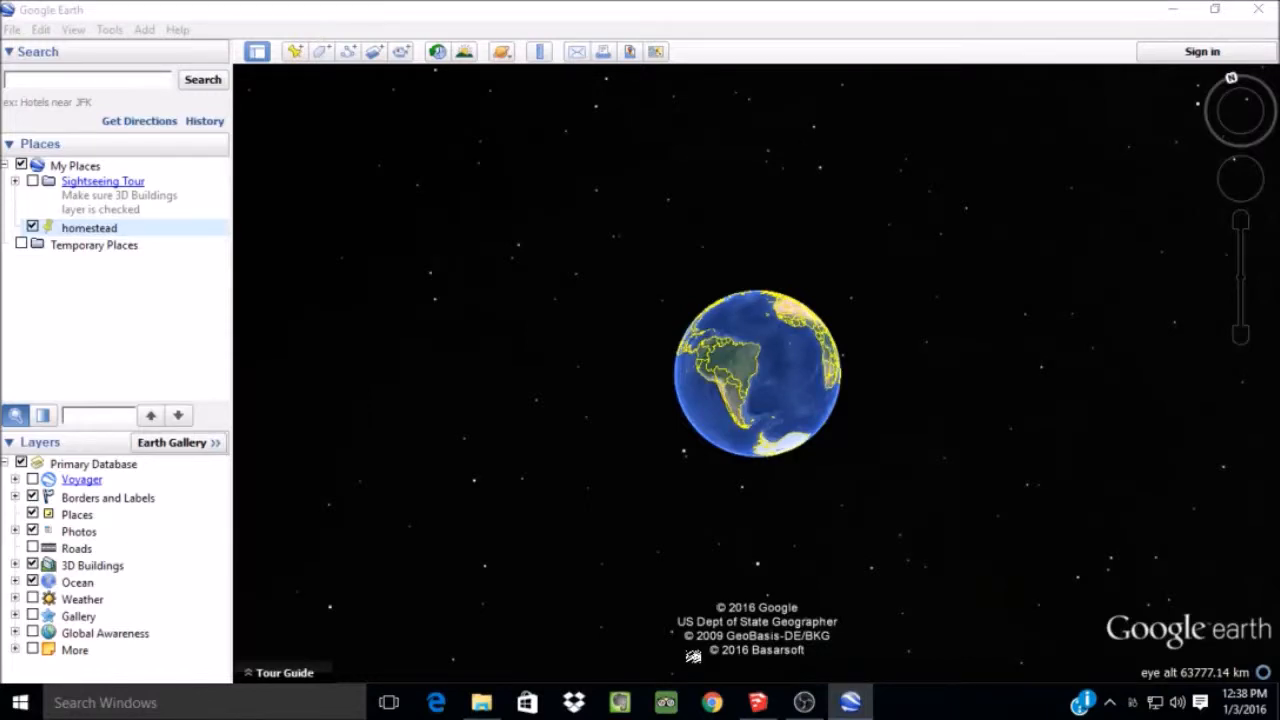
pyautogui.moveTo(908, 548)
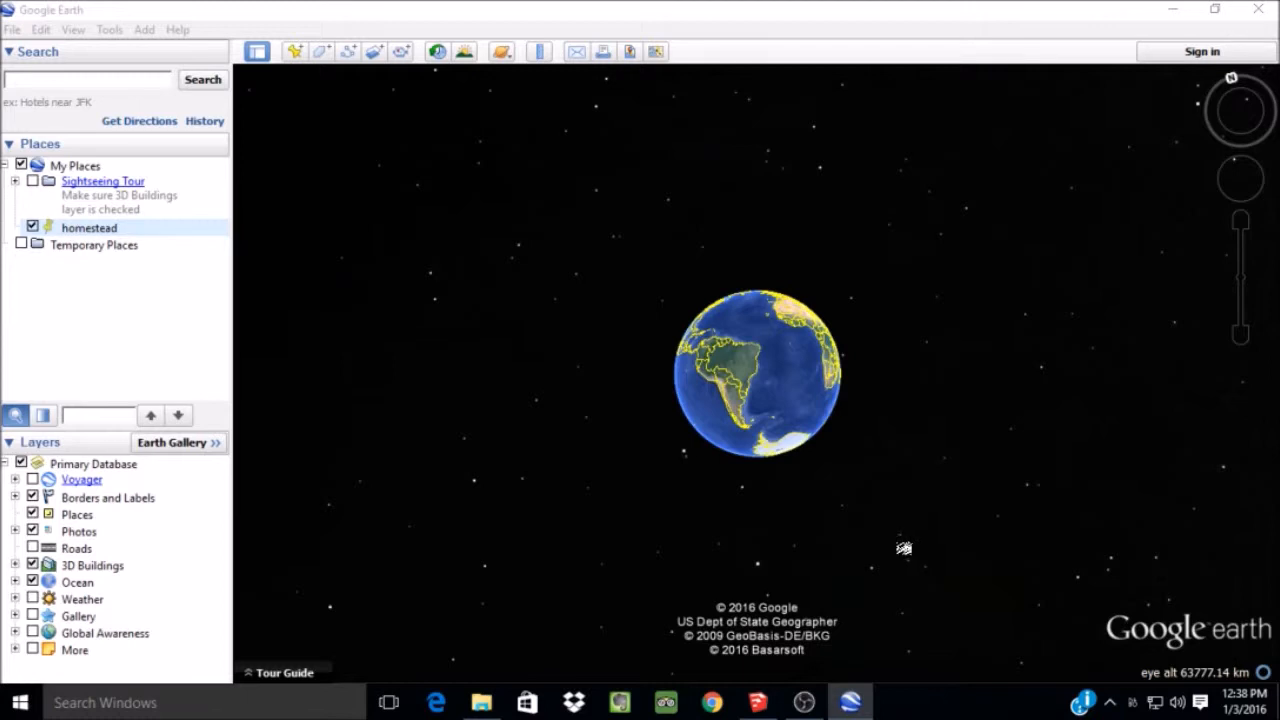
pyautogui.moveTo(880, 560)
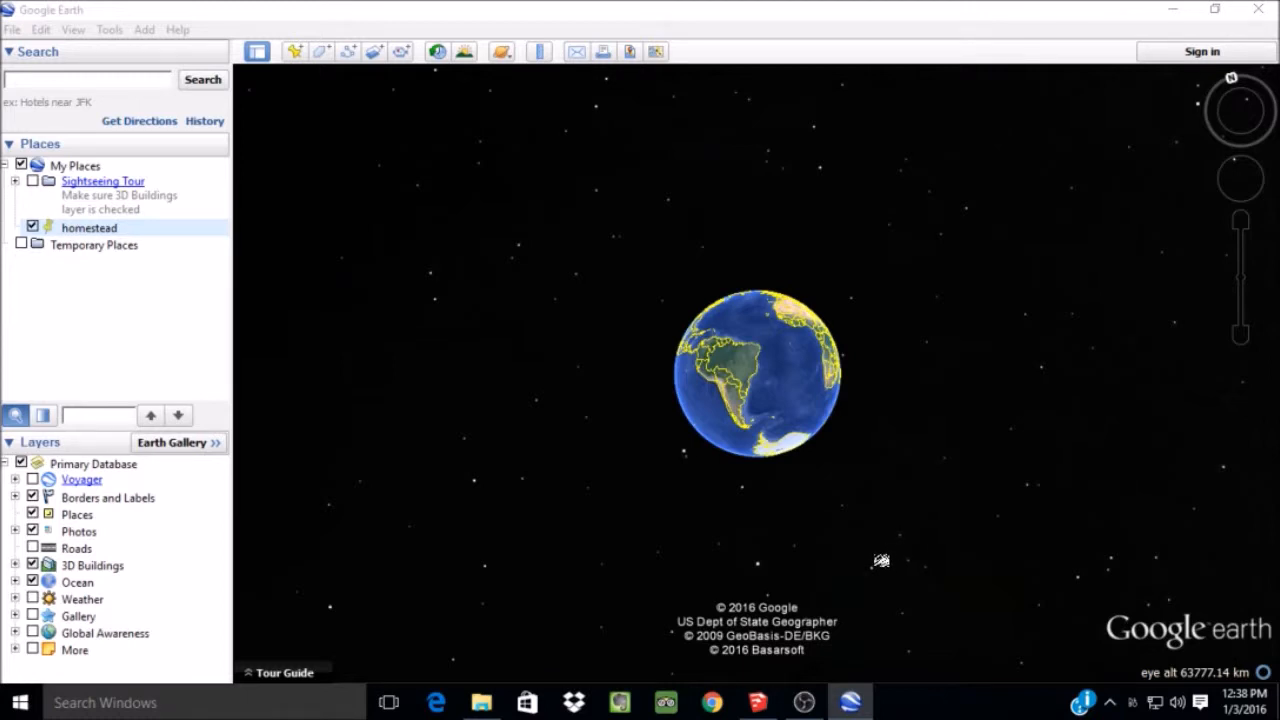
pyautogui.moveTo(880, 556)
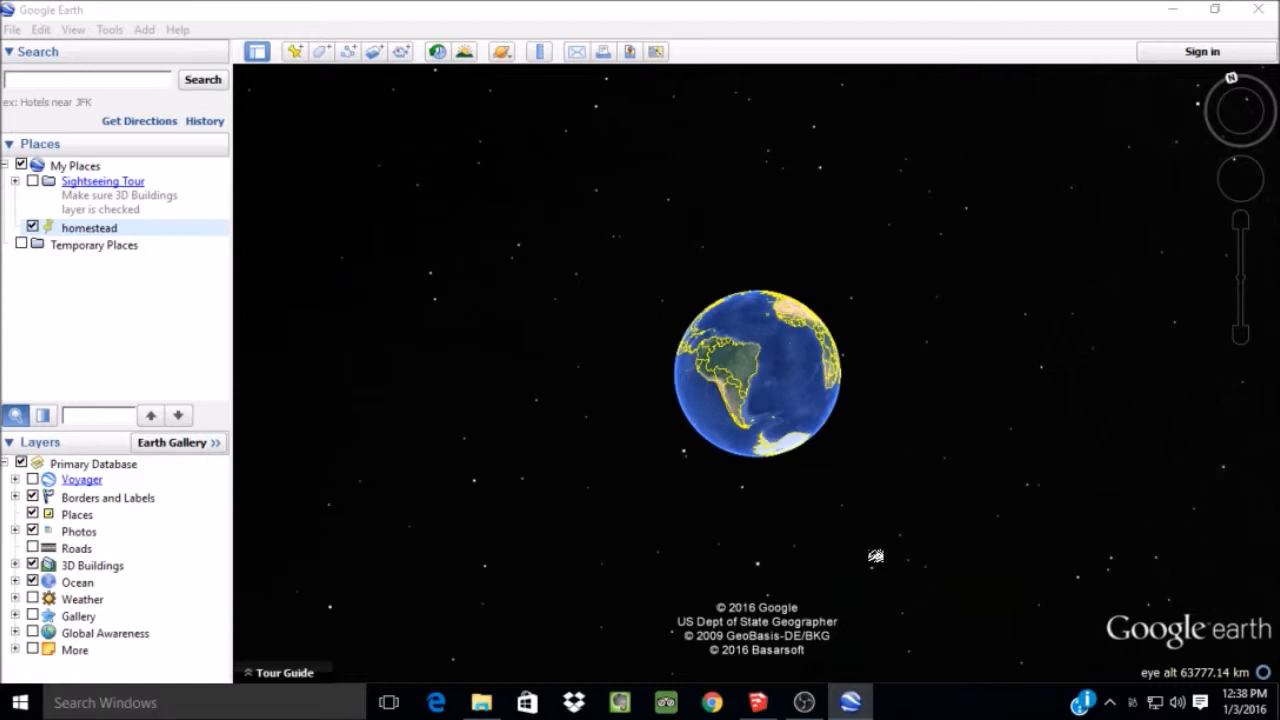
pyautogui.moveTo(868, 560)
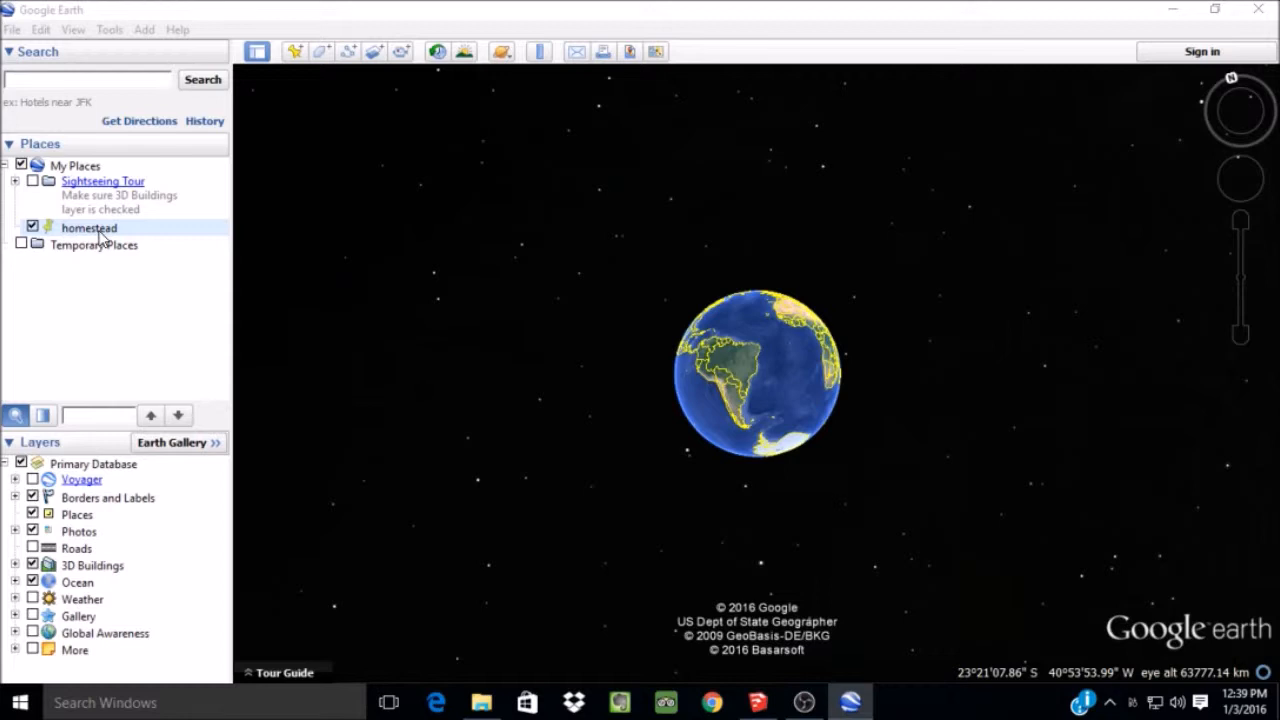
pyautogui.moveTo(100, 240)
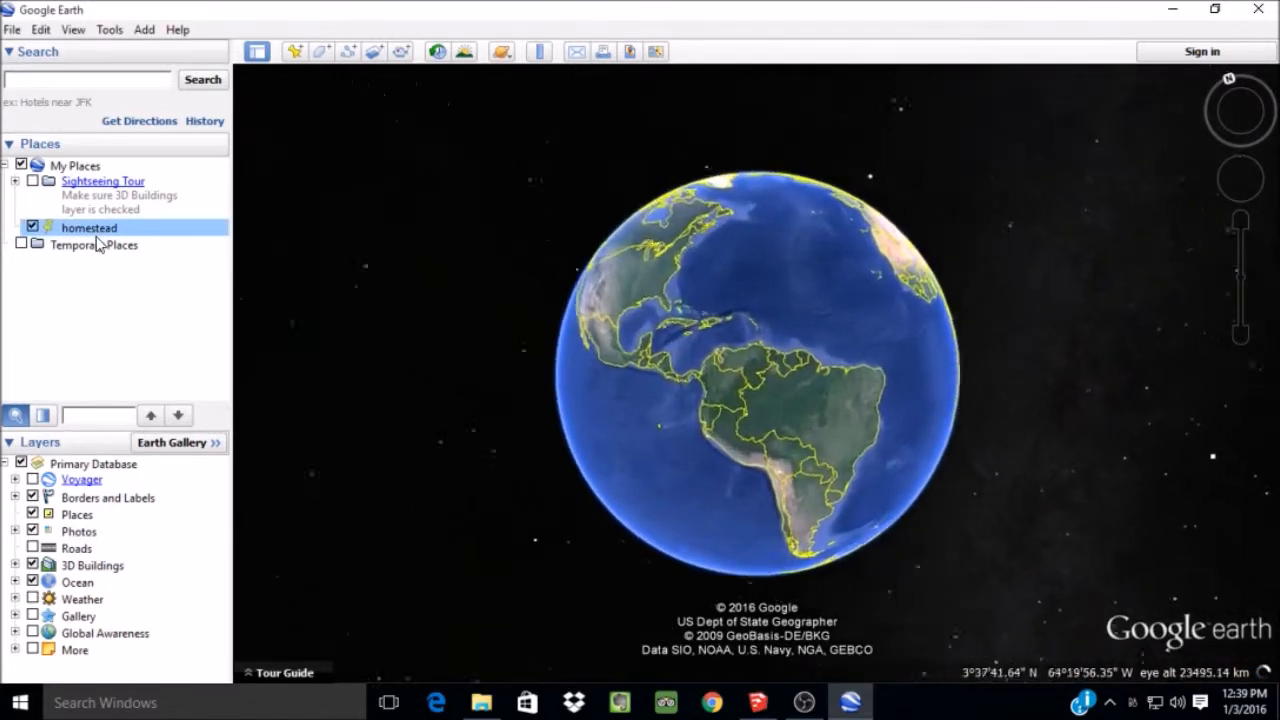
# Fly to the saved homestead placemark and zoom in so the property's imagery fills the view.
pyautogui.doubleClick(88, 228)
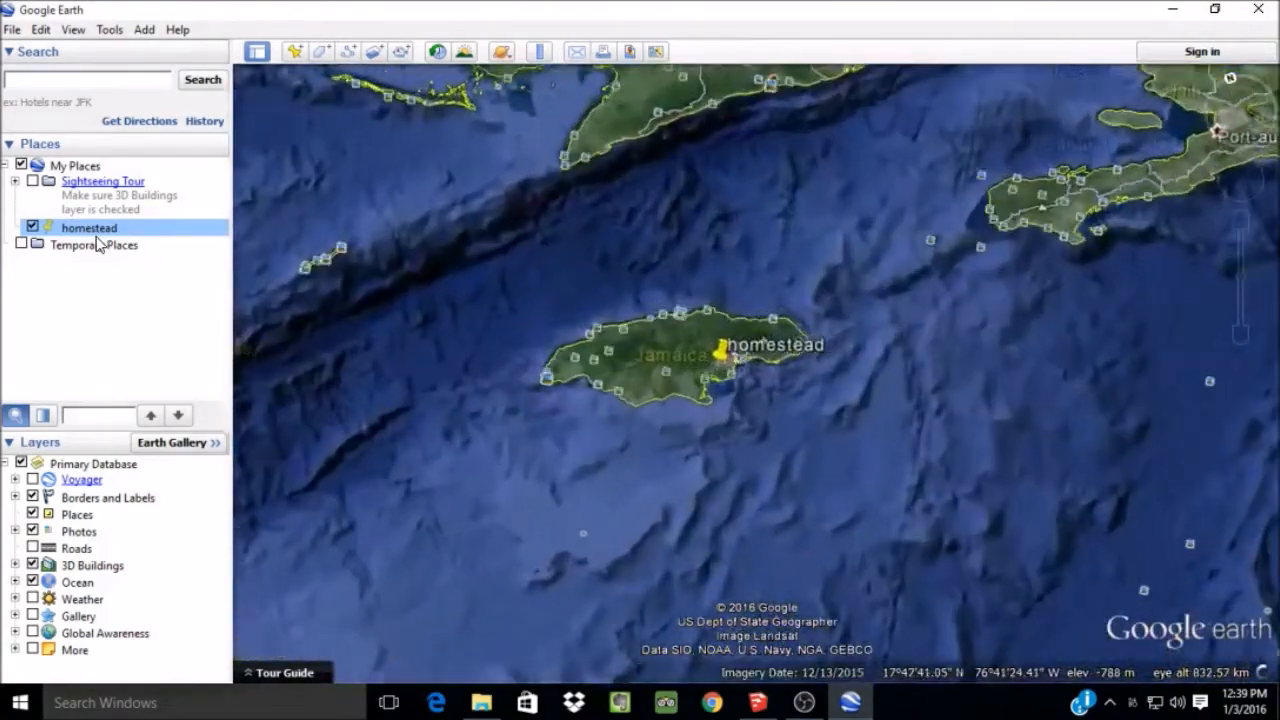
pyautogui.doubleClick(88, 228)
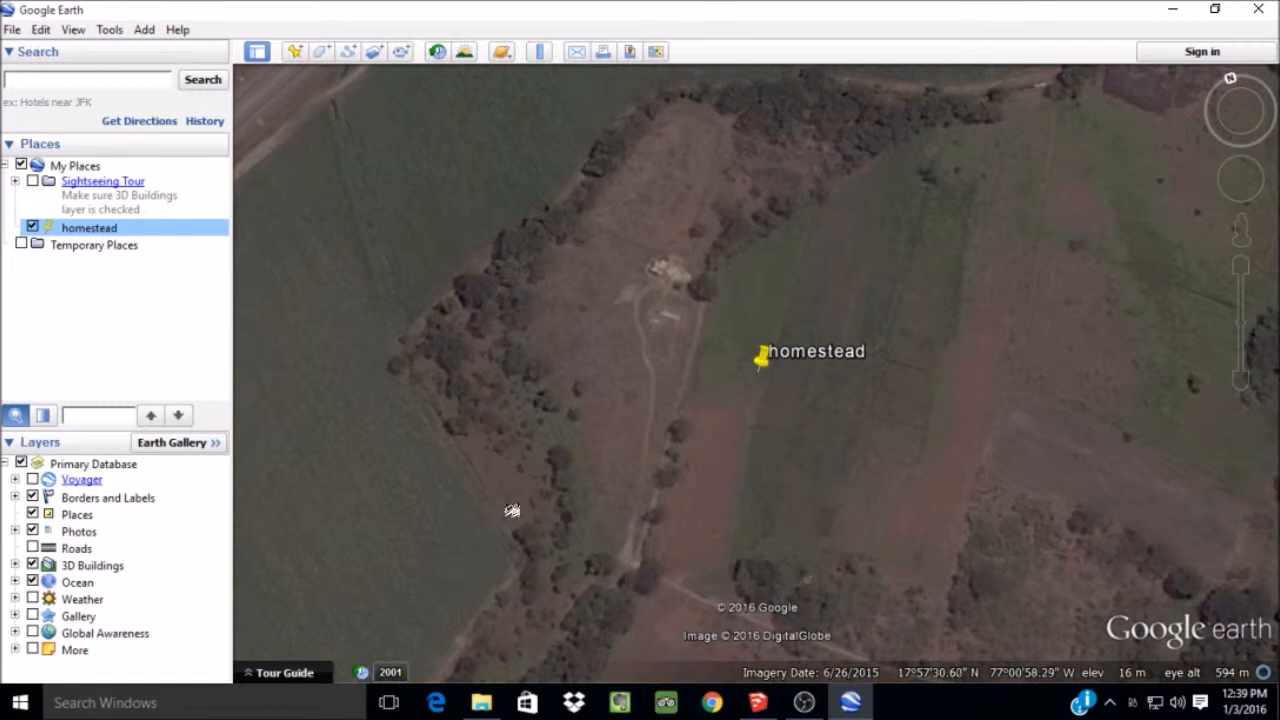
pyautogui.moveTo(516, 506)
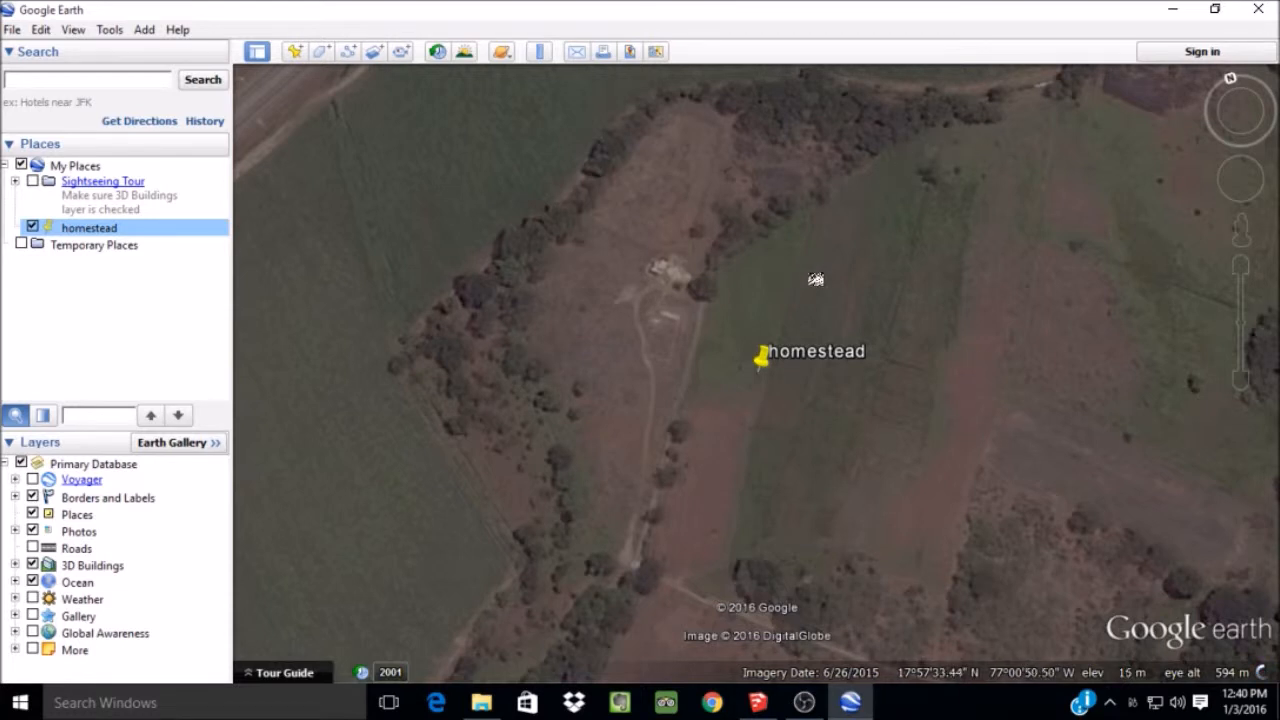
pyautogui.moveTo(730, 288)
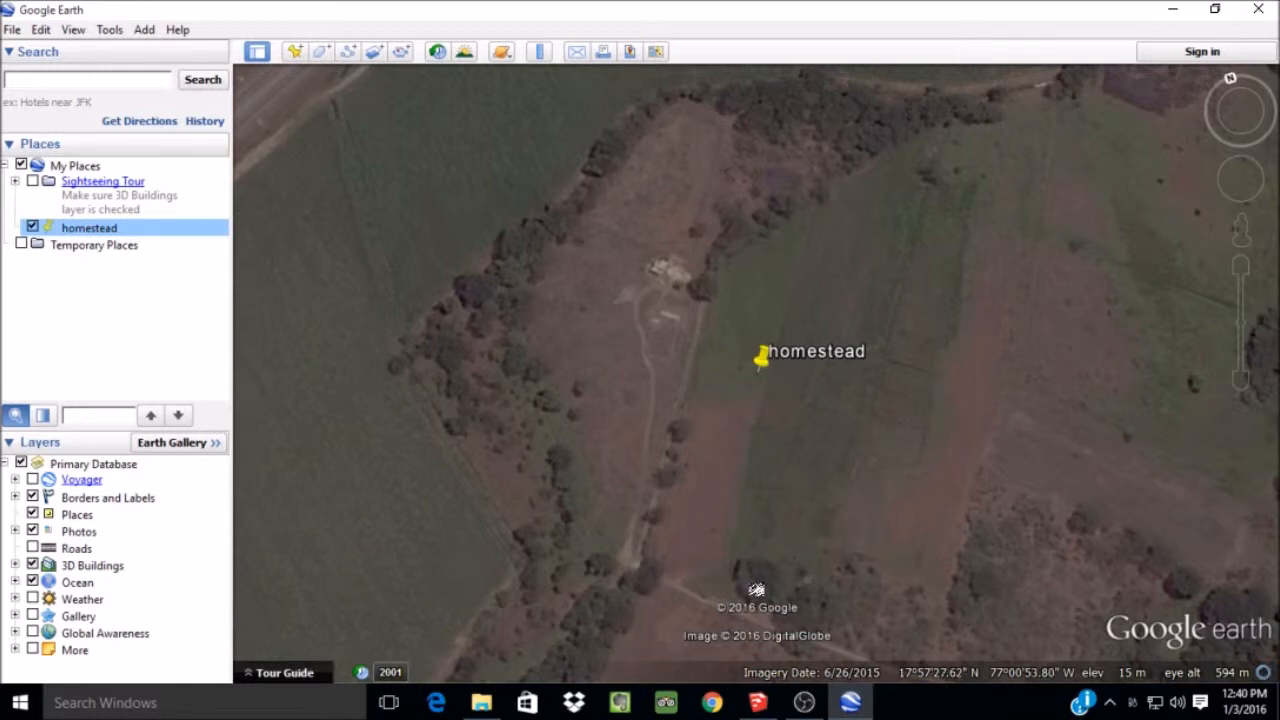
# Switch from Google Earth to the swale plan model showing the imported satellite terrain.
pyautogui.click(758, 702)
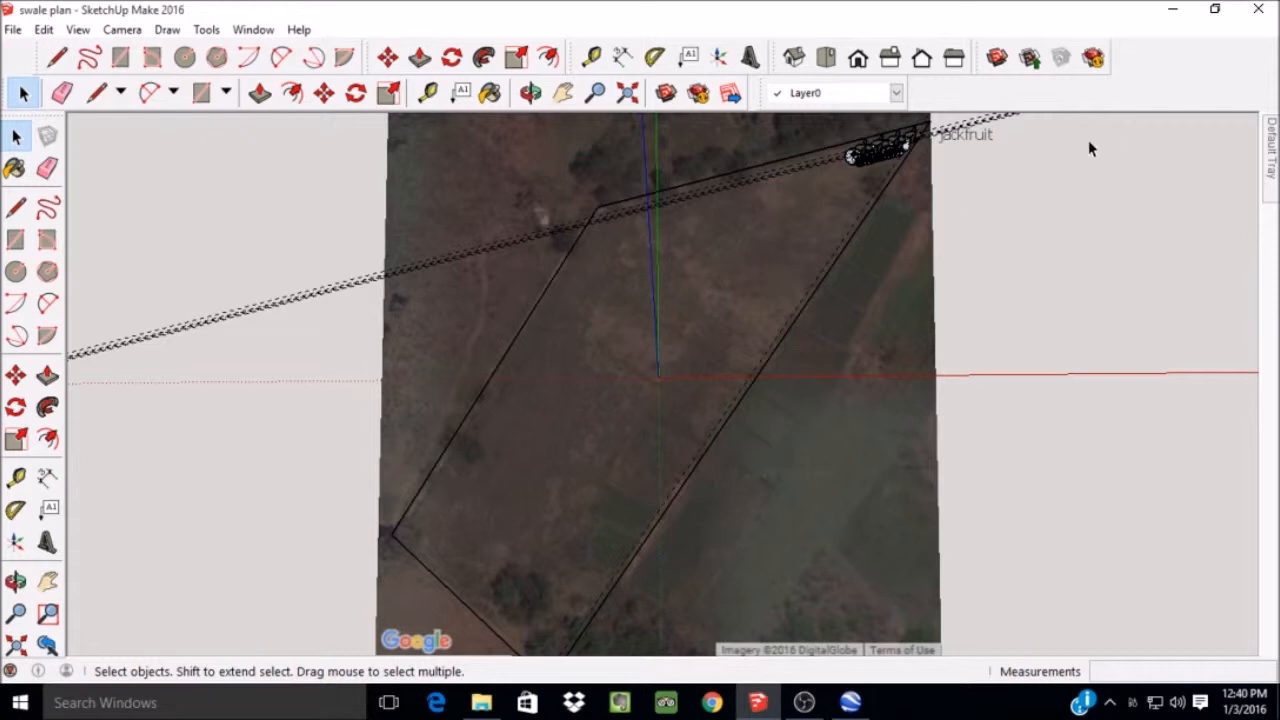
pyautogui.moveTo(558, 400)
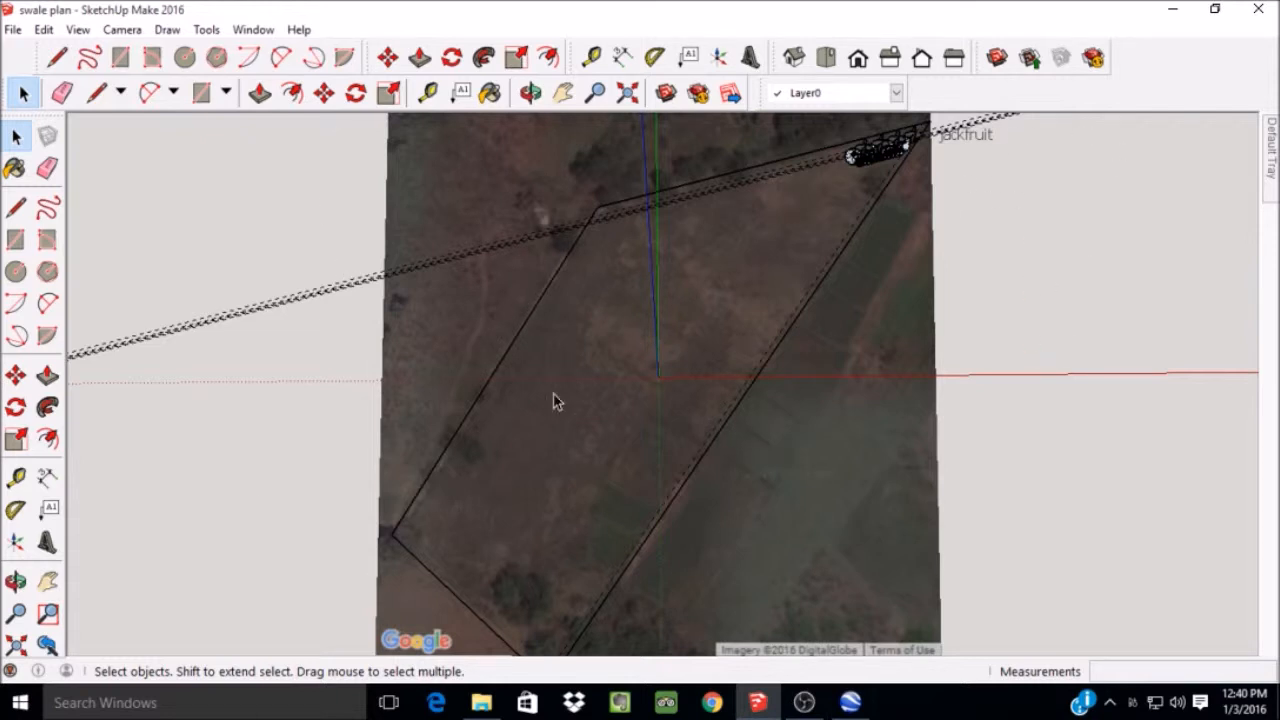
pyautogui.moveTo(864, 156)
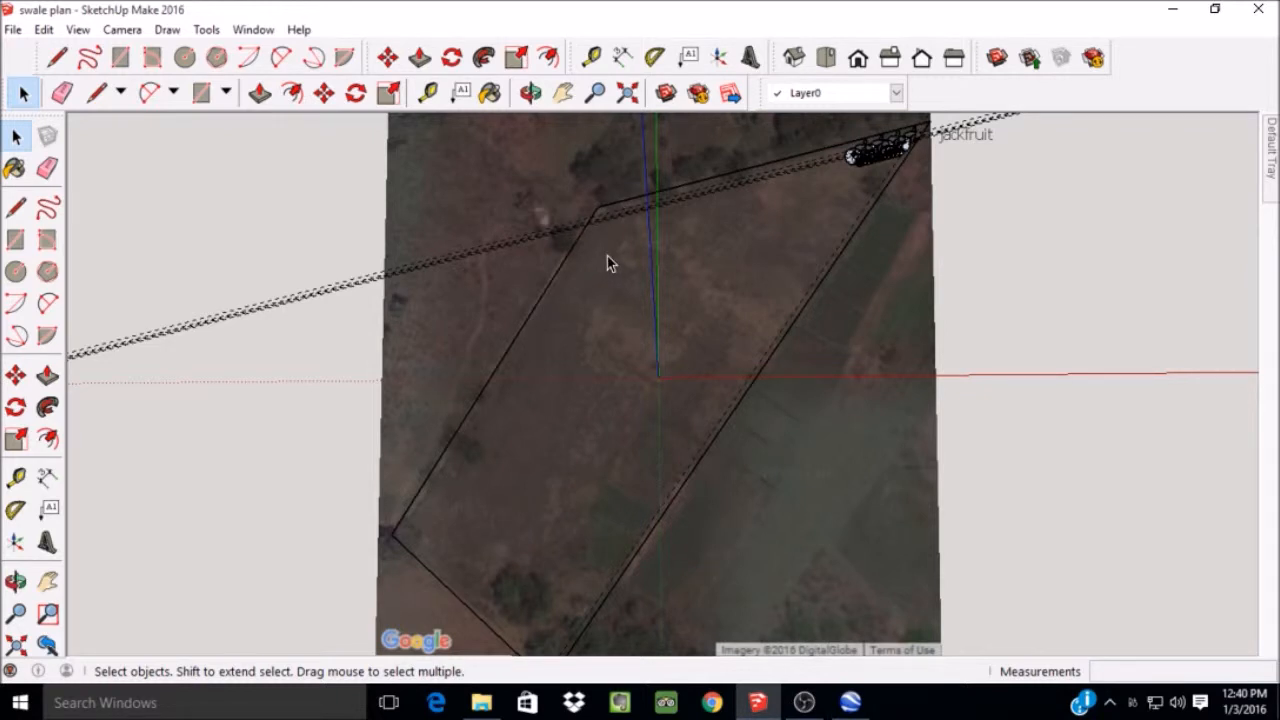
pyautogui.moveTo(648, 204)
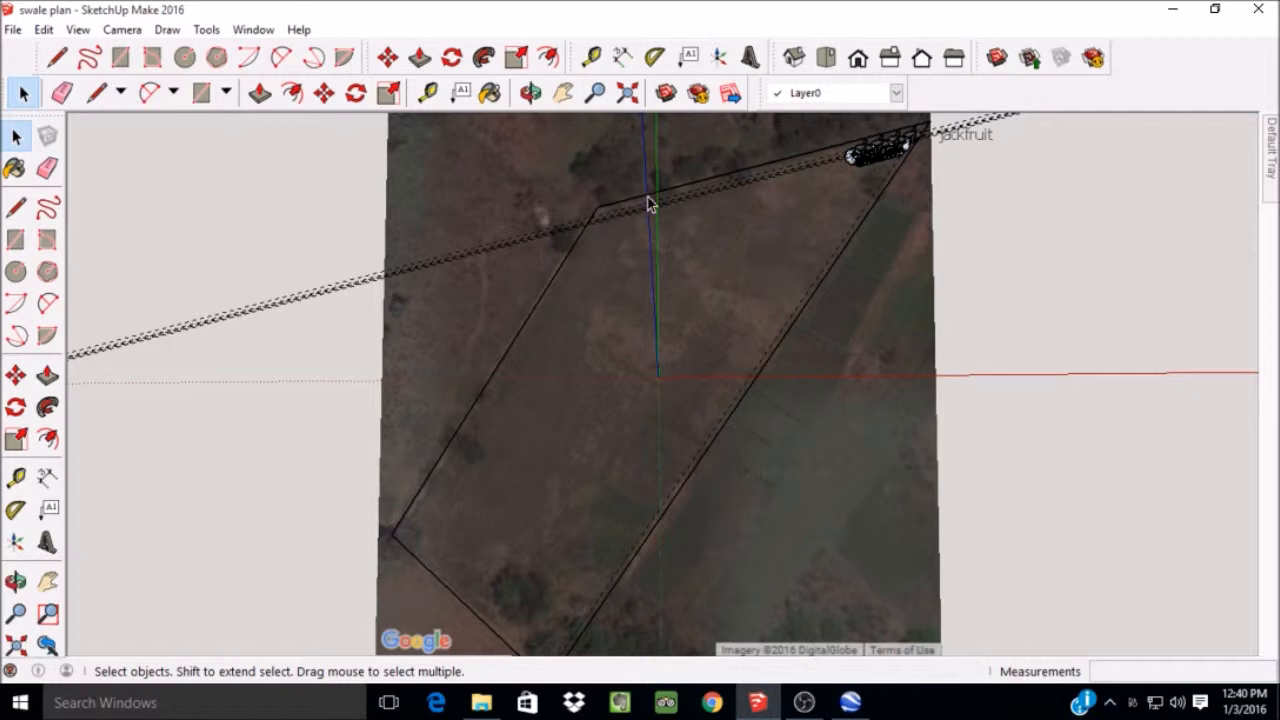
pyautogui.moveTo(716, 198)
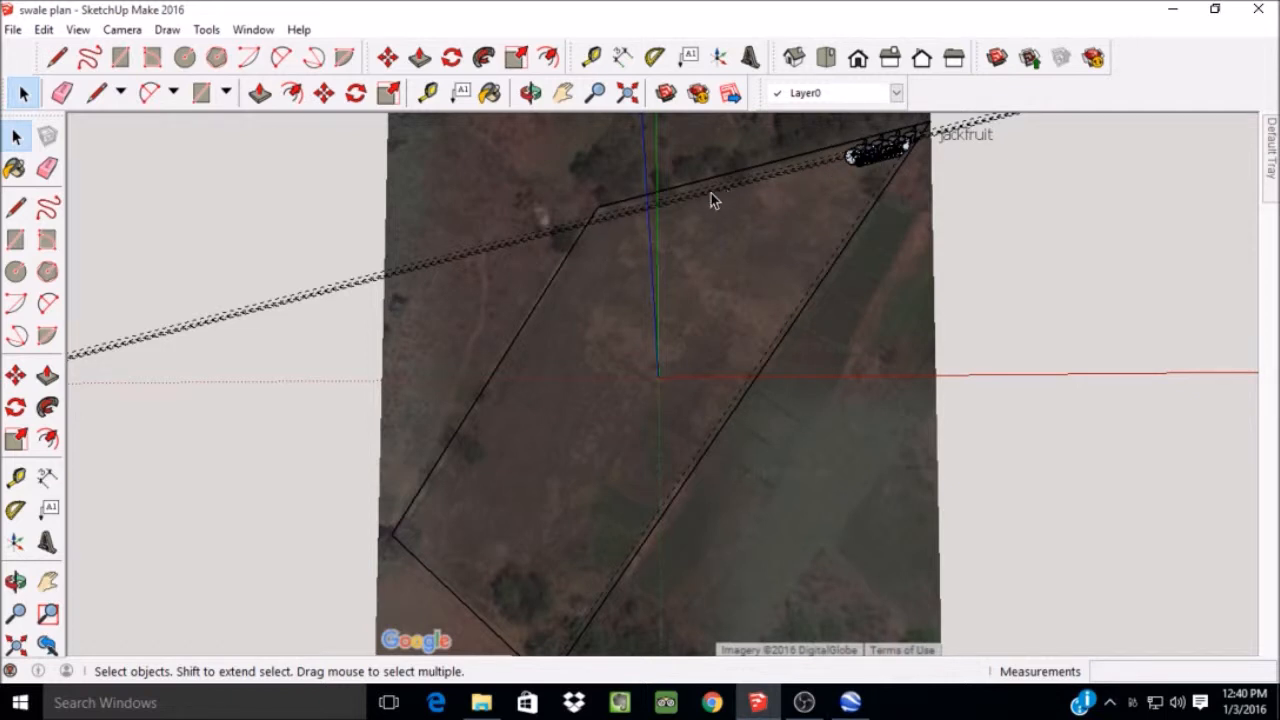
pyautogui.moveTo(790, 196)
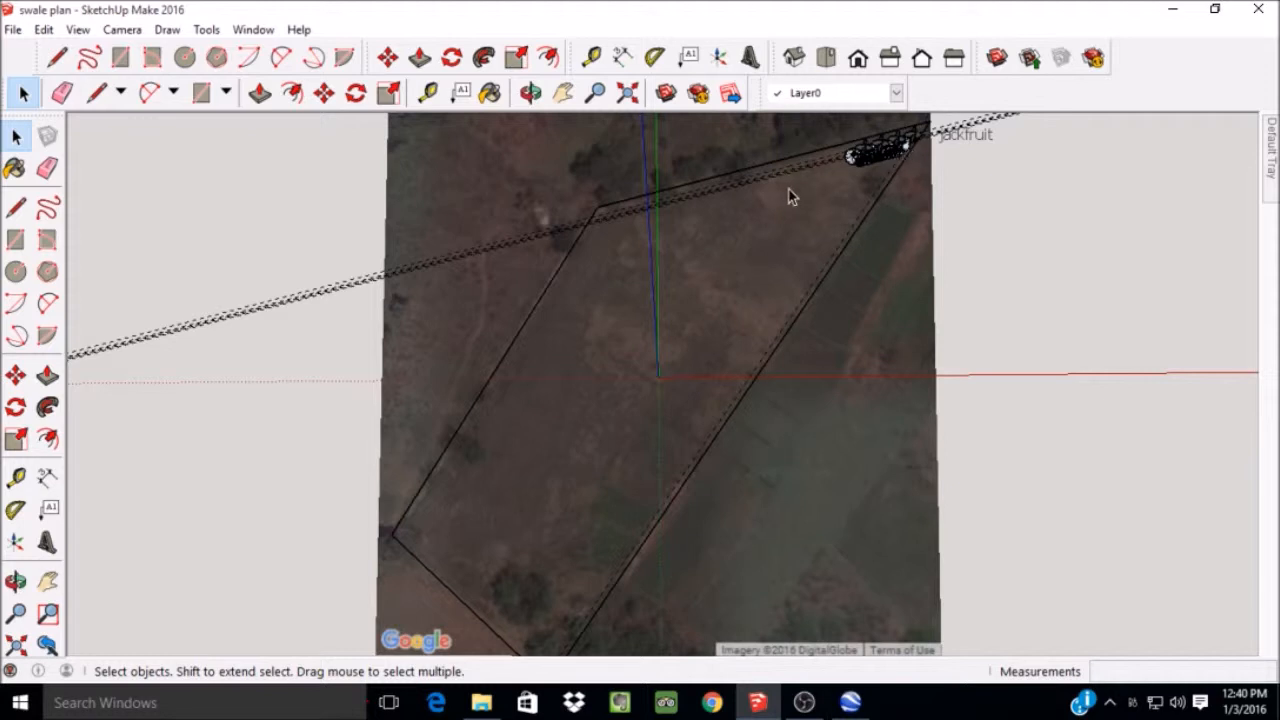
pyautogui.moveTo(780, 196)
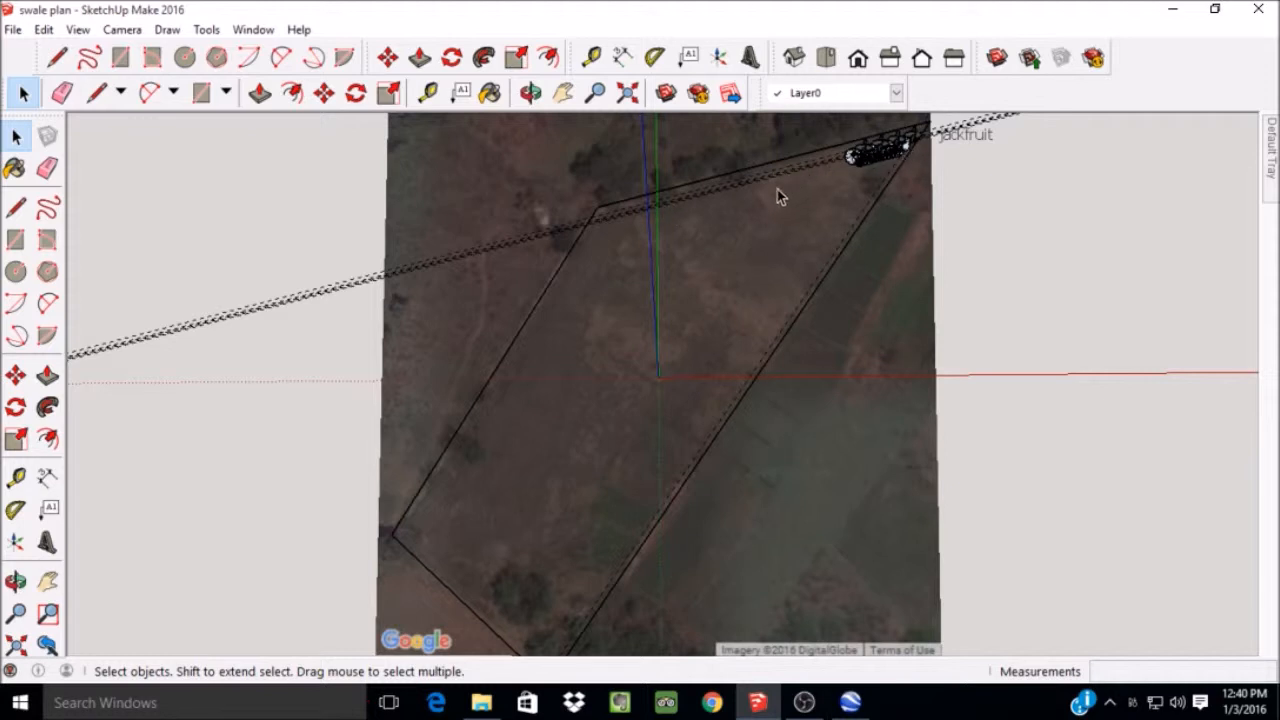
pyautogui.moveTo(924, 140)
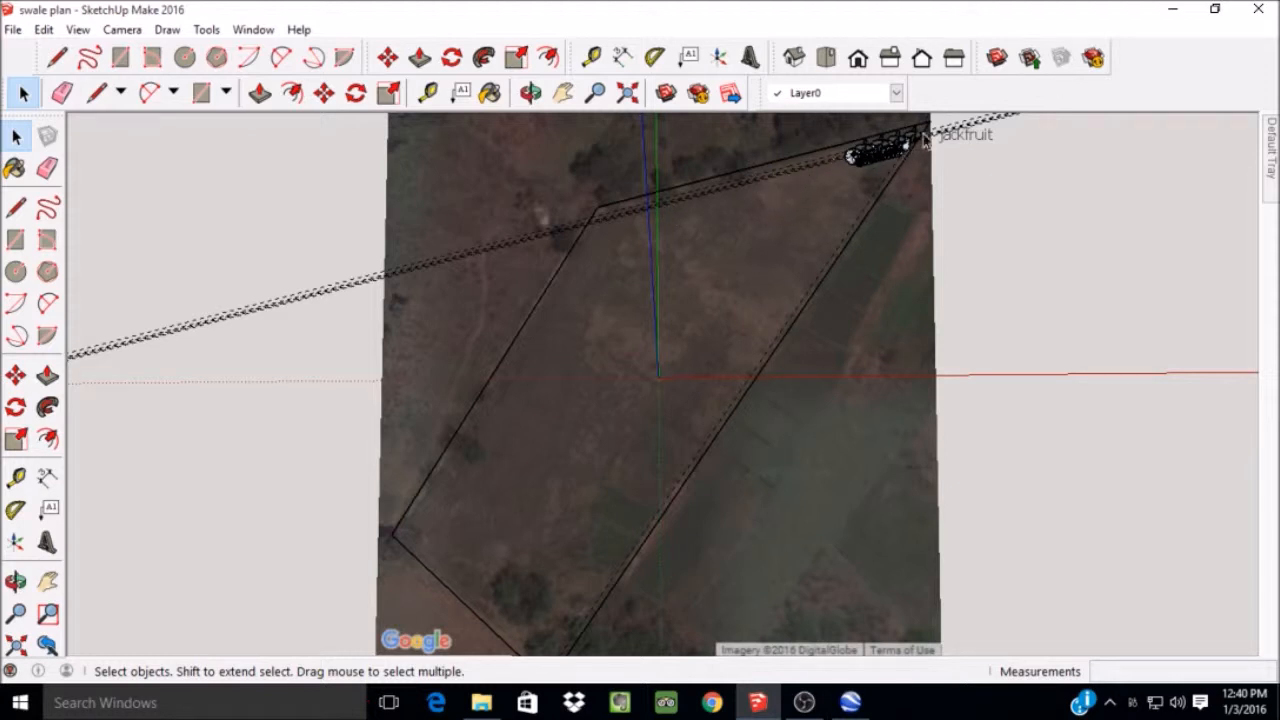
pyautogui.moveTo(800, 188)
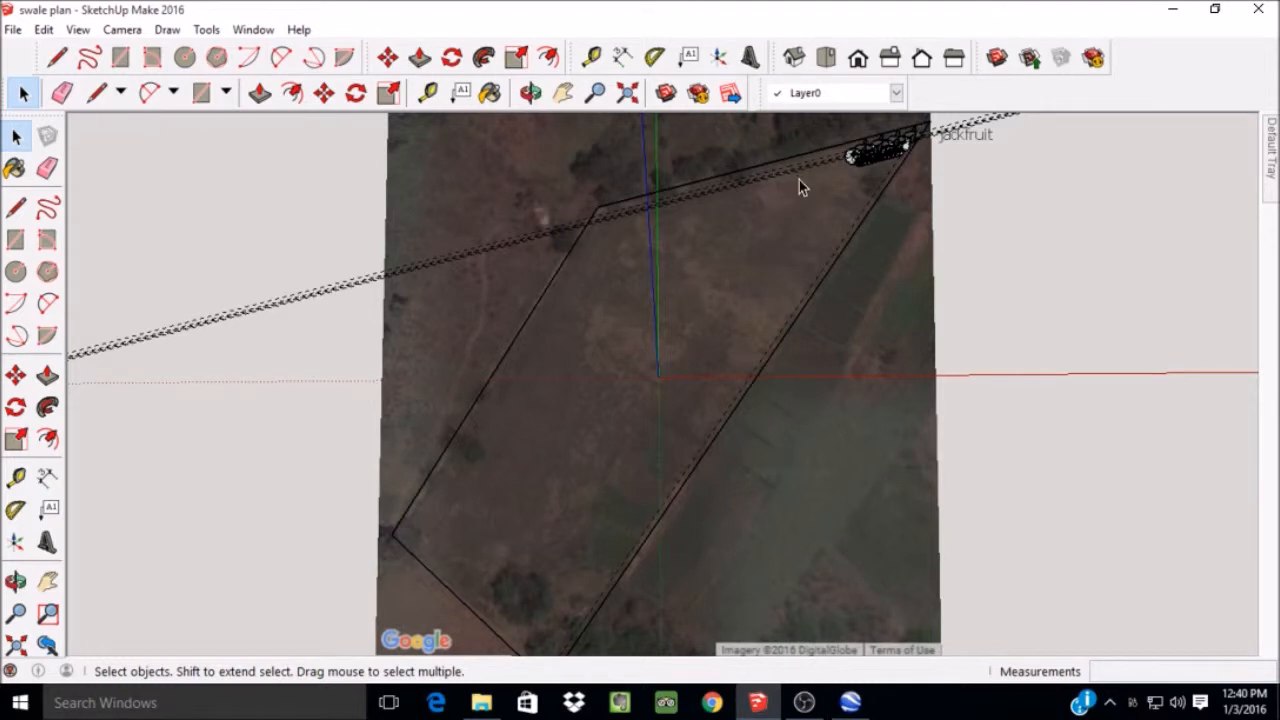
pyautogui.moveTo(804, 192)
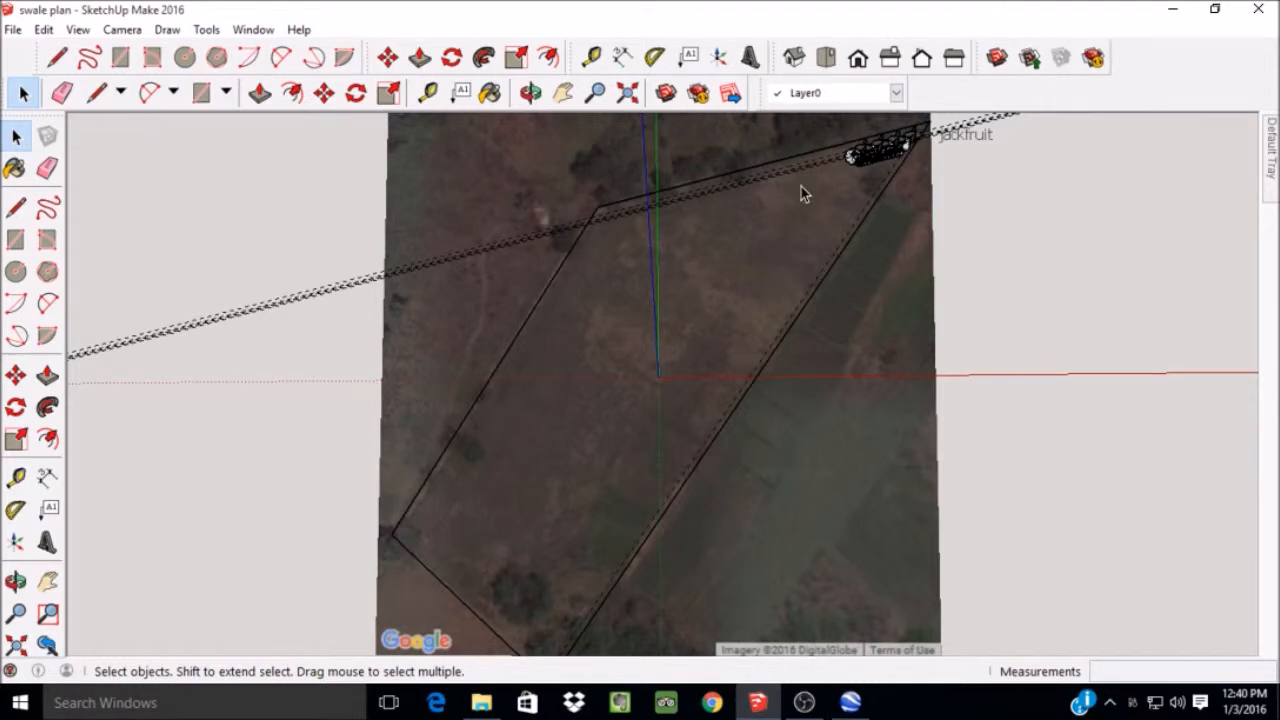
pyautogui.moveTo(808, 200)
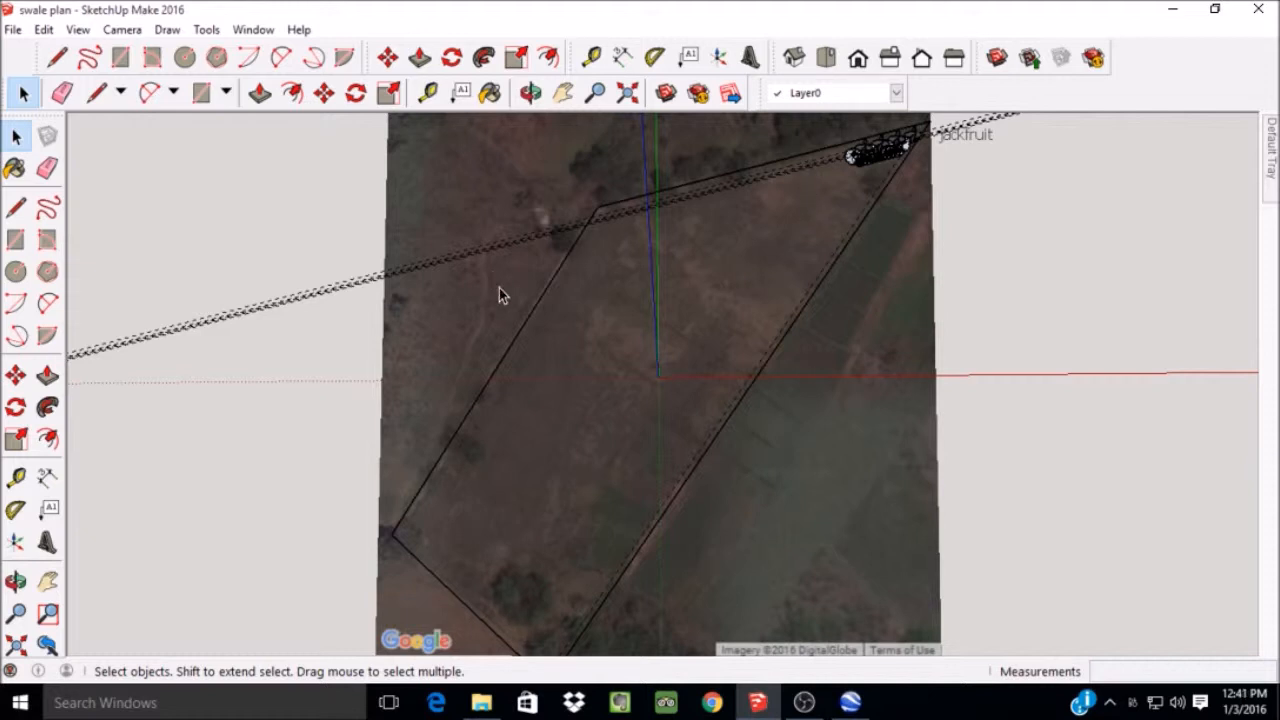
pyautogui.moveTo(428, 492)
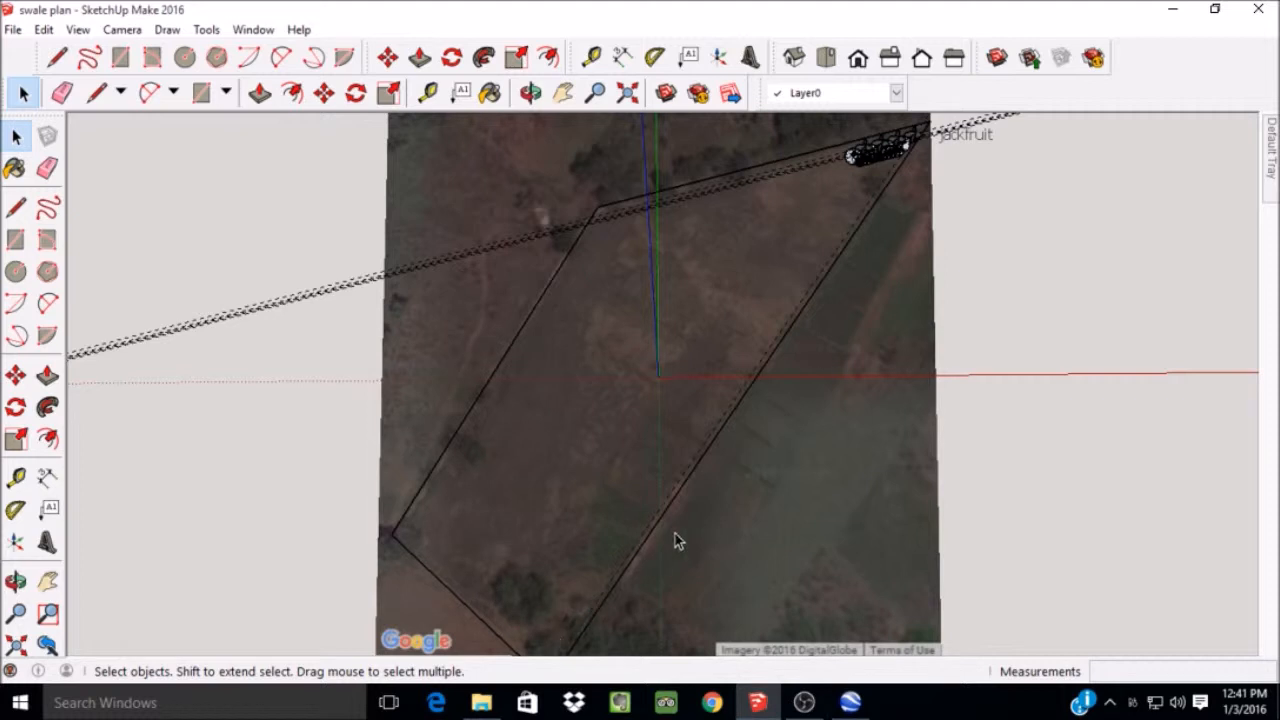
pyautogui.moveTo(804, 448)
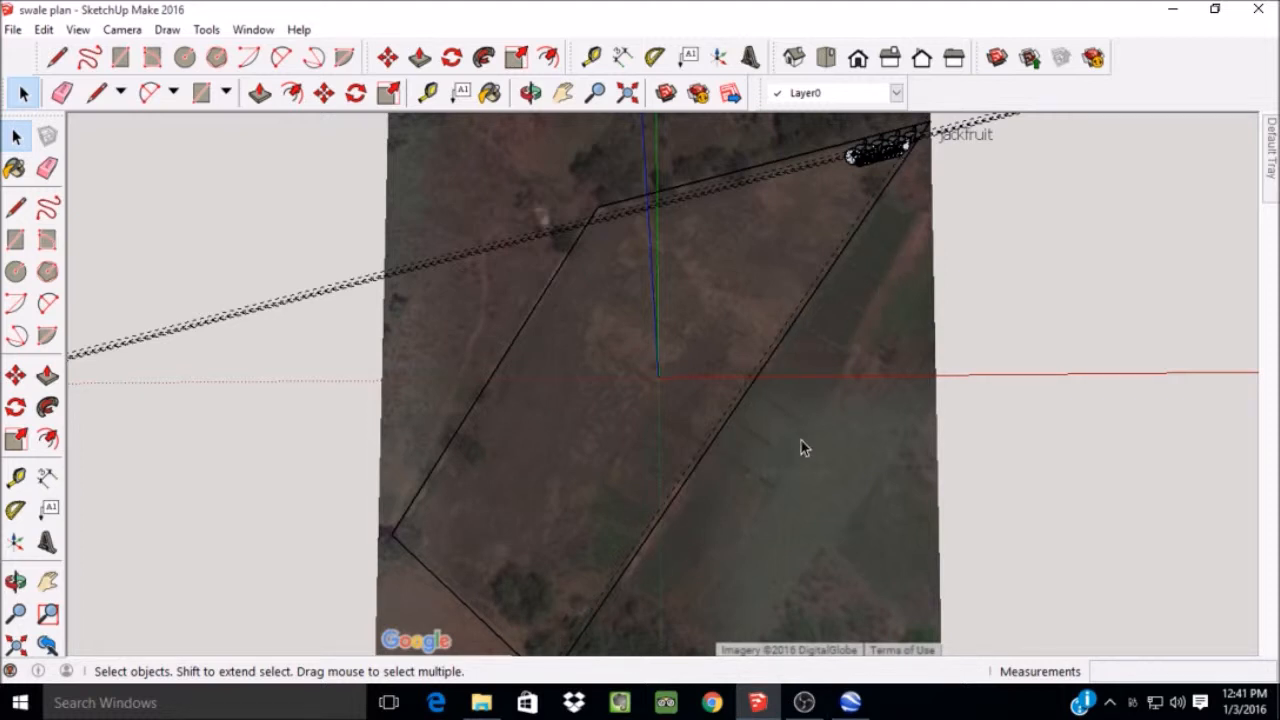
pyautogui.moveTo(688, 356)
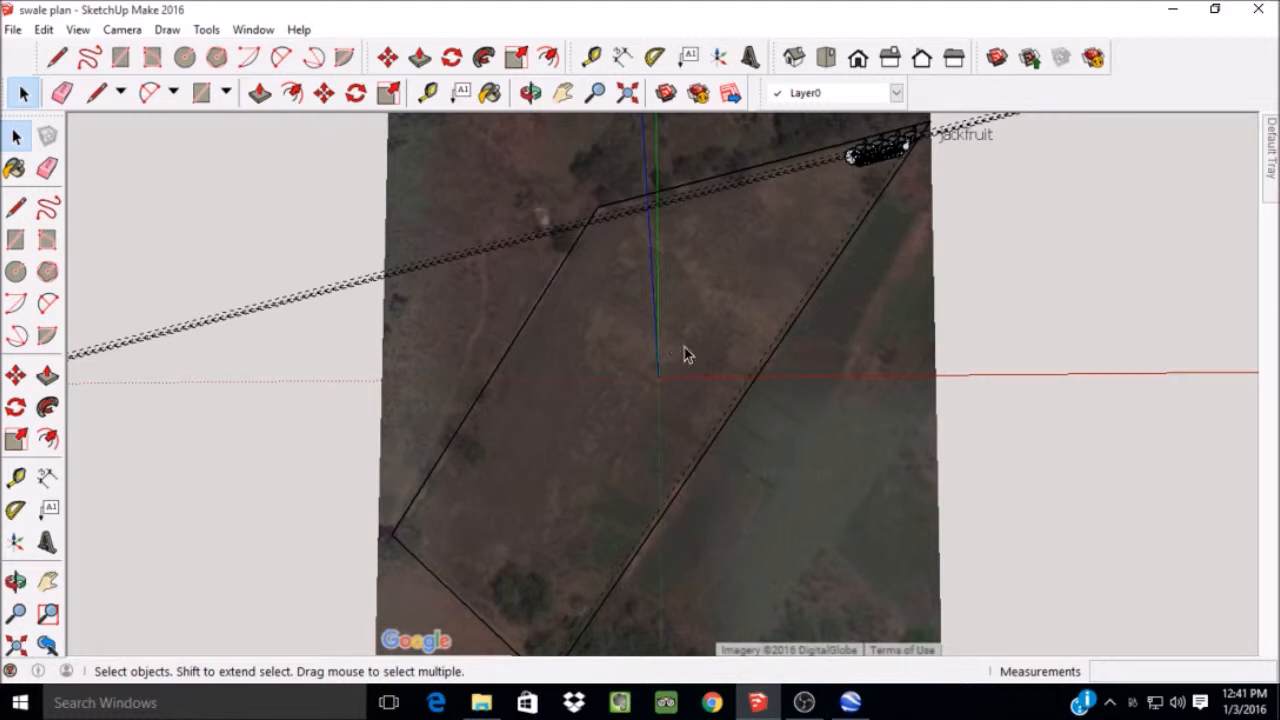
pyautogui.moveTo(716, 358)
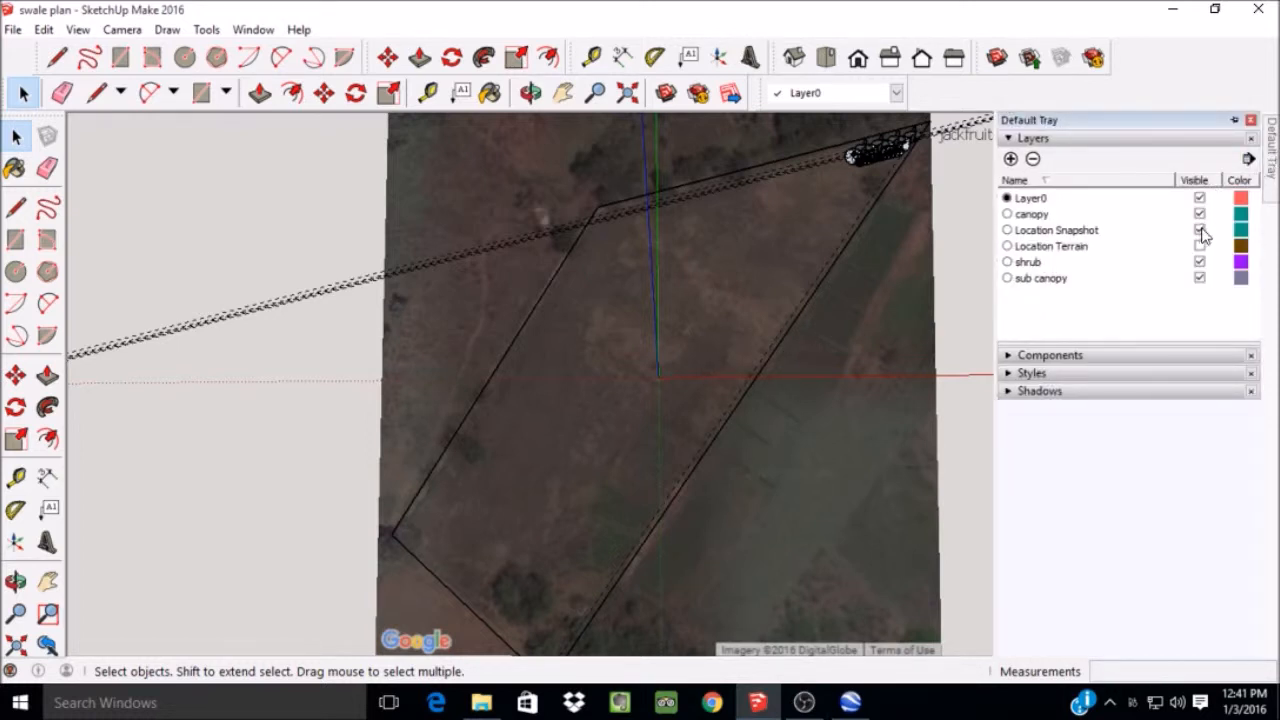
pyautogui.click(1200, 230)
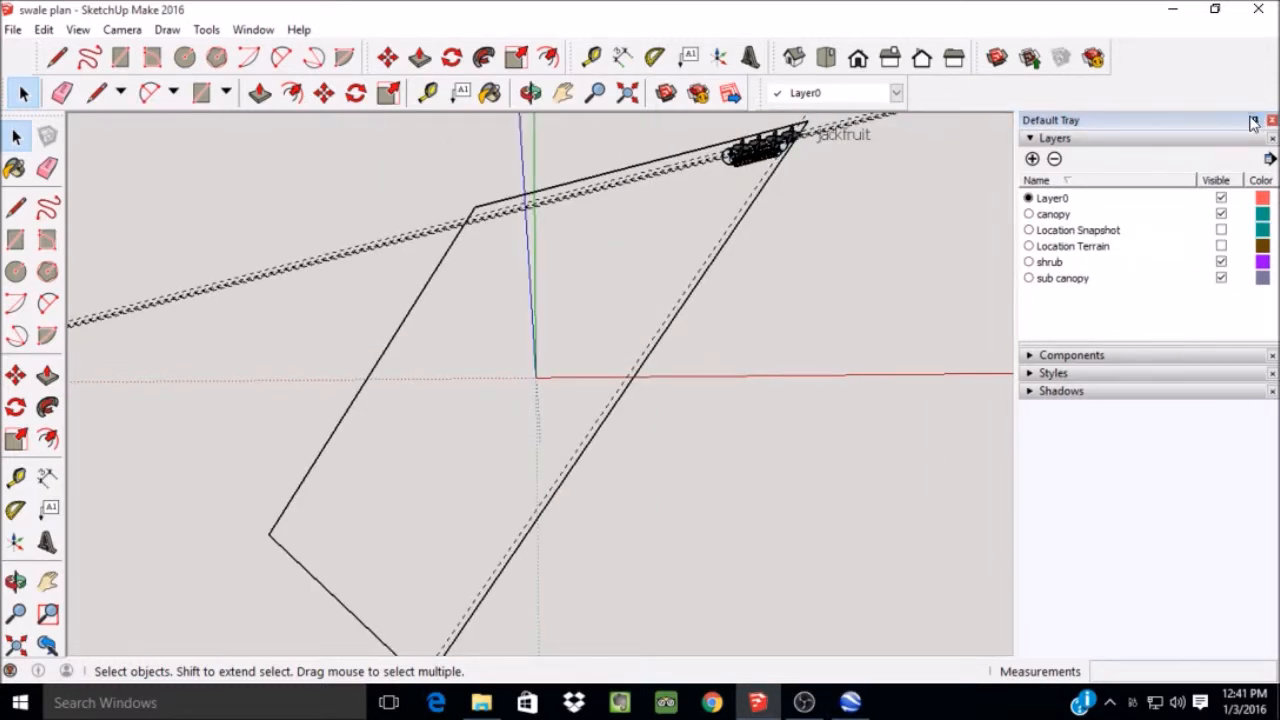
pyautogui.click(1252, 120)
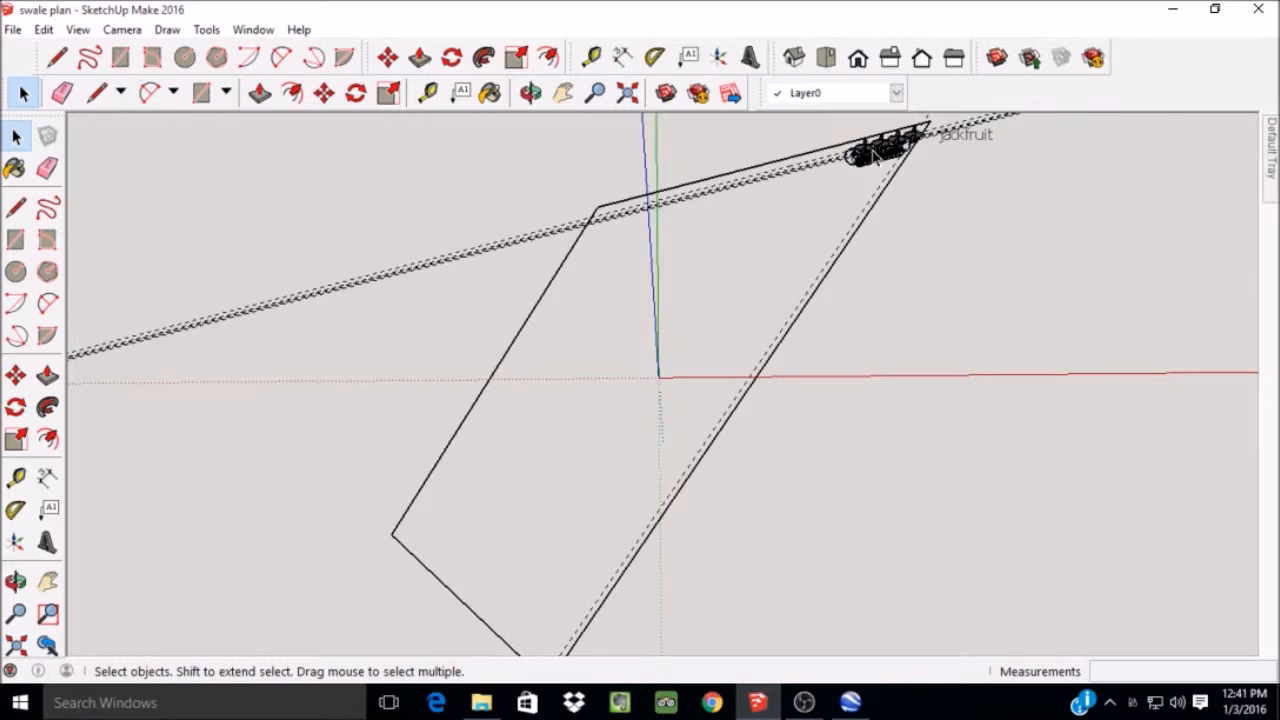
pyautogui.moveTo(916, 178)
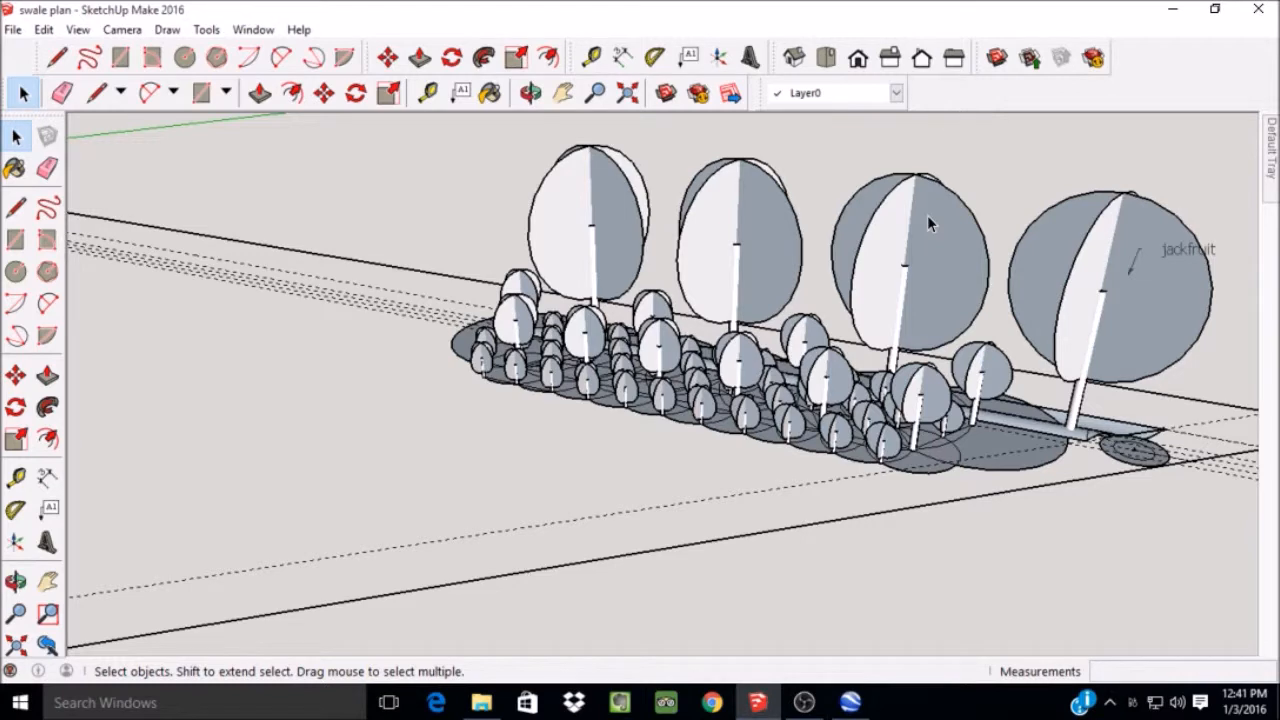
pyautogui.moveTo(900, 222)
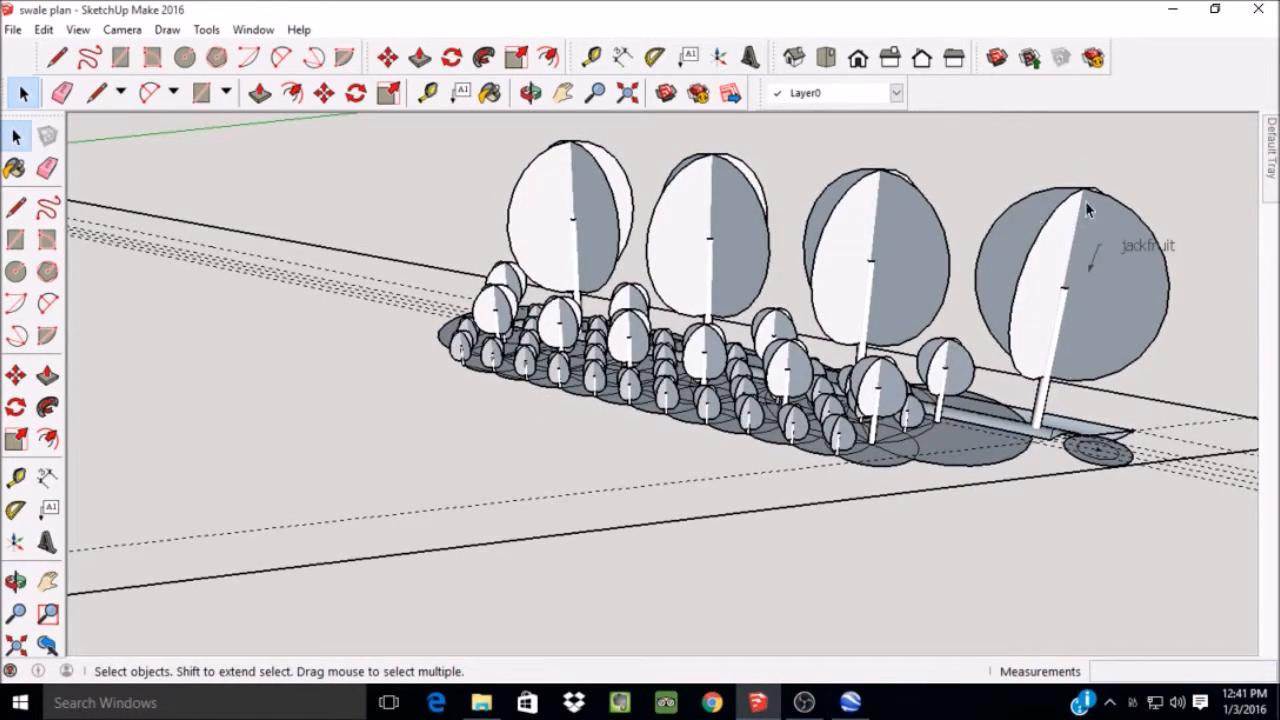
pyautogui.moveTo(1056, 260)
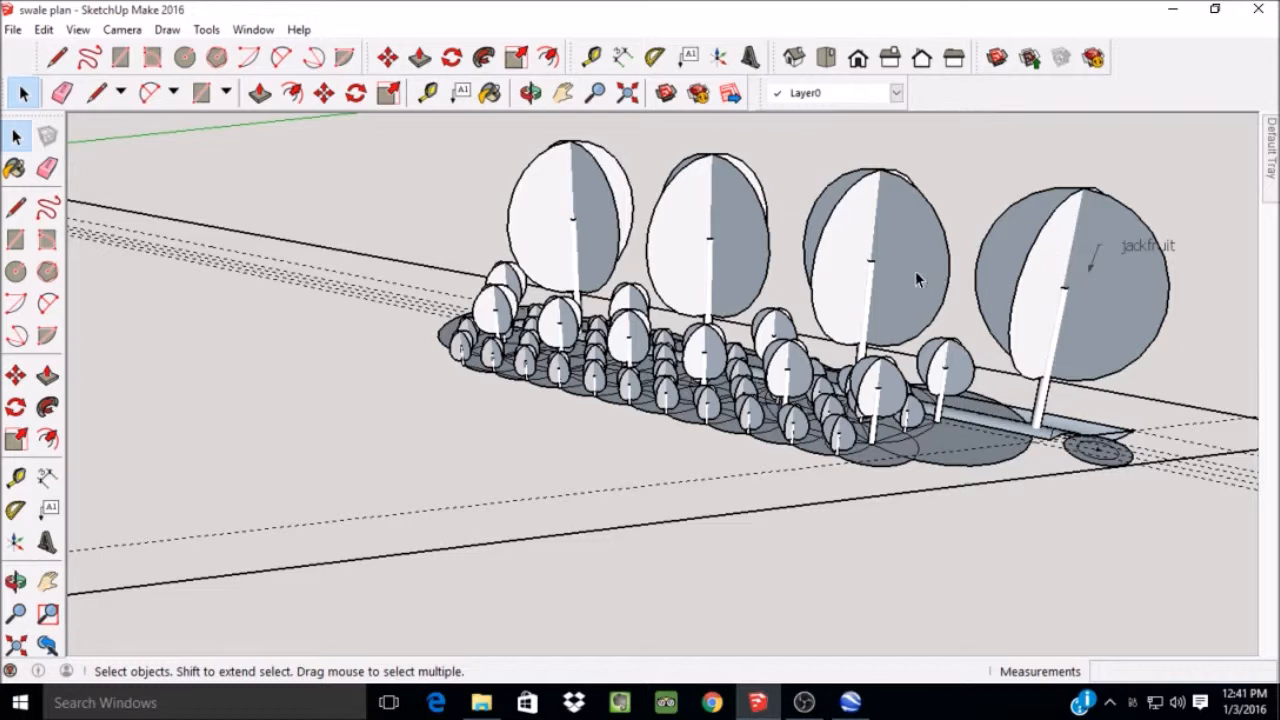
pyautogui.moveTo(568, 214)
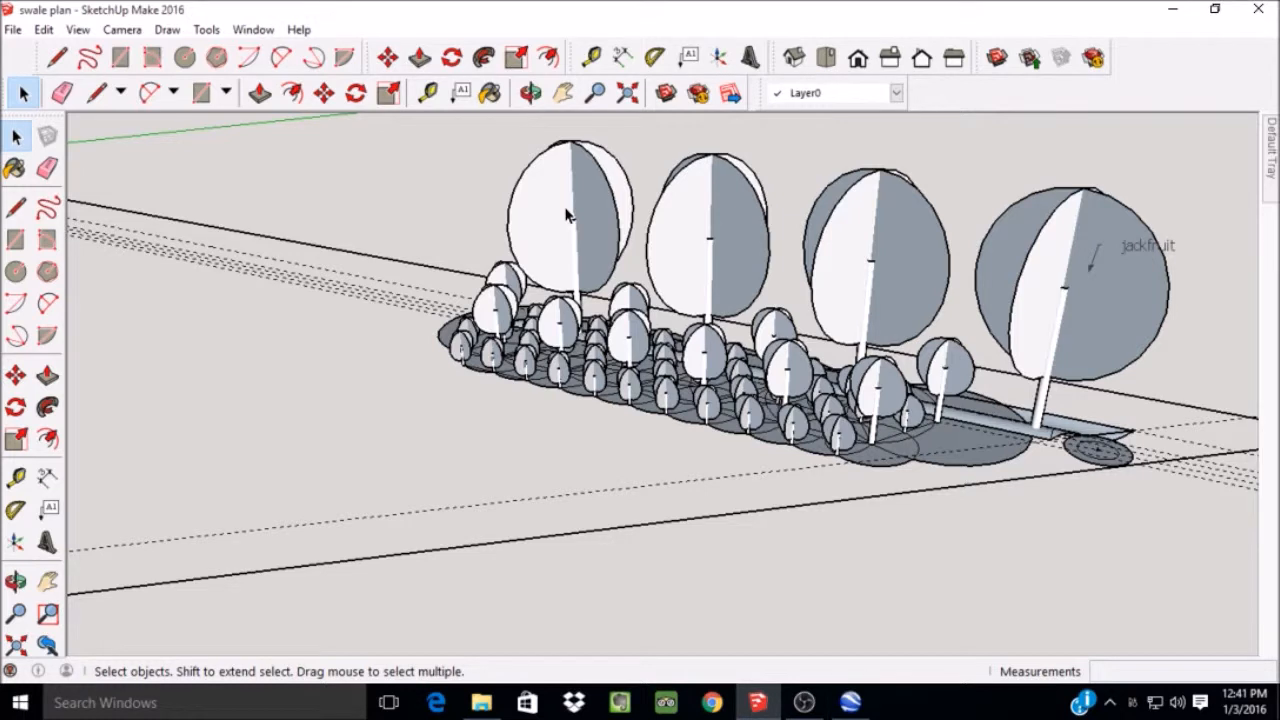
pyautogui.moveTo(530, 264)
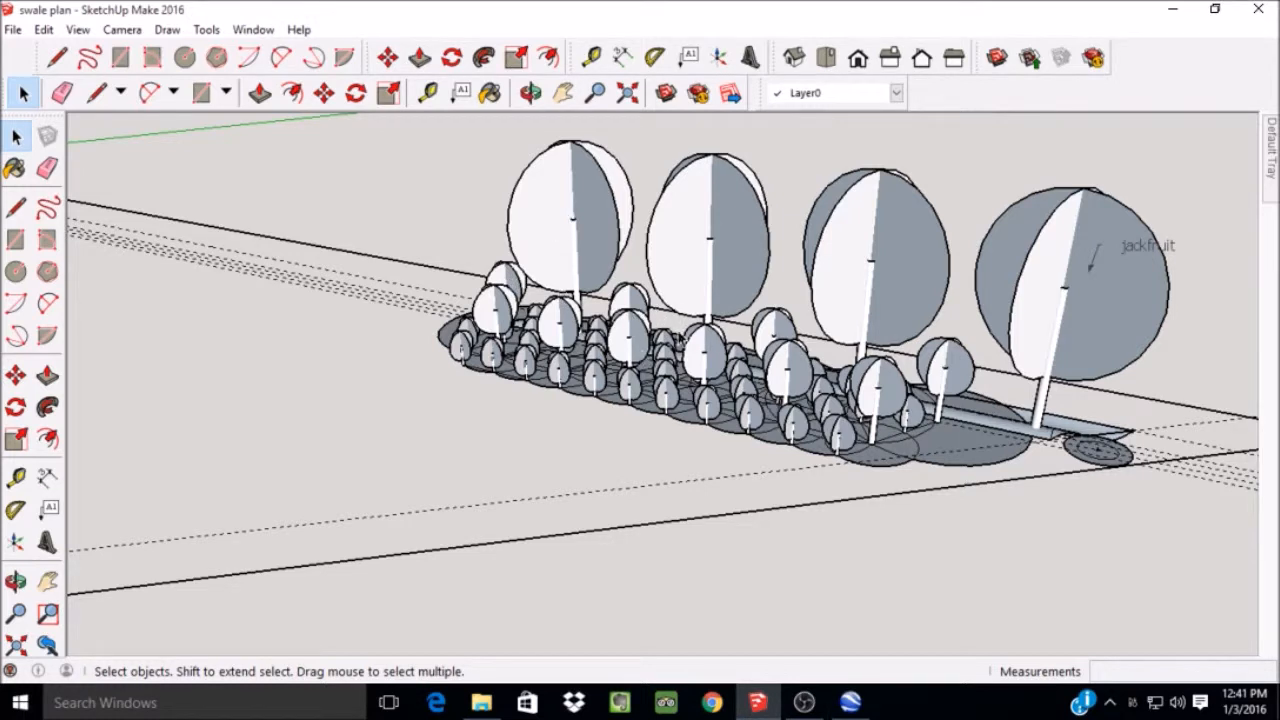
pyautogui.moveTo(940, 384)
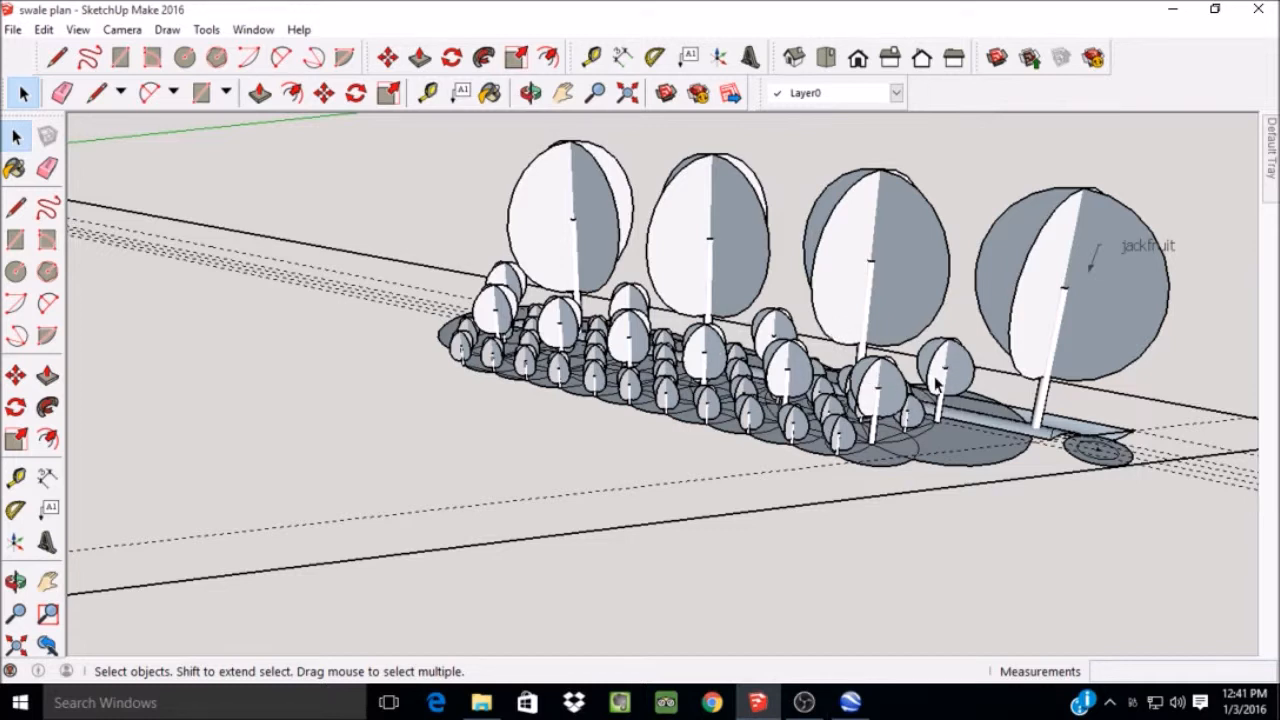
# In the Layers list, turn off visibility of an understory tree layer to leave the canopy trees.
pyautogui.click(1270, 150)
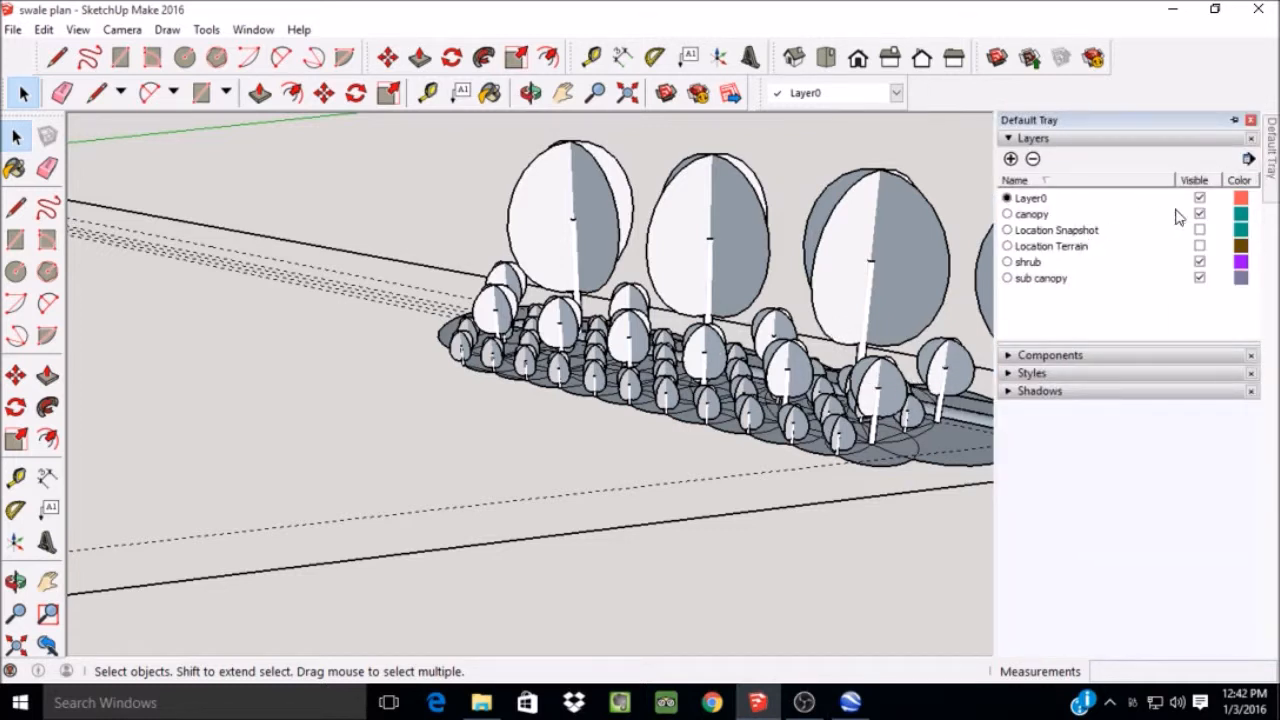
pyautogui.click(1200, 278)
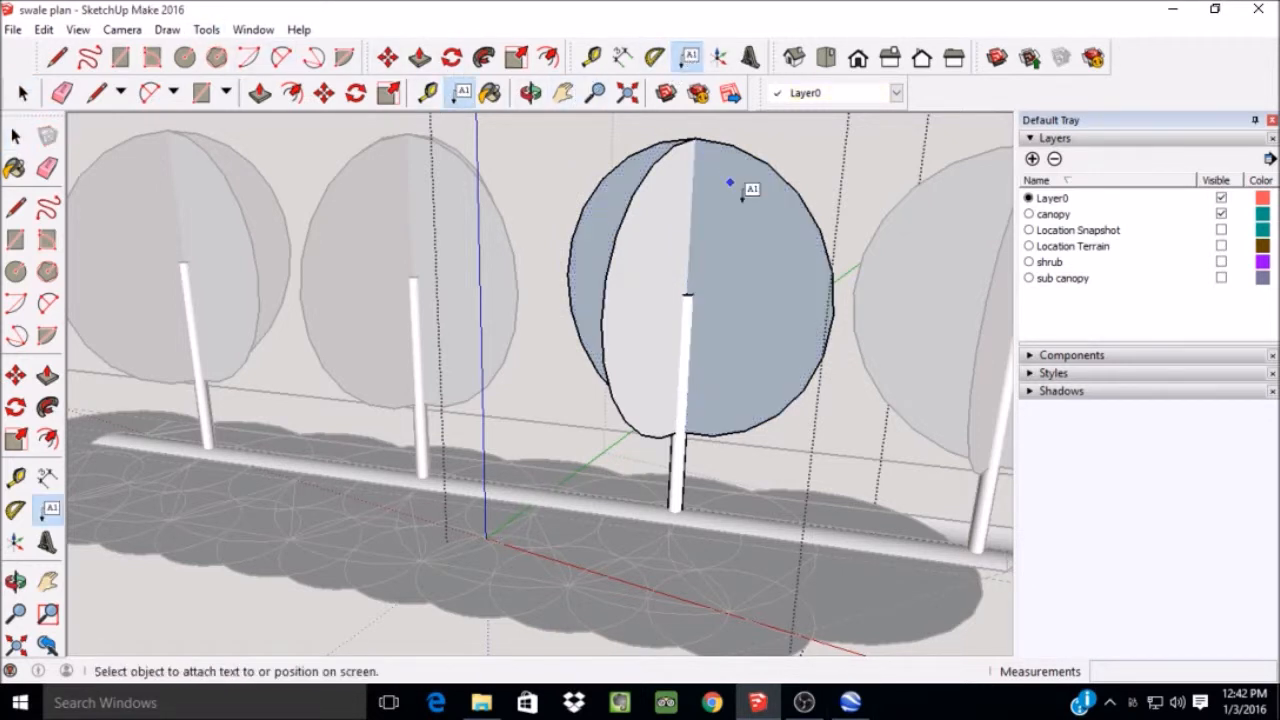
pyautogui.moveTo(716, 298)
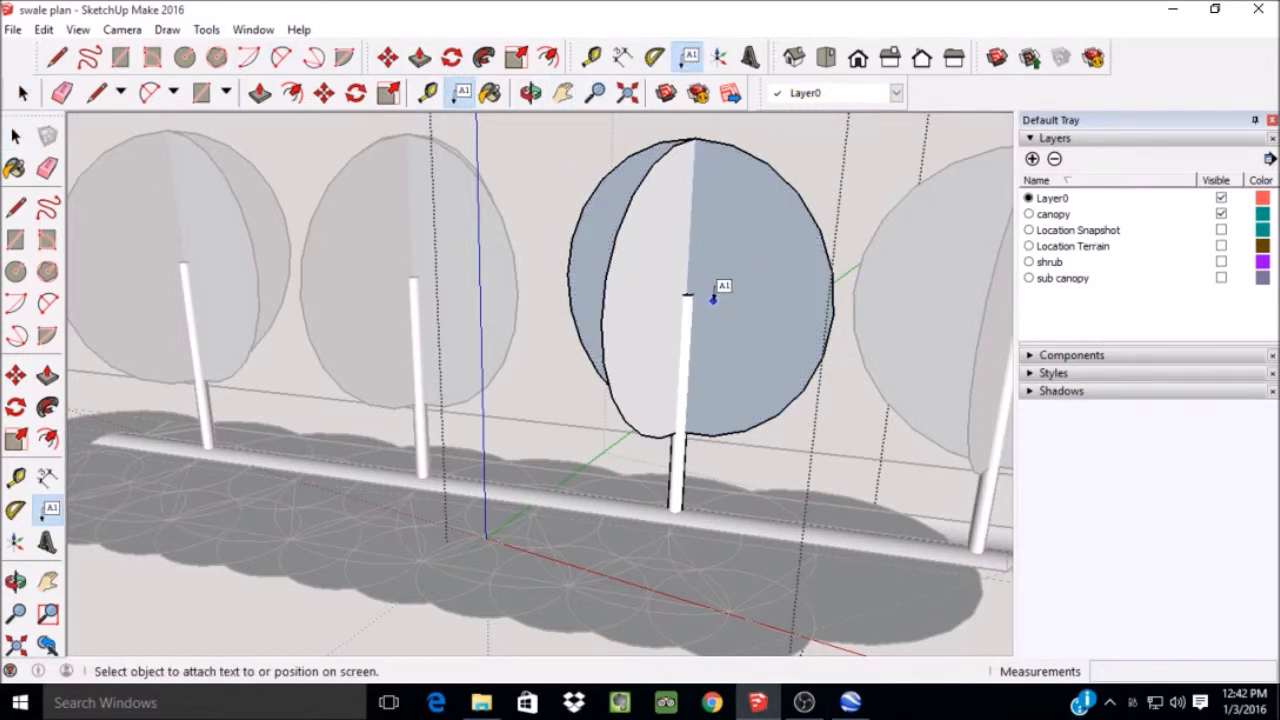
# Label the third canopy tree 'Star Apple' and pull back to see all canopy trees.
pyautogui.click(716, 300)
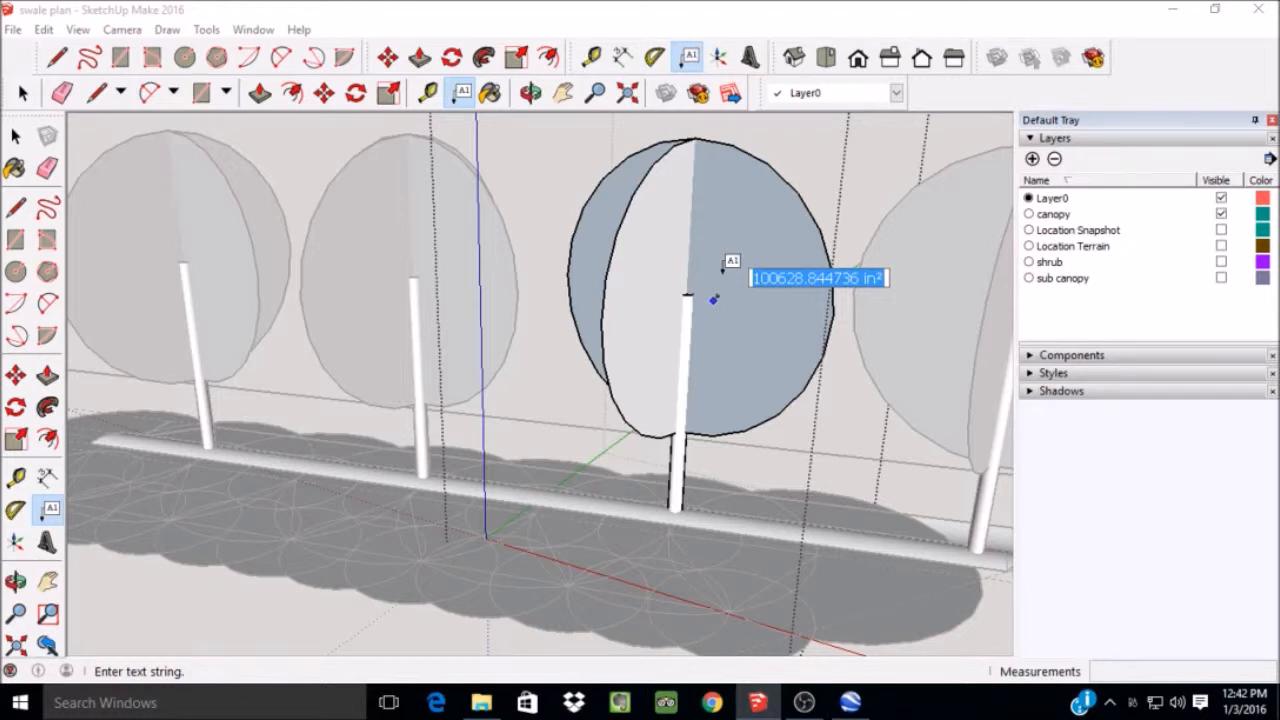
pyautogui.write('St')
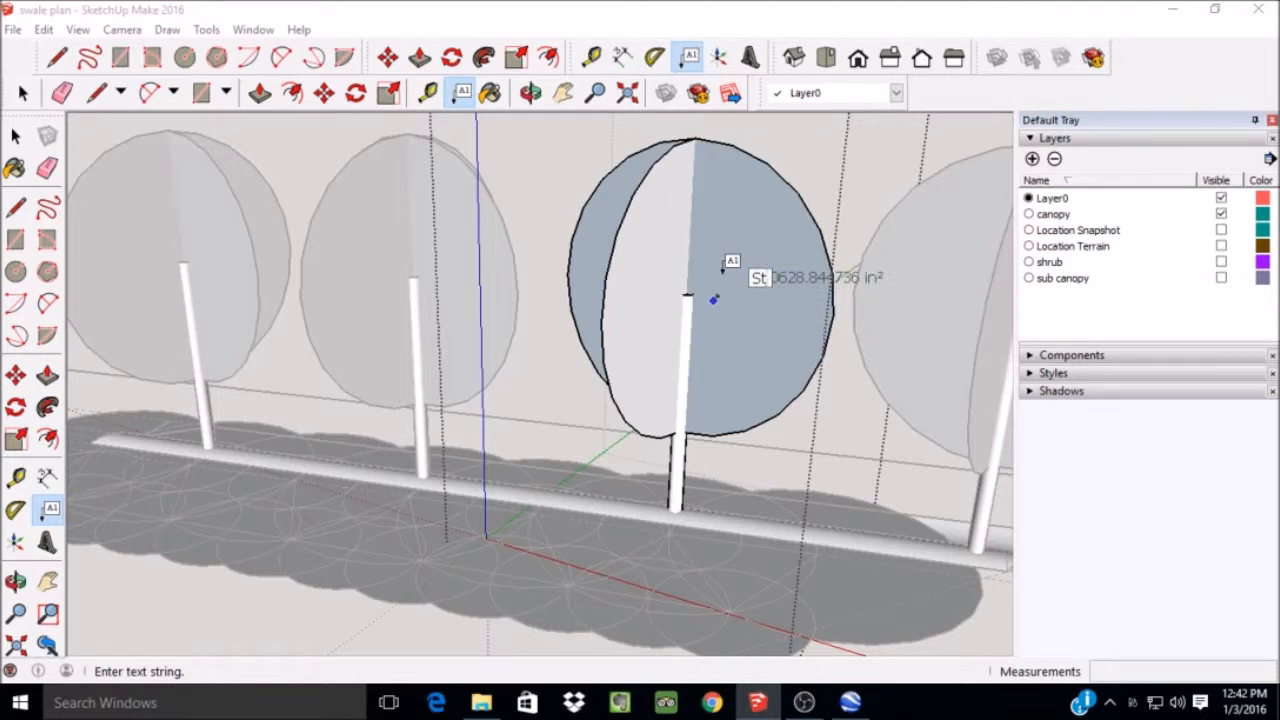
pyautogui.write('ar')
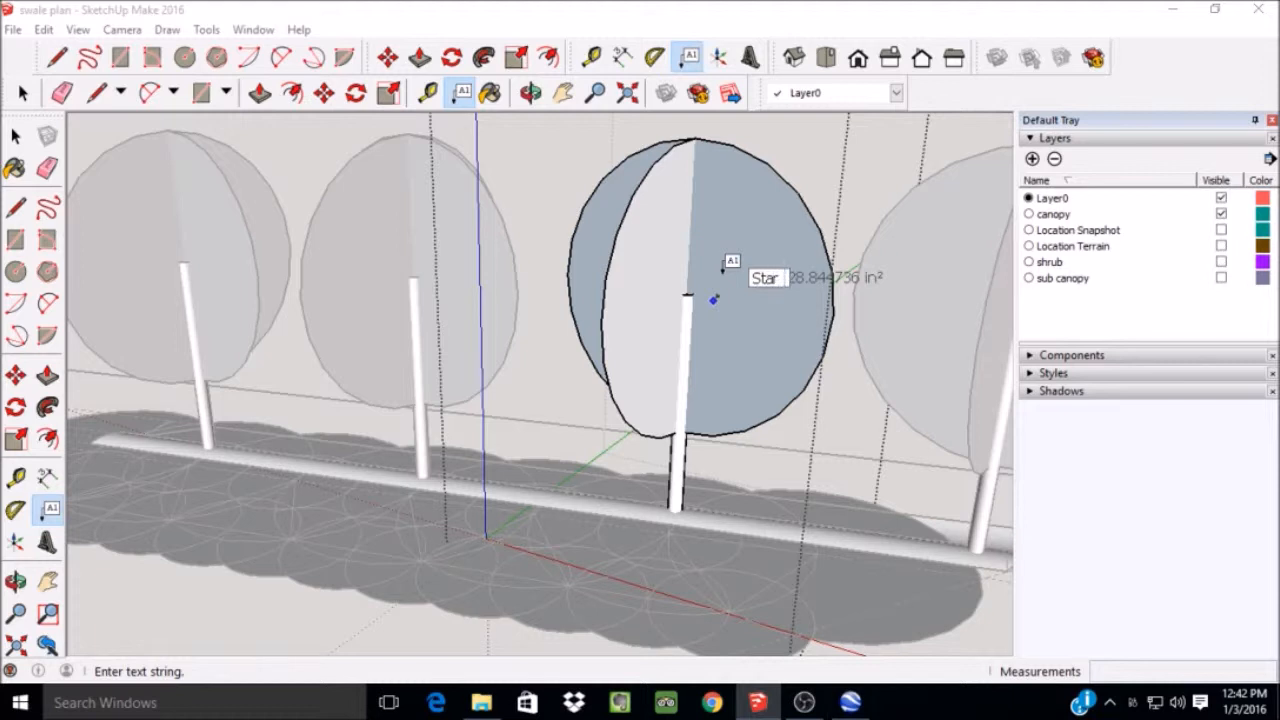
pyautogui.write('Apple')
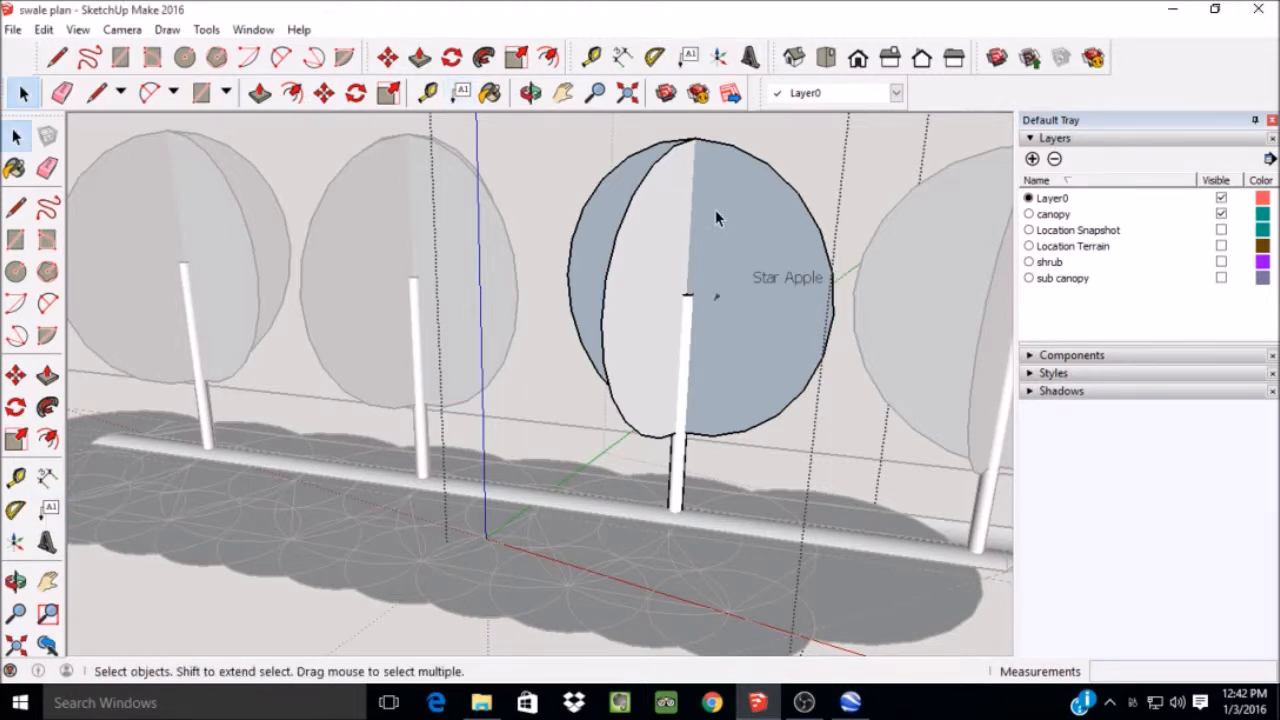
pyautogui.moveTo(720, 220); pyautogui.dragTo(900, 270)
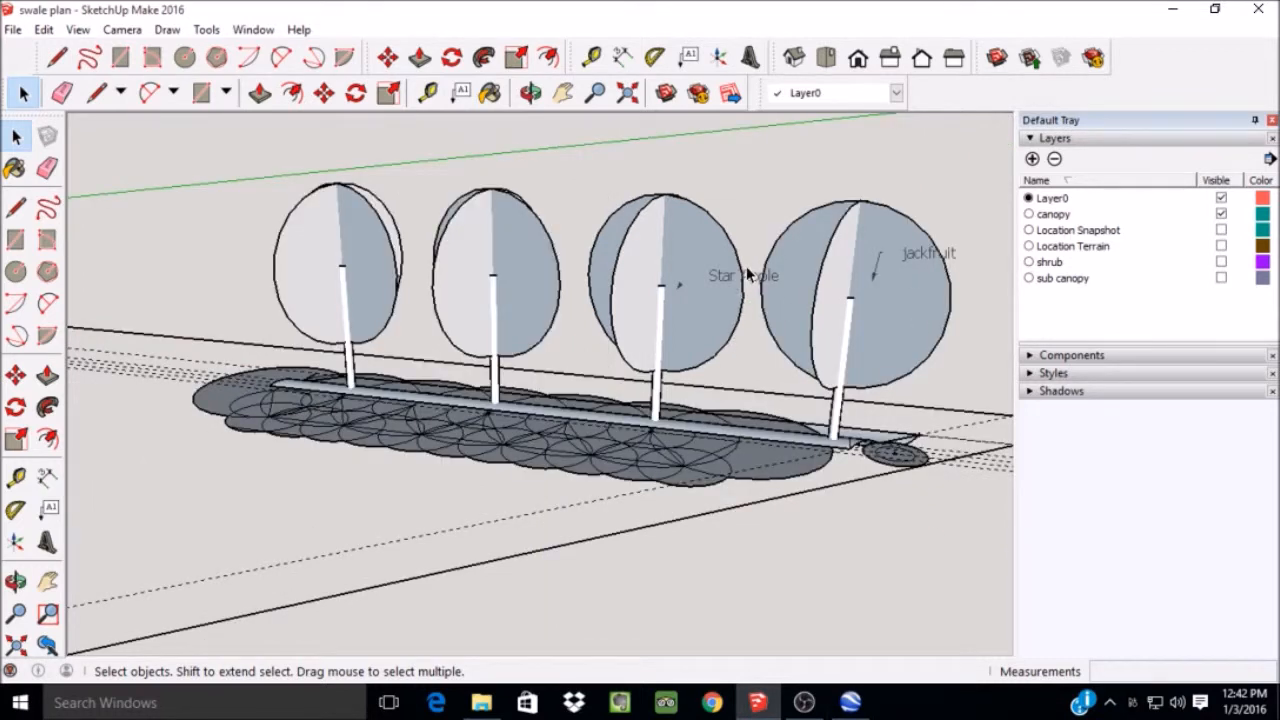
pyautogui.moveTo(350, 250)
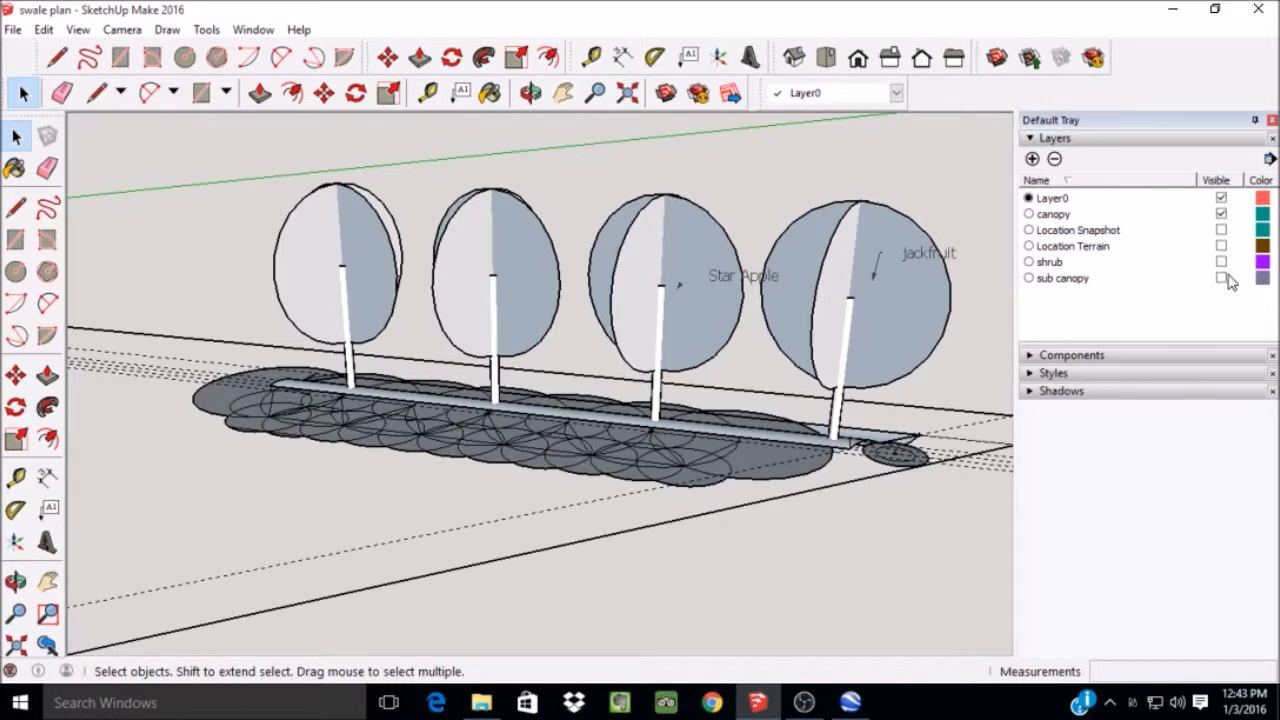
# Make the sub canopy layer visible and select the right and middle sub canopy trees.
pyautogui.click(1220, 278)
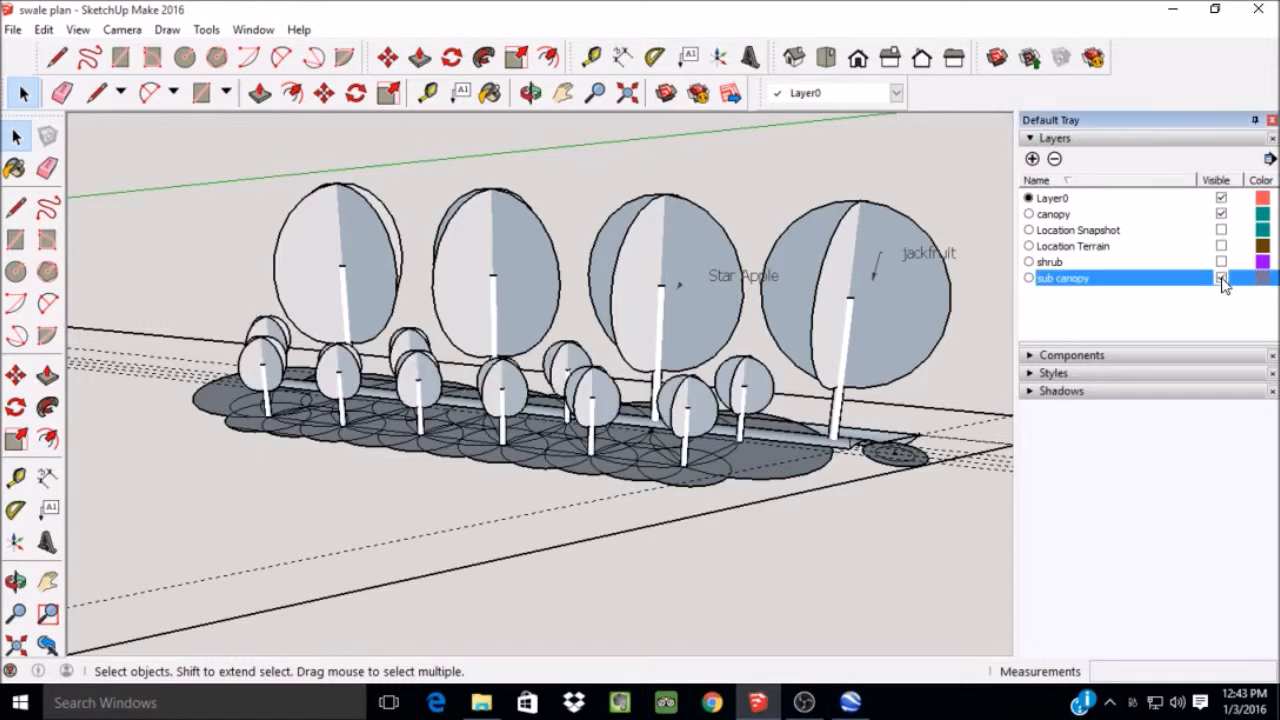
pyautogui.click(1220, 276)
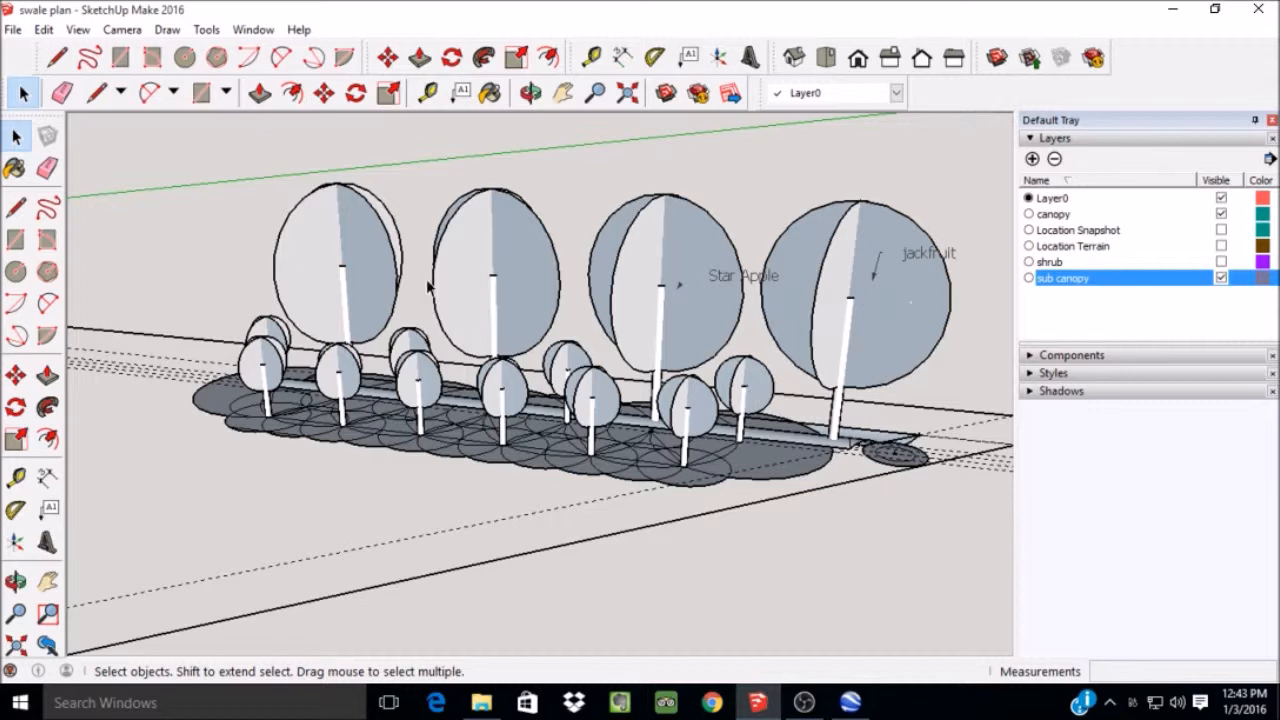
pyautogui.moveTo(750, 400)
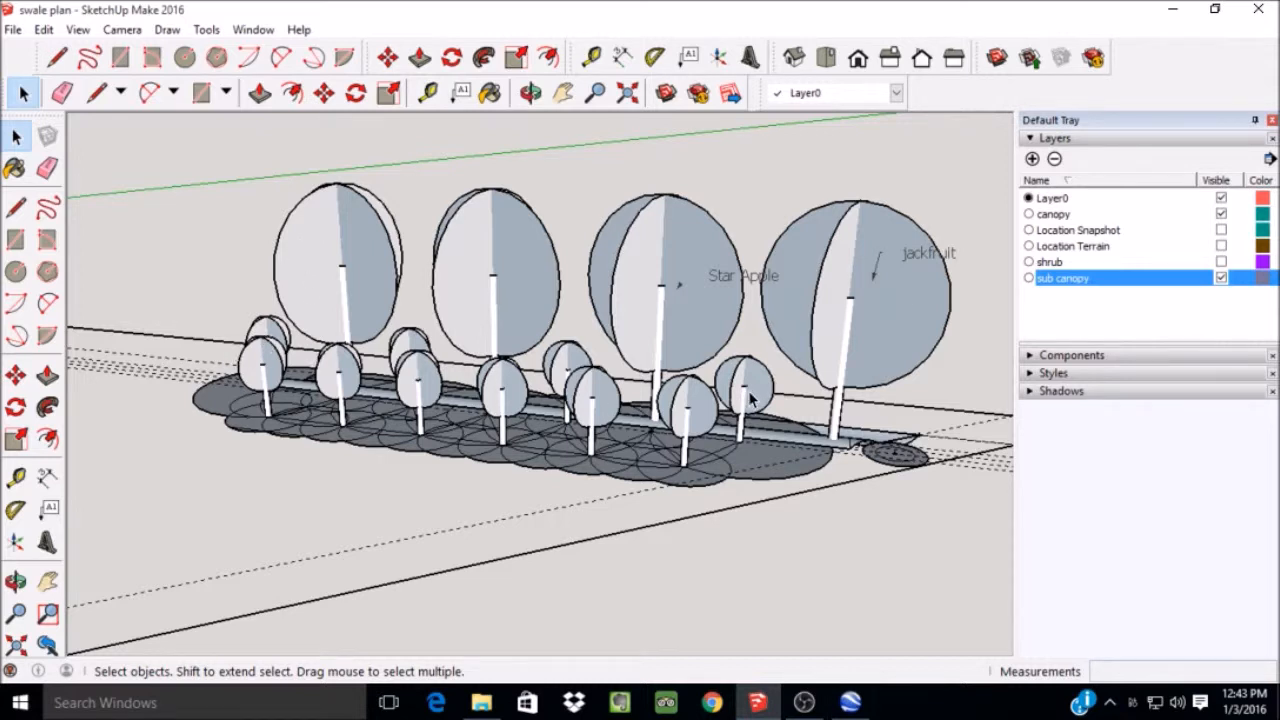
pyautogui.moveTo(748, 384)
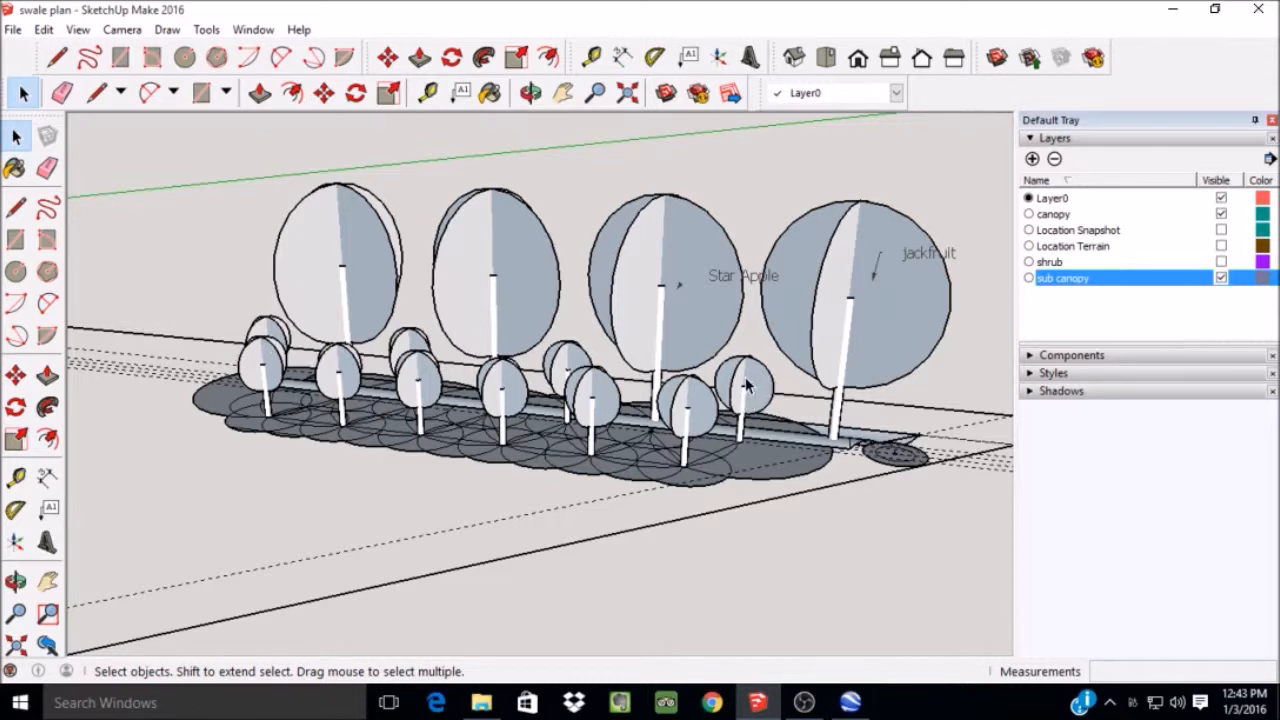
pyautogui.click(744, 384)
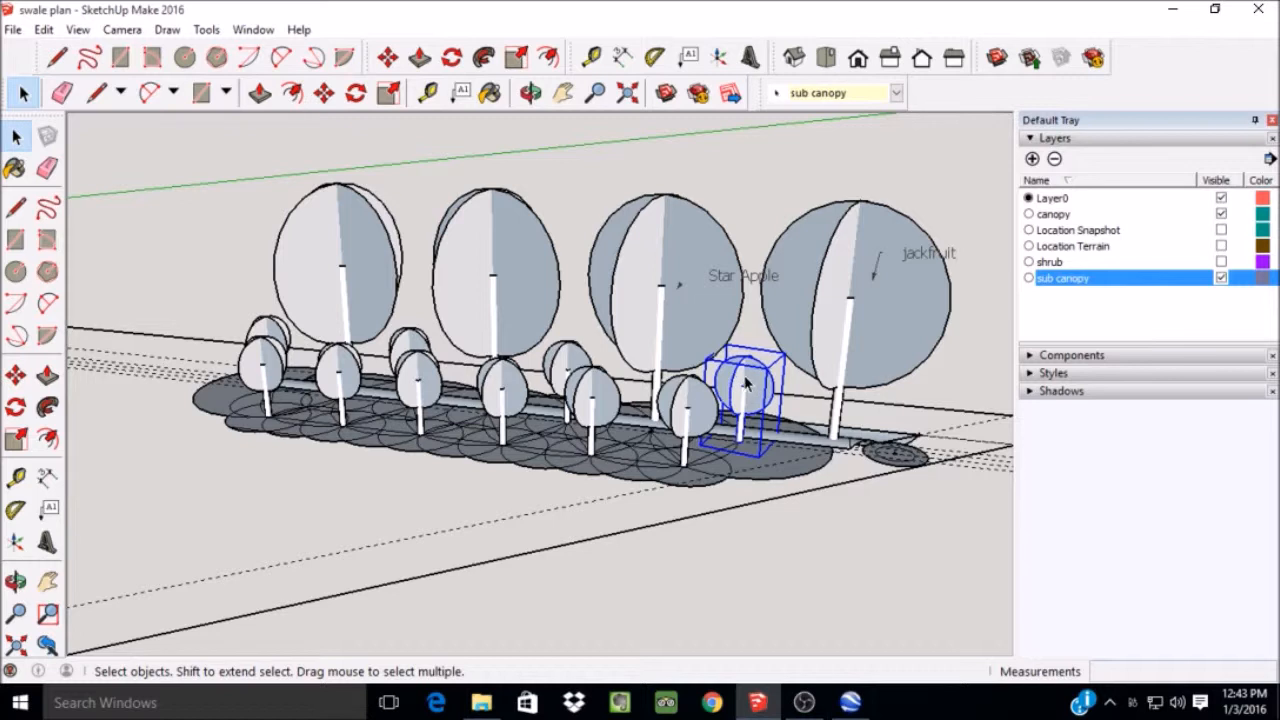
pyautogui.moveTo(696, 422)
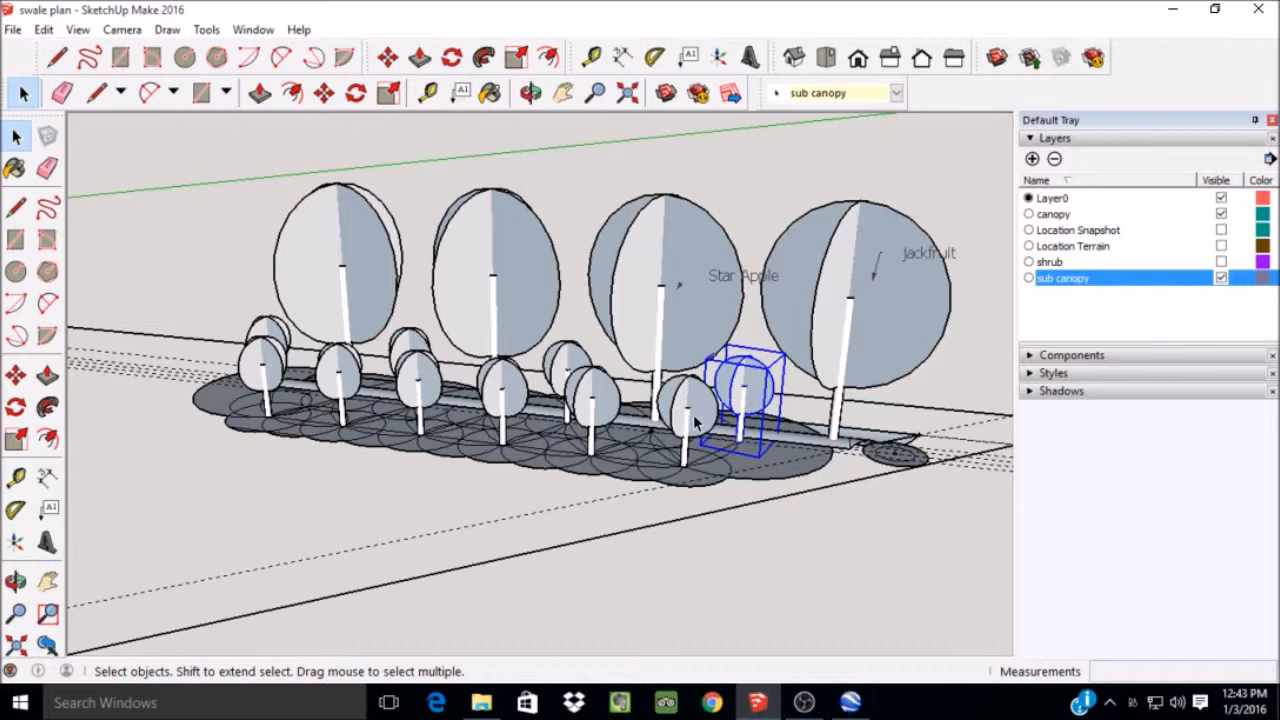
pyautogui.moveTo(590, 408)
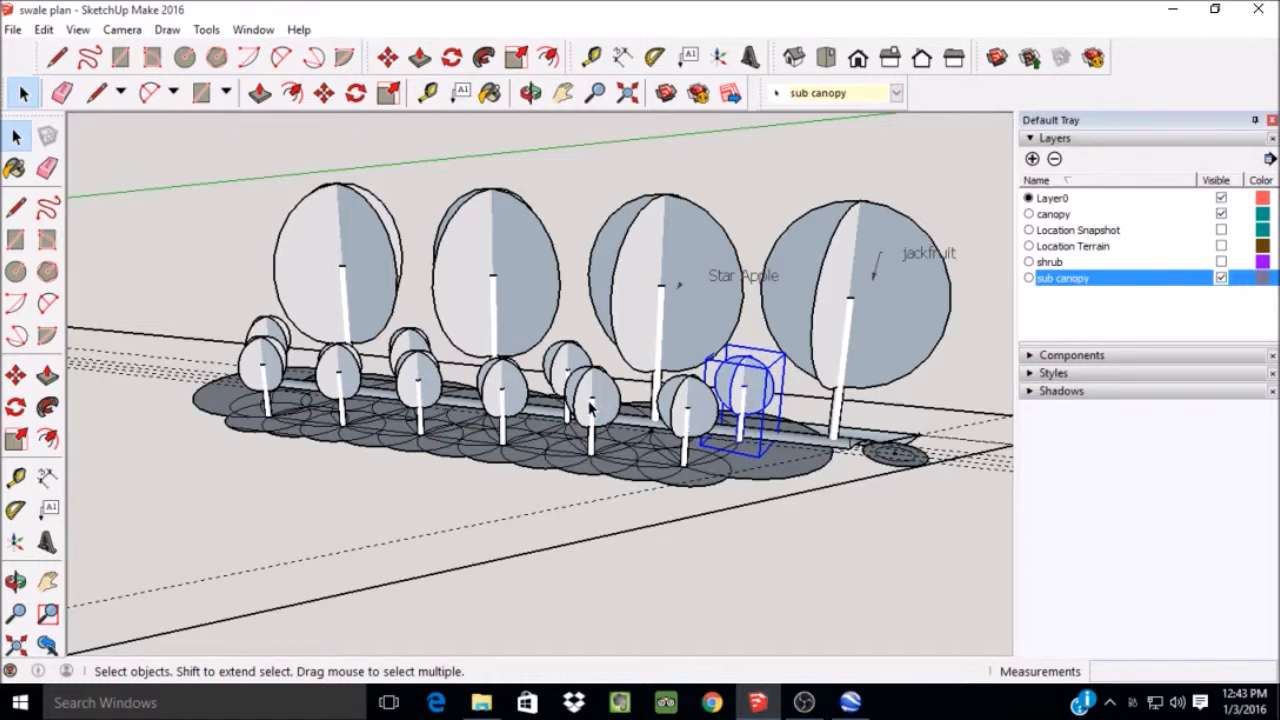
pyautogui.click(590, 404)
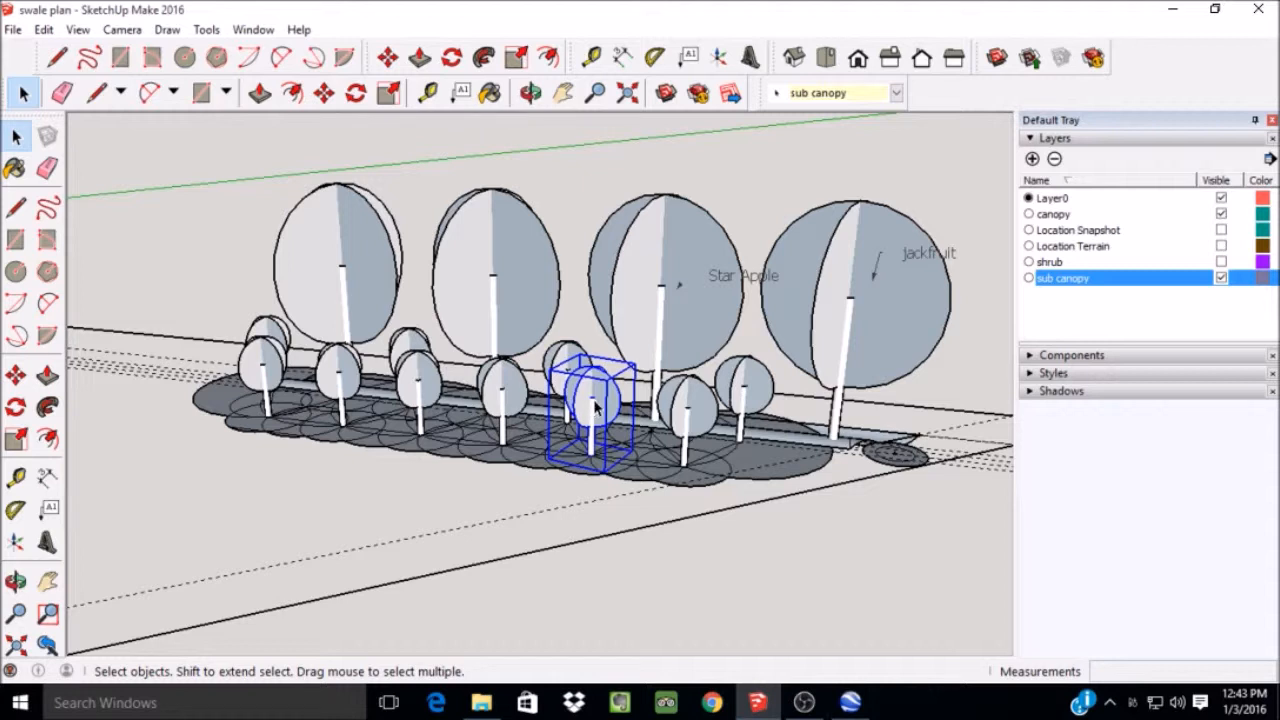
pyautogui.moveTo(760, 404)
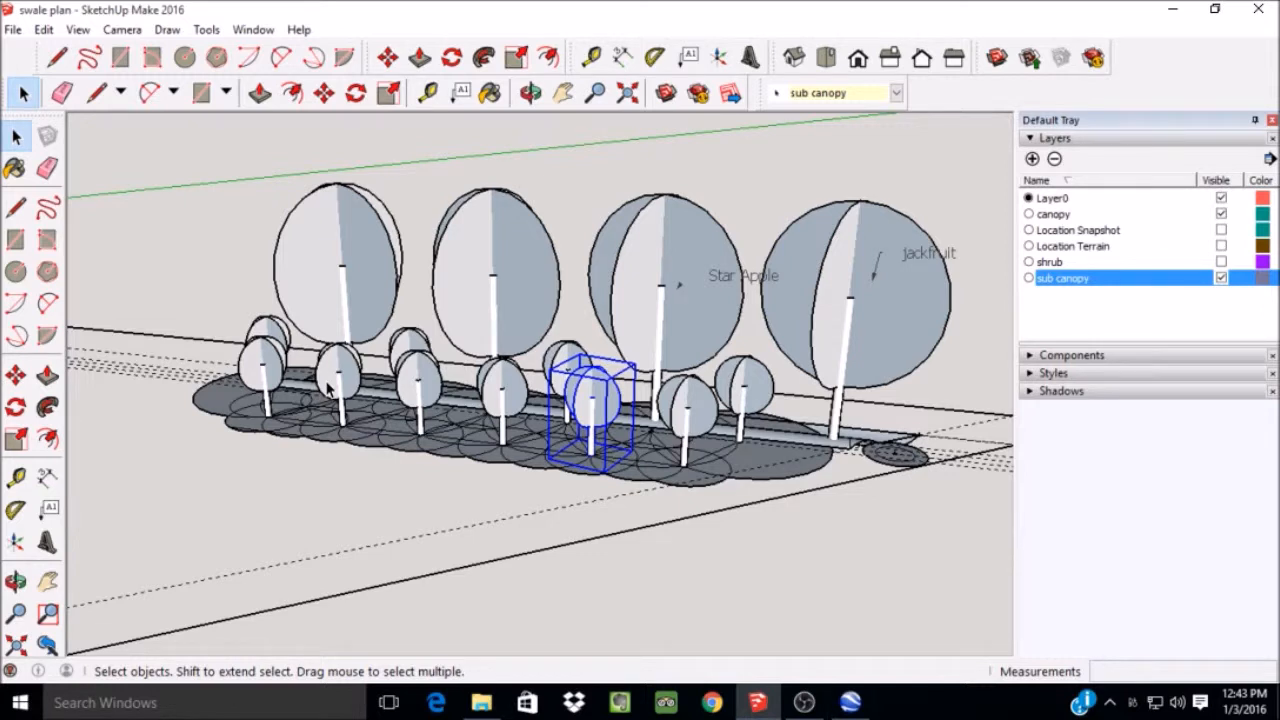
pyautogui.moveTo(596, 390)
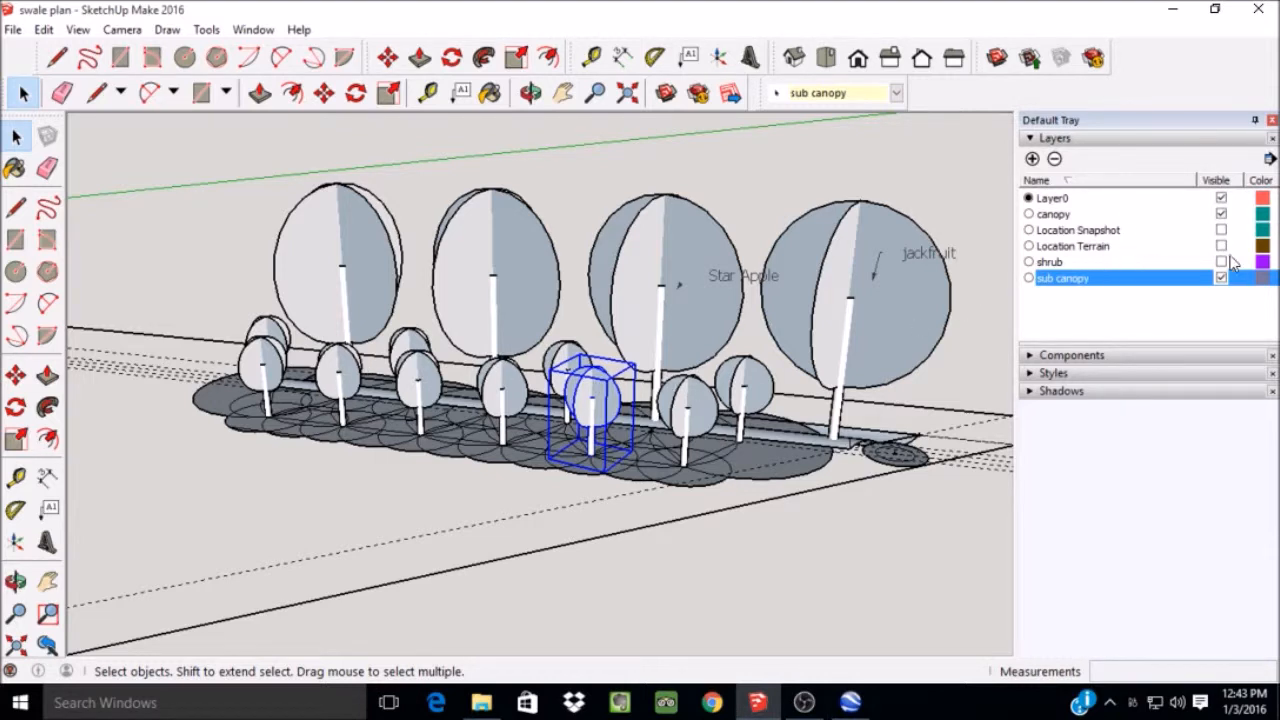
# Turn the shrub layer visible so small shrubs appear beneath the sub canopy trees.
pyautogui.click(1220, 260)
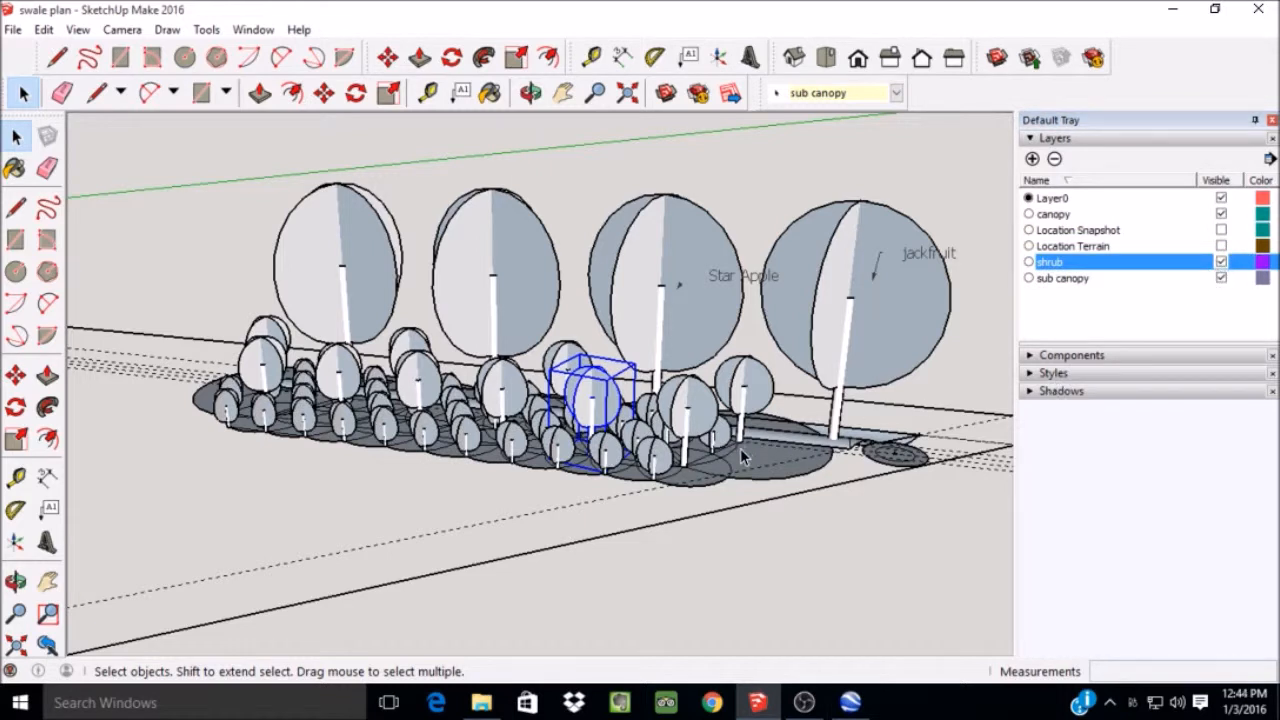
pyautogui.moveTo(624, 204)
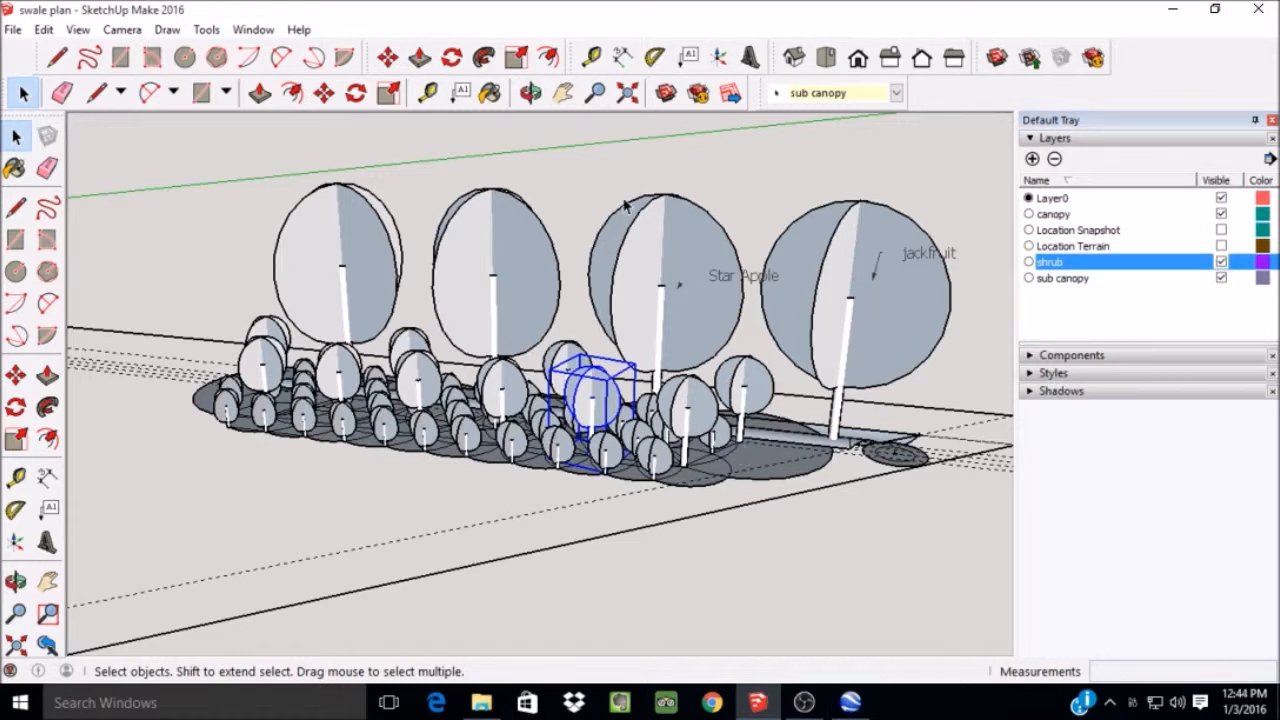
pyautogui.moveTo(304, 424)
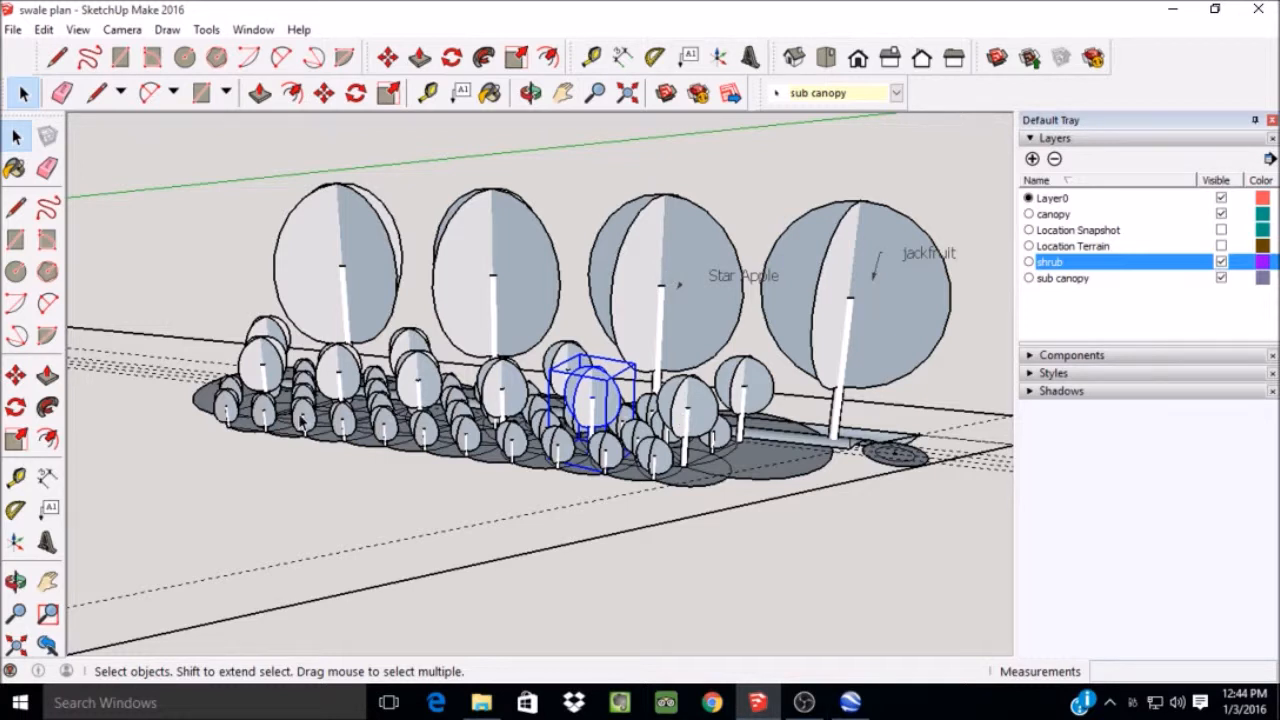
pyautogui.moveTo(1256, 218)
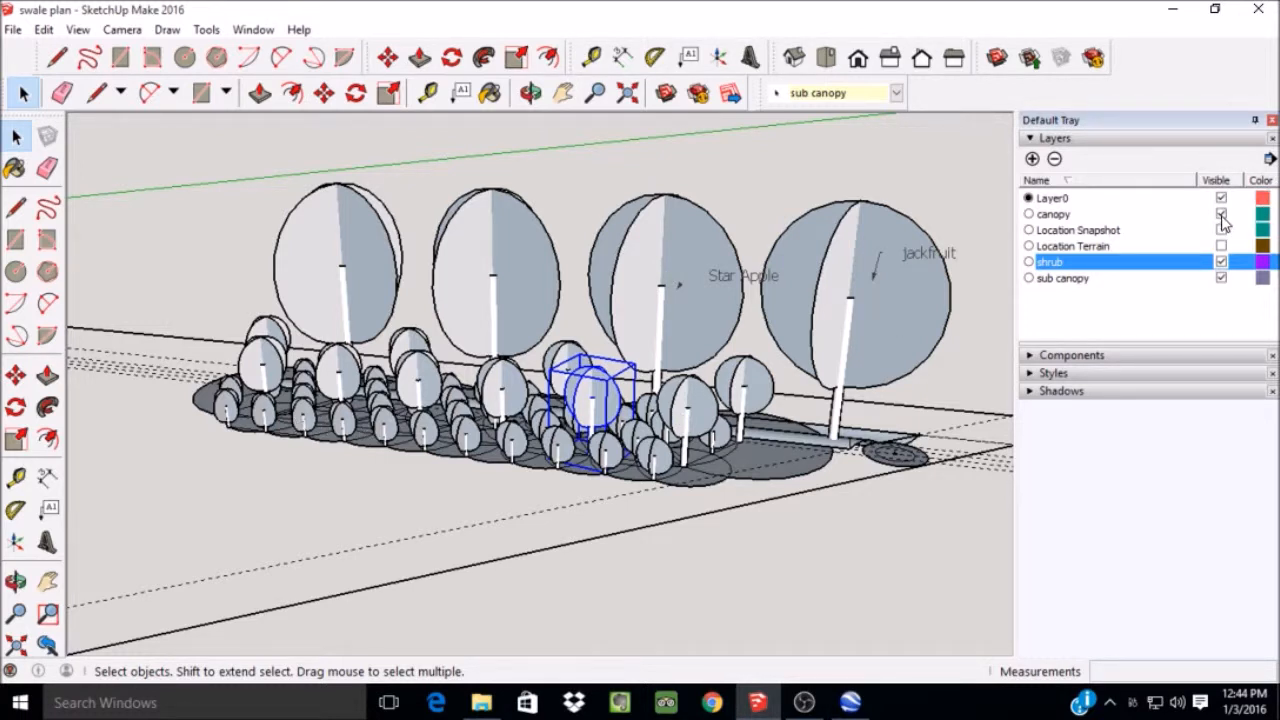
# Turn visibility back on for the hidden canopy tree layers above the shrub row.
pyautogui.click(1220, 212)
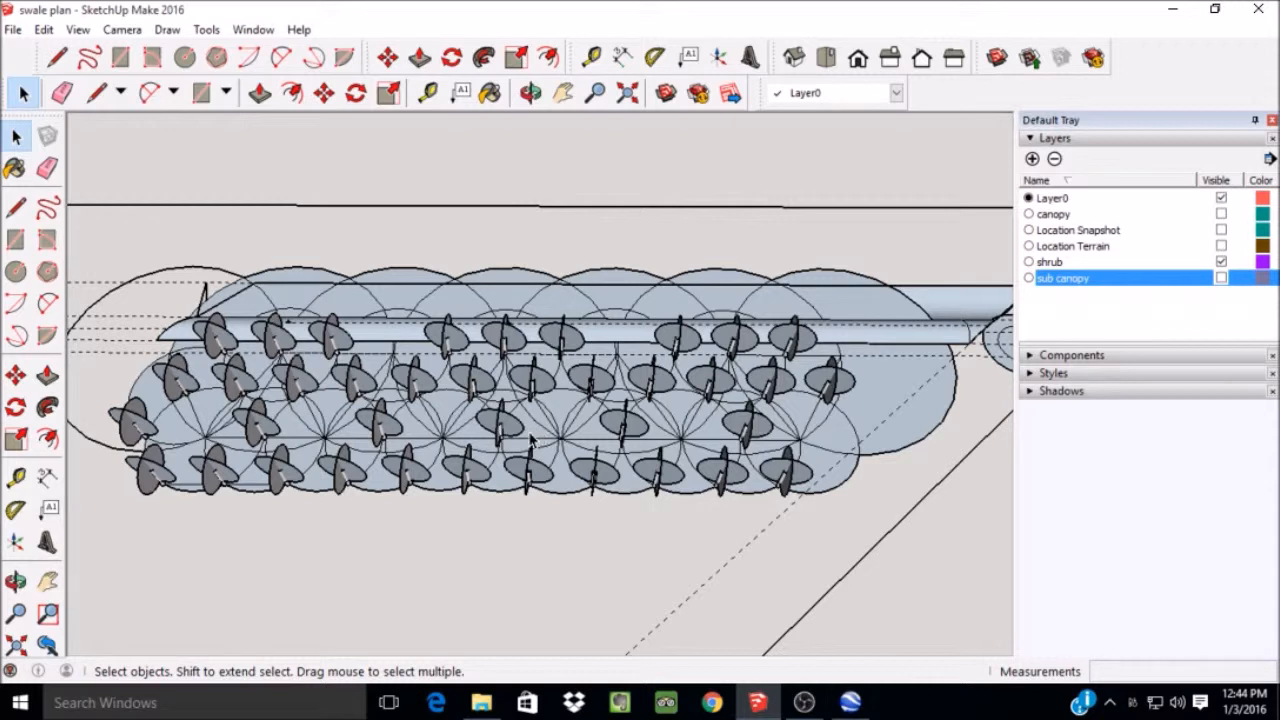
pyautogui.moveTo(528, 450)
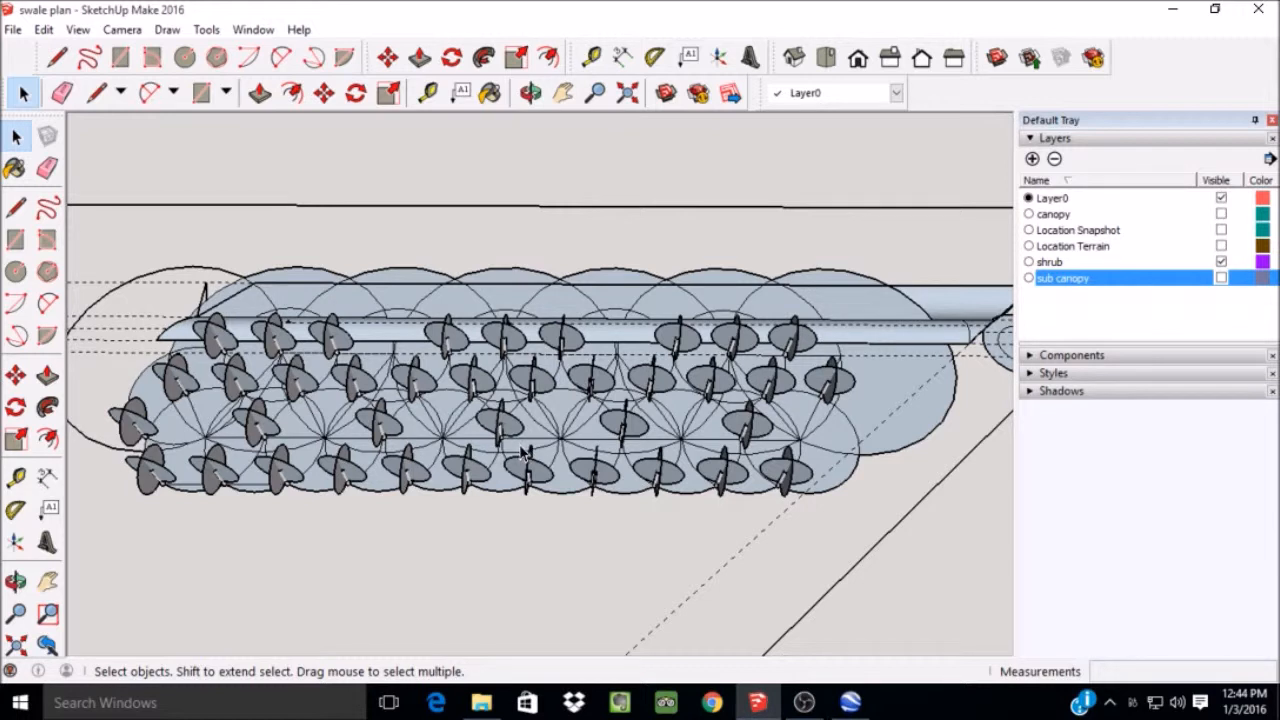
pyautogui.moveTo(540, 452)
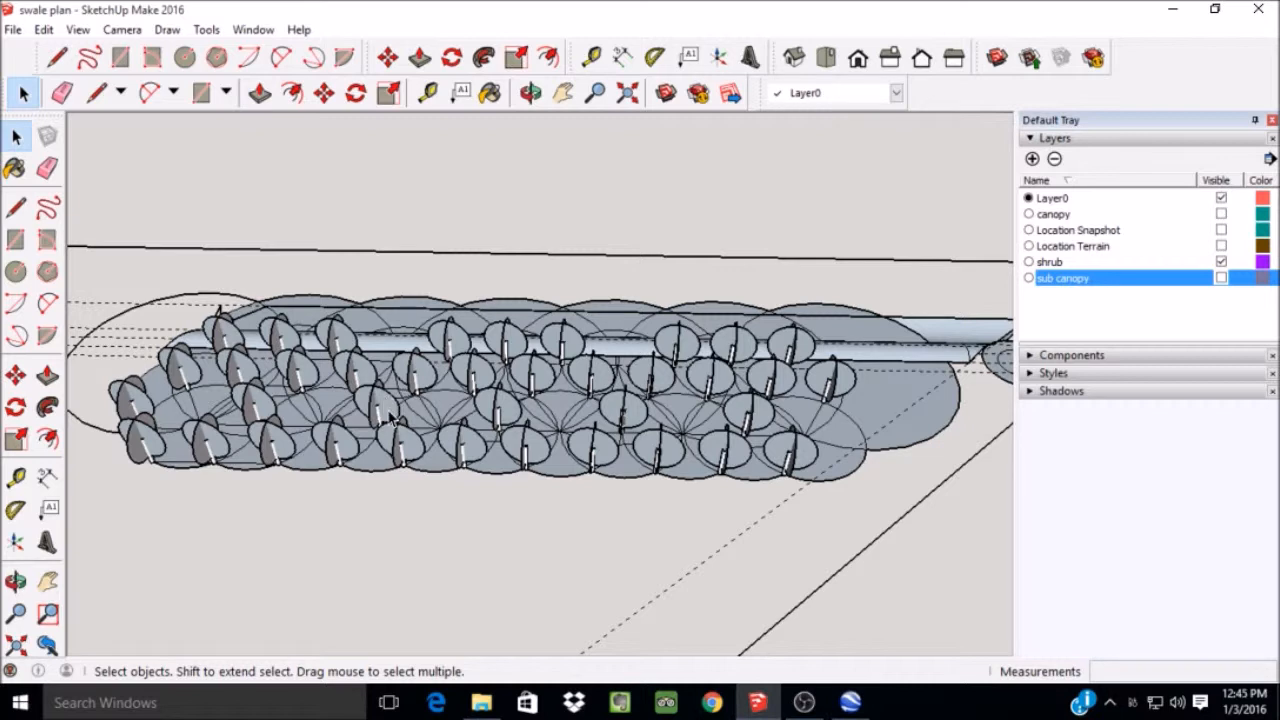
pyautogui.moveTo(390, 410)
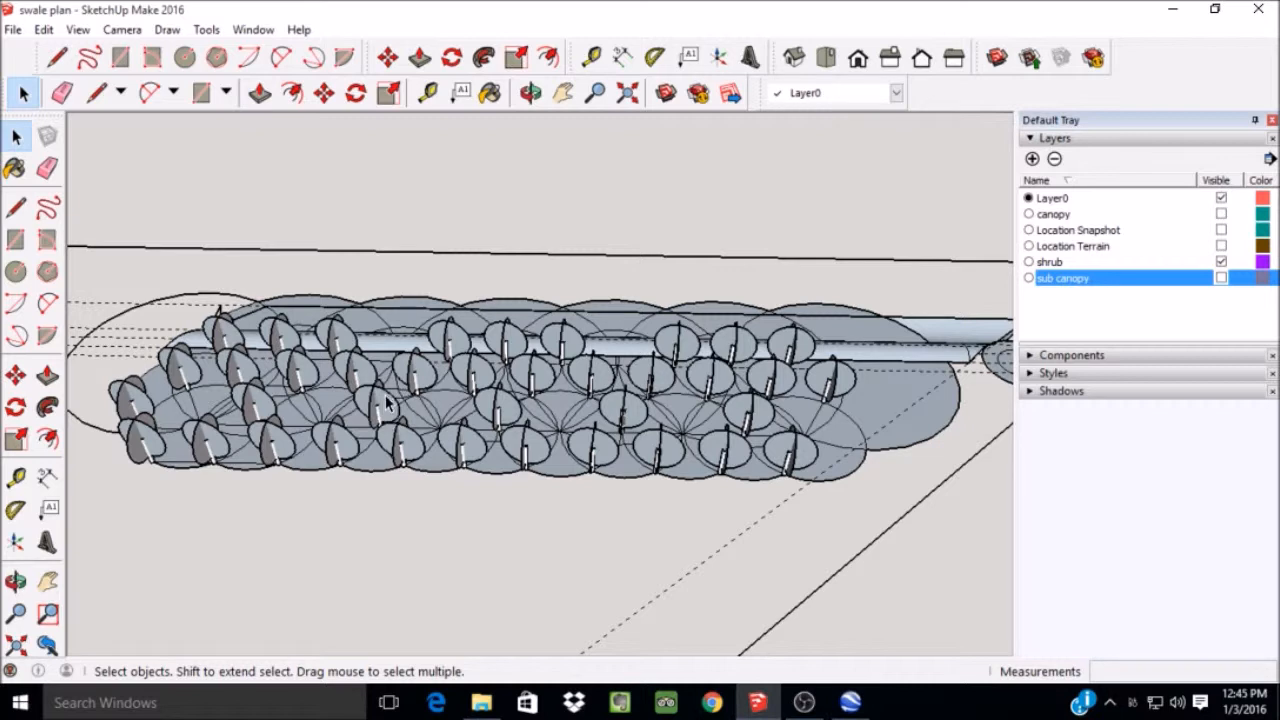
pyautogui.moveTo(360, 376)
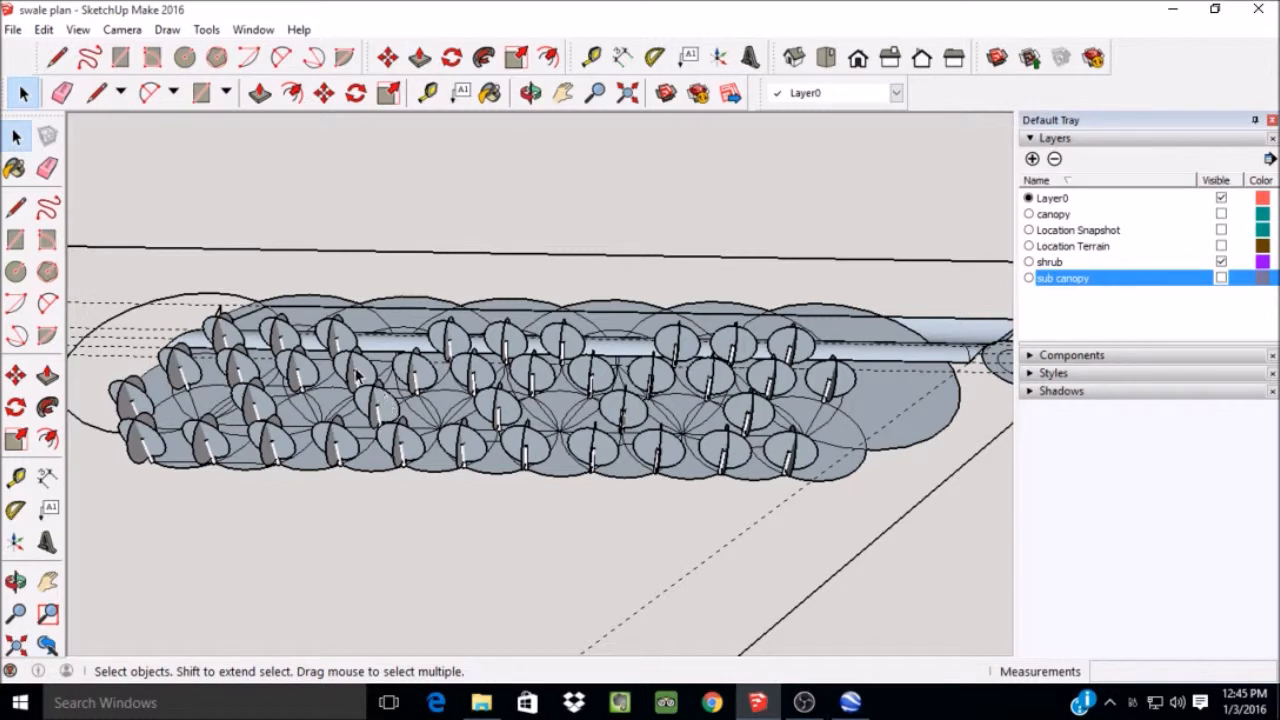
pyautogui.moveTo(770, 424)
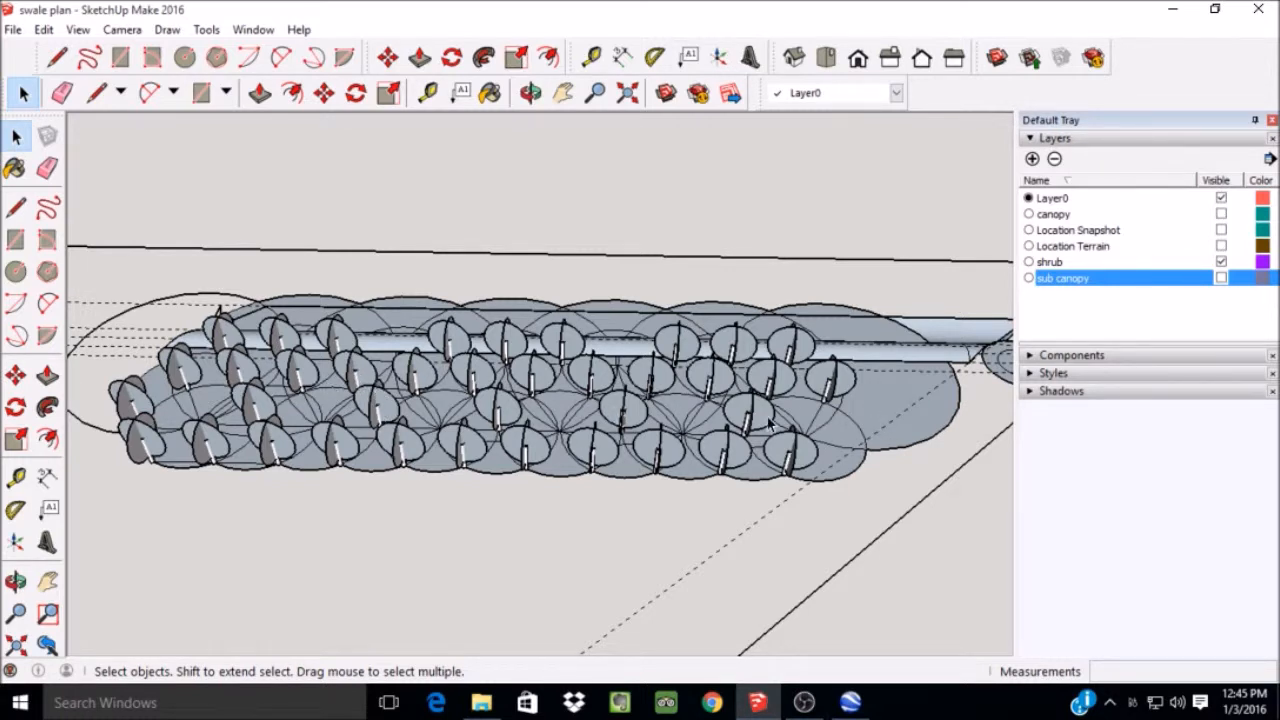
pyautogui.moveTo(690, 412)
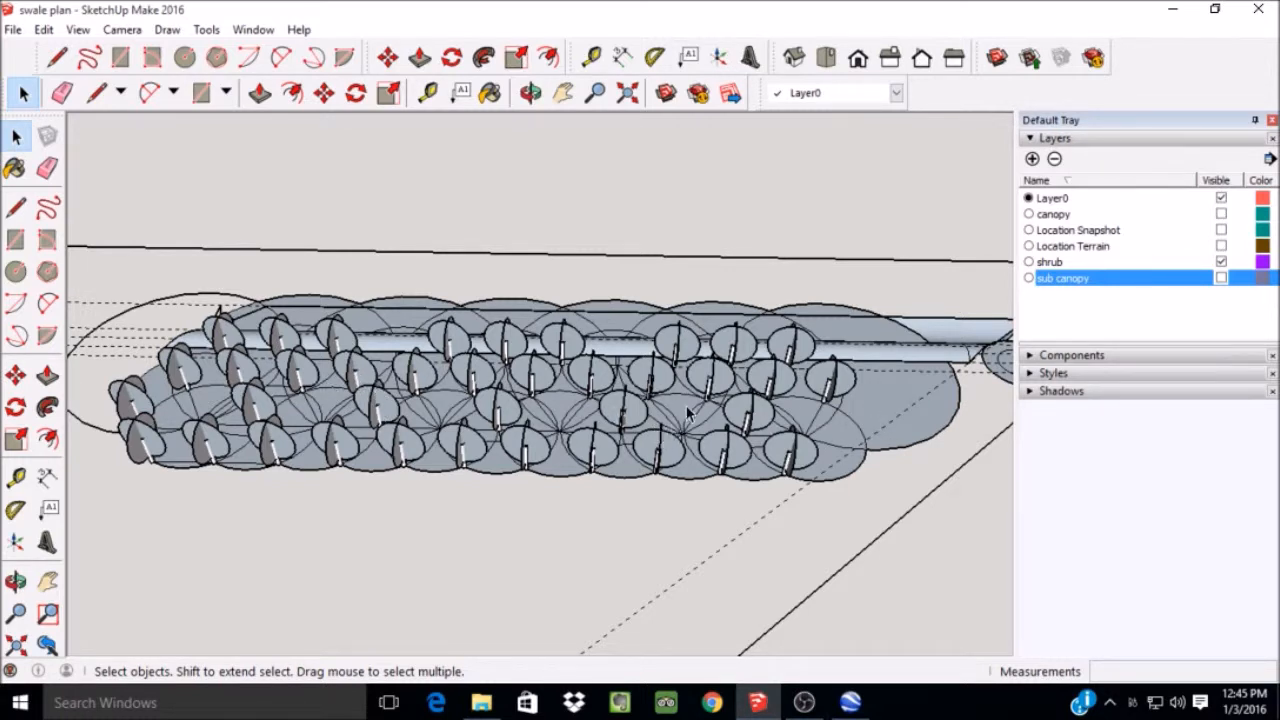
pyautogui.moveTo(730, 404)
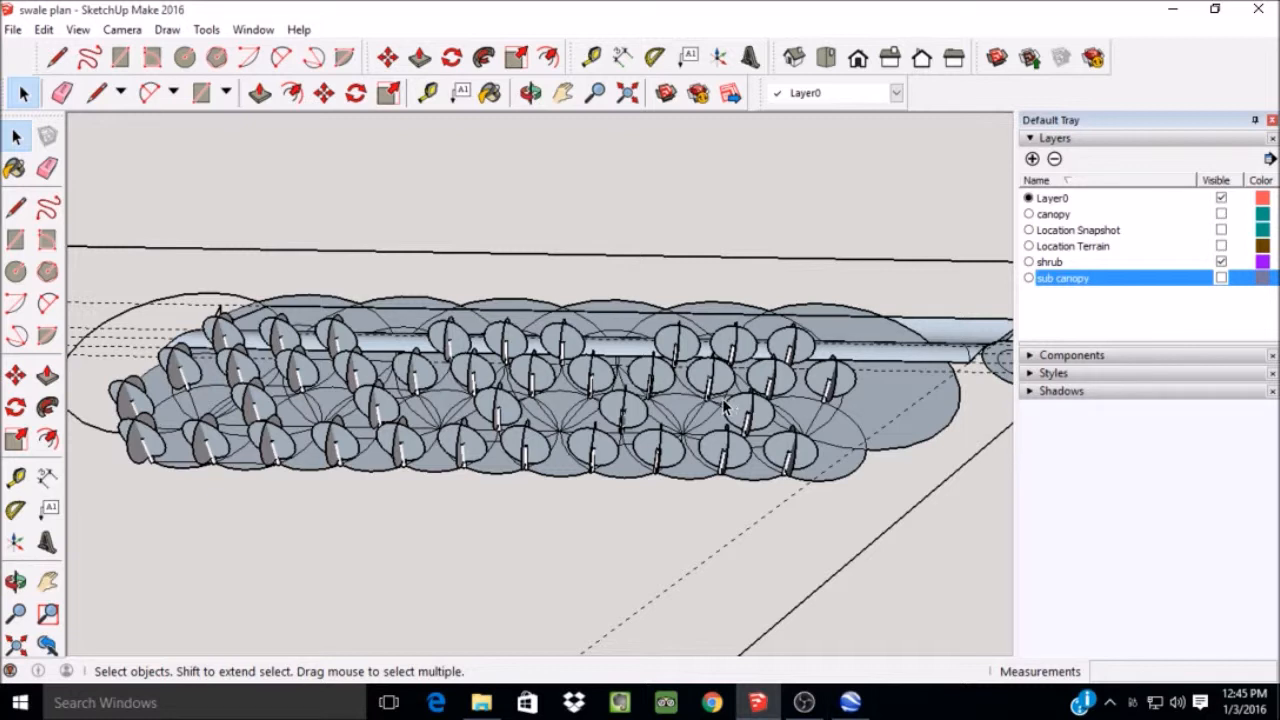
pyautogui.moveTo(722, 408)
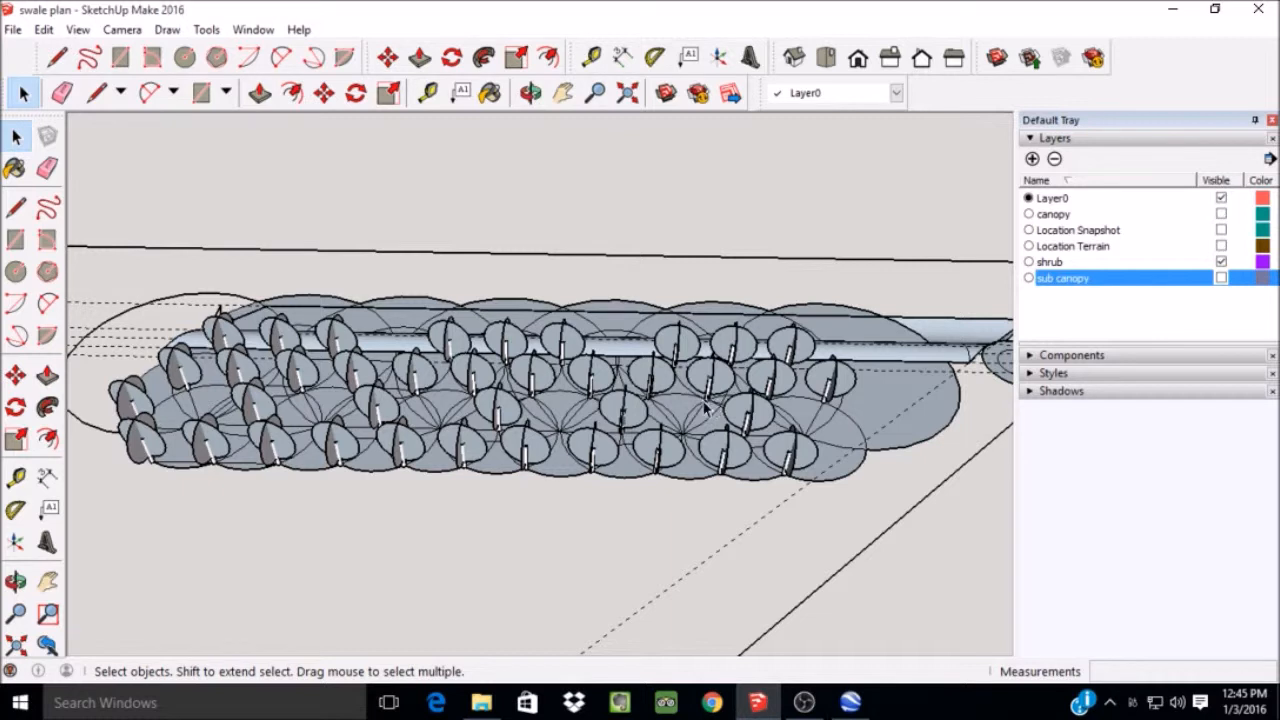
pyautogui.moveTo(260, 404)
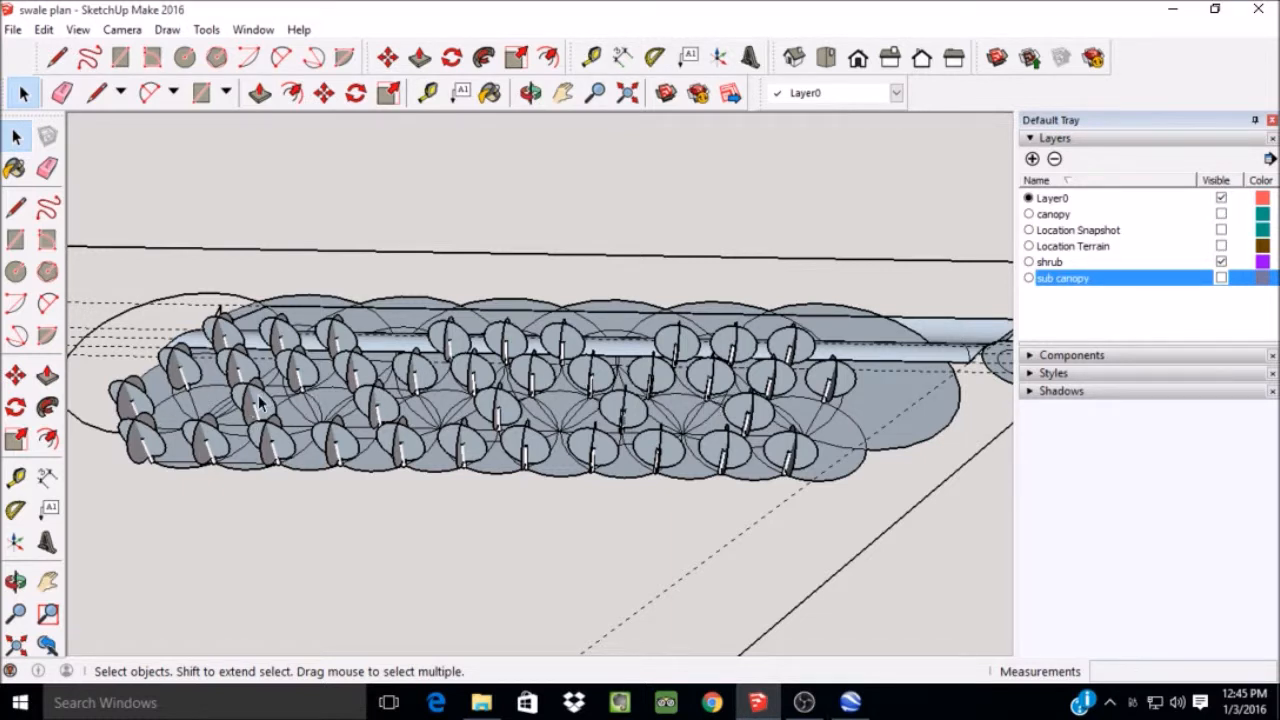
pyautogui.moveTo(818, 400)
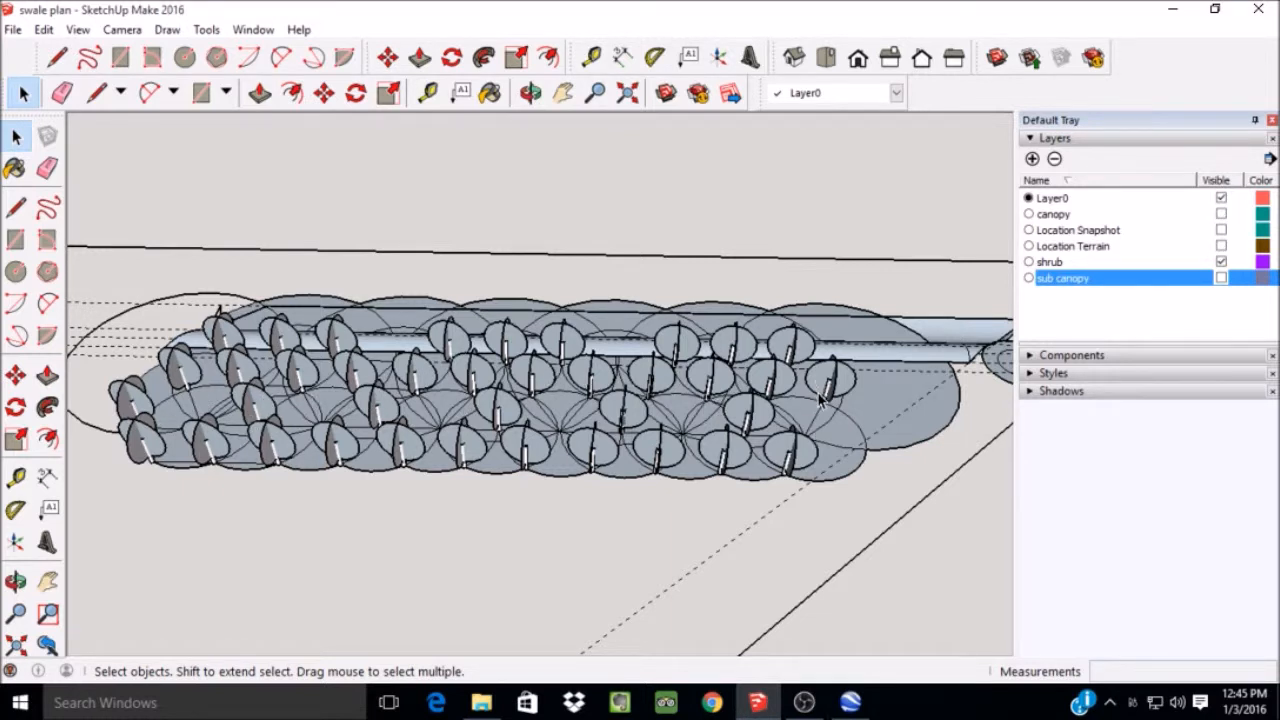
pyautogui.moveTo(836, 400)
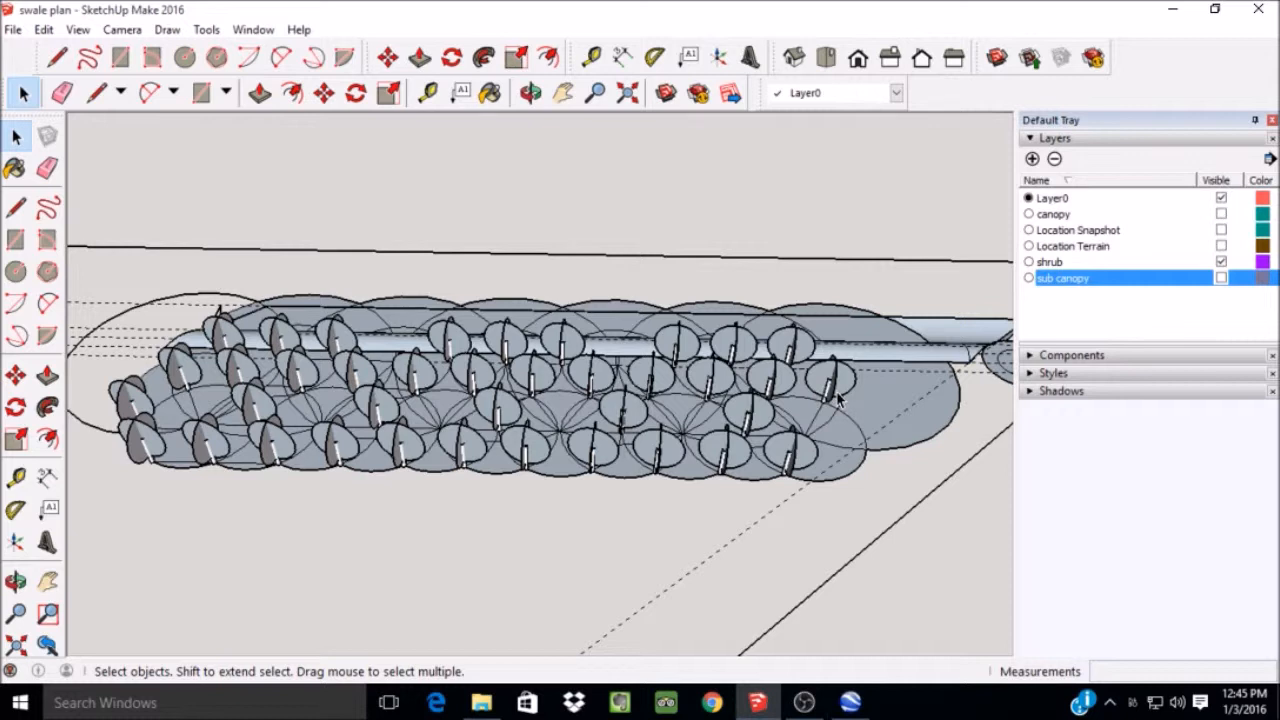
pyautogui.moveTo(800, 420)
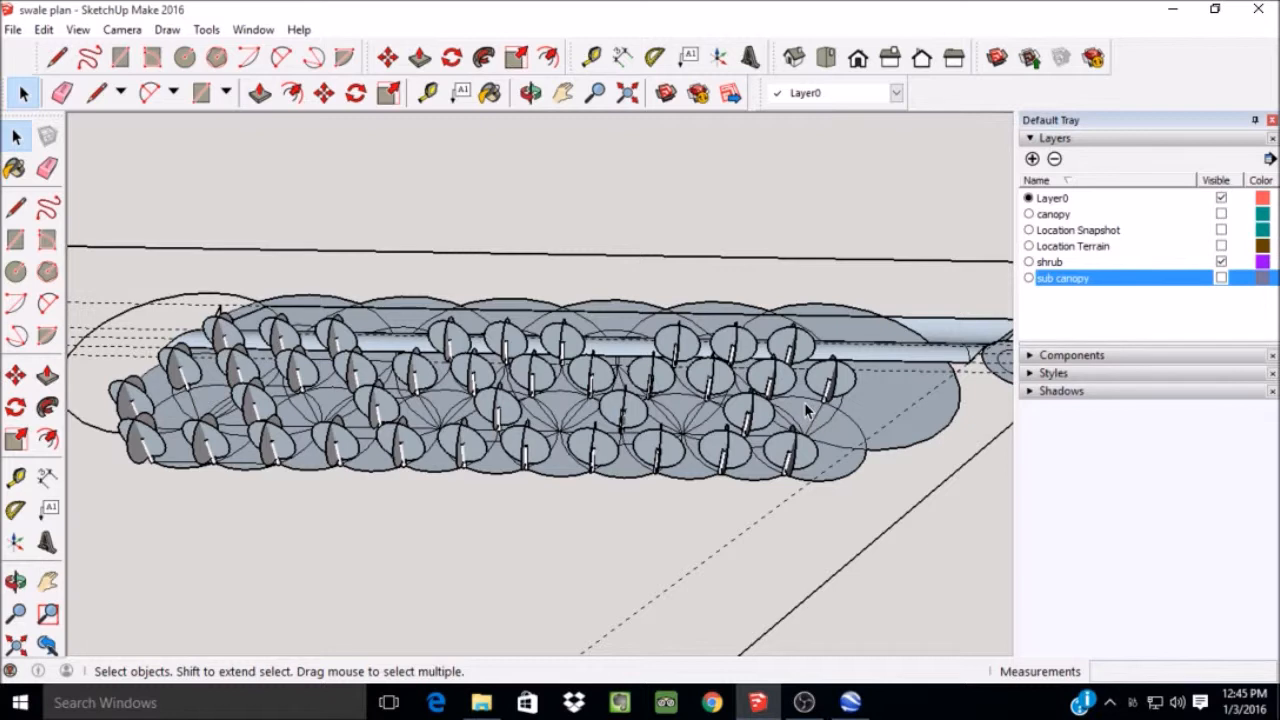
pyautogui.moveTo(804, 418)
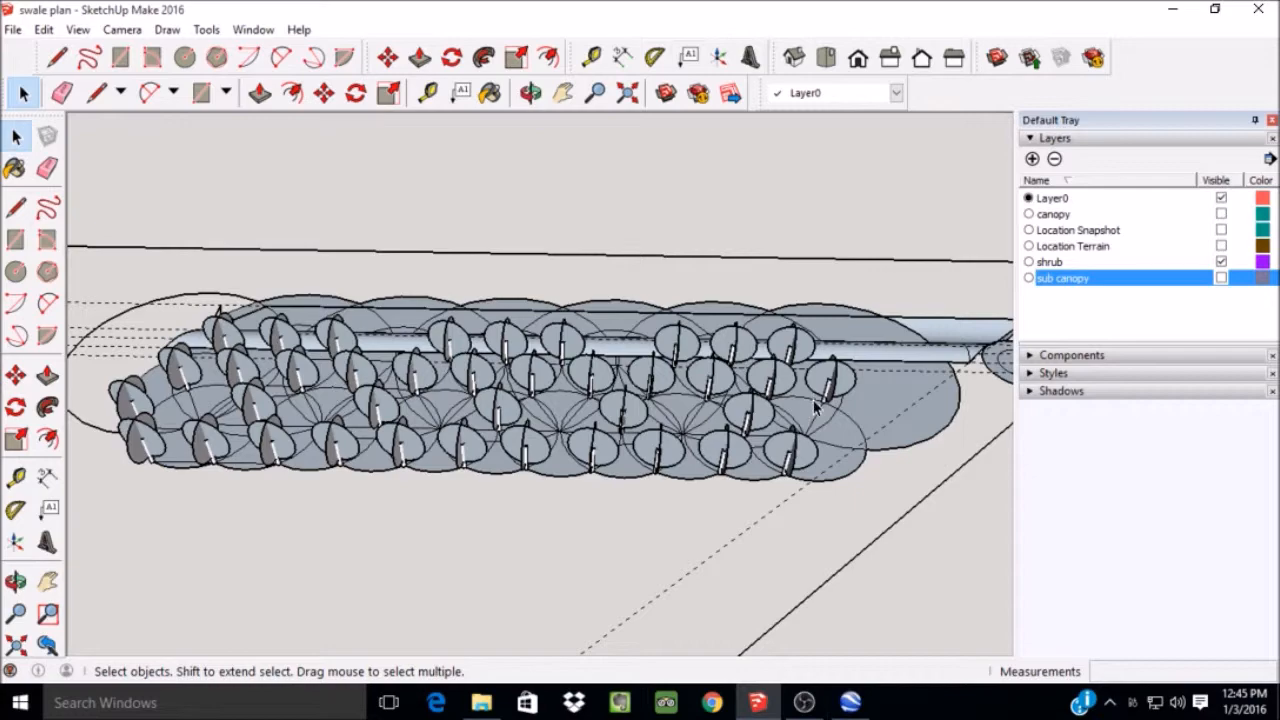
pyautogui.click(532, 94)
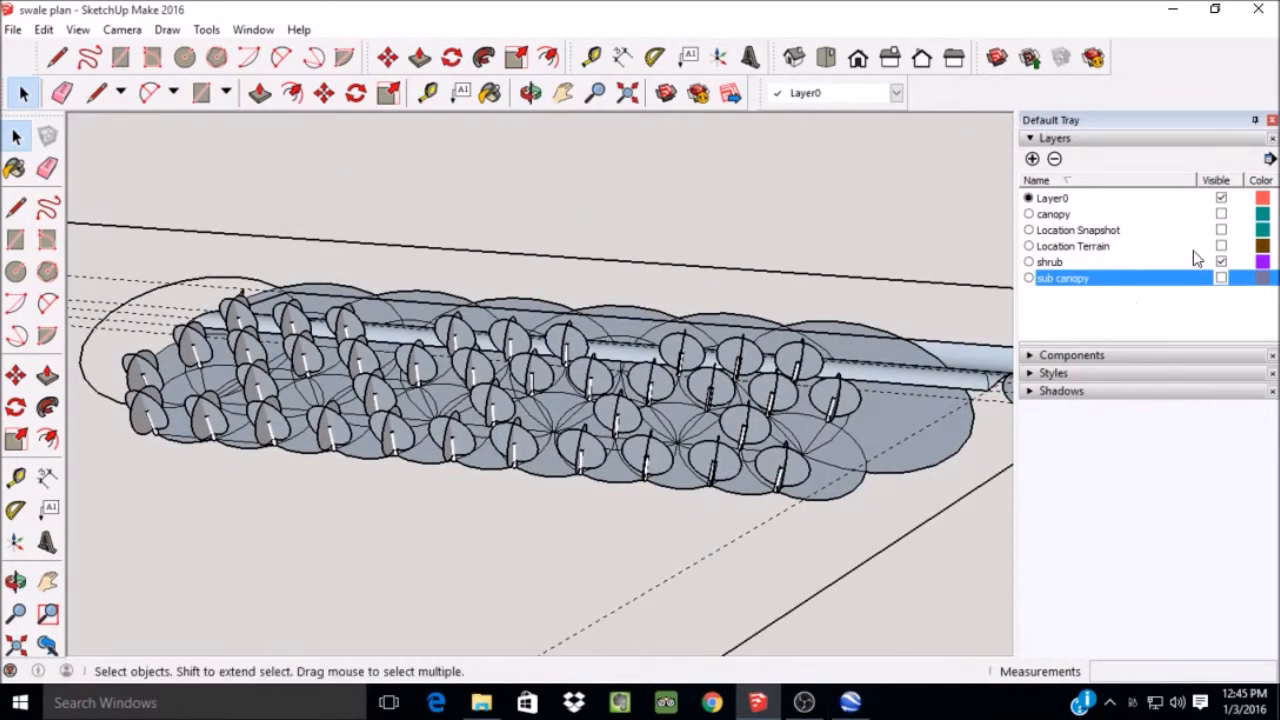
pyautogui.click(1220, 278)
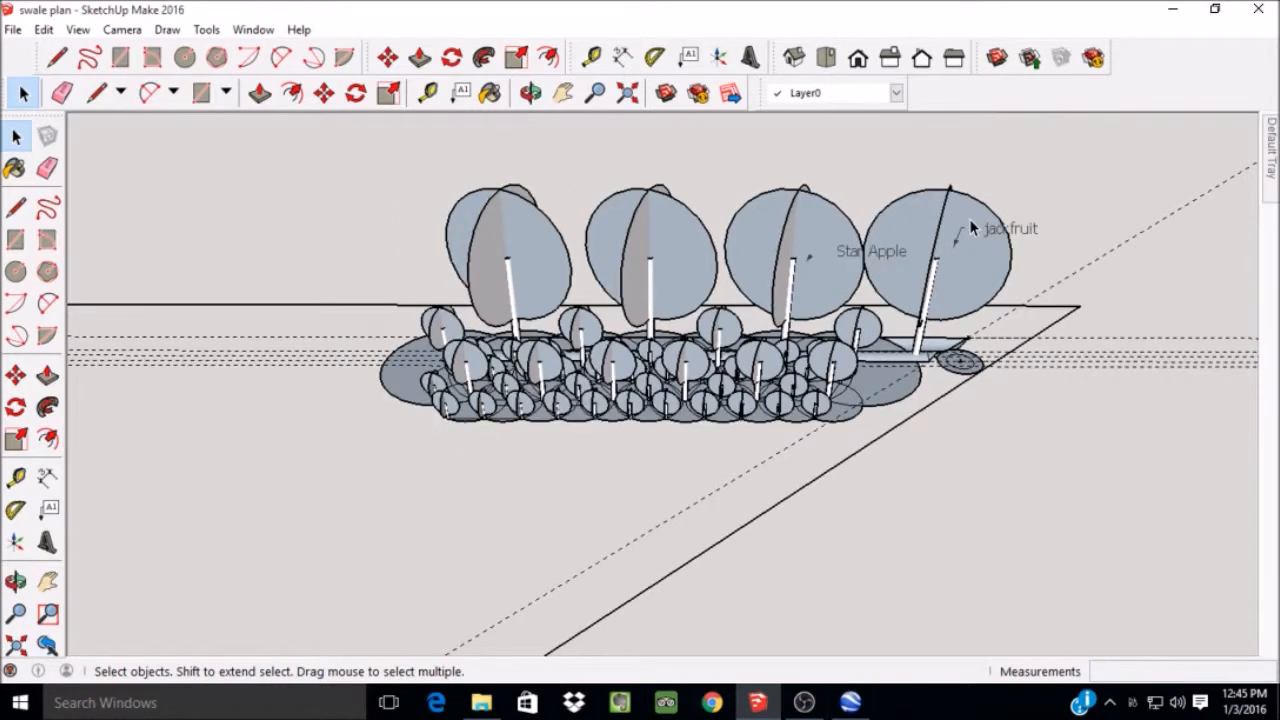
pyautogui.moveTo(860, 344)
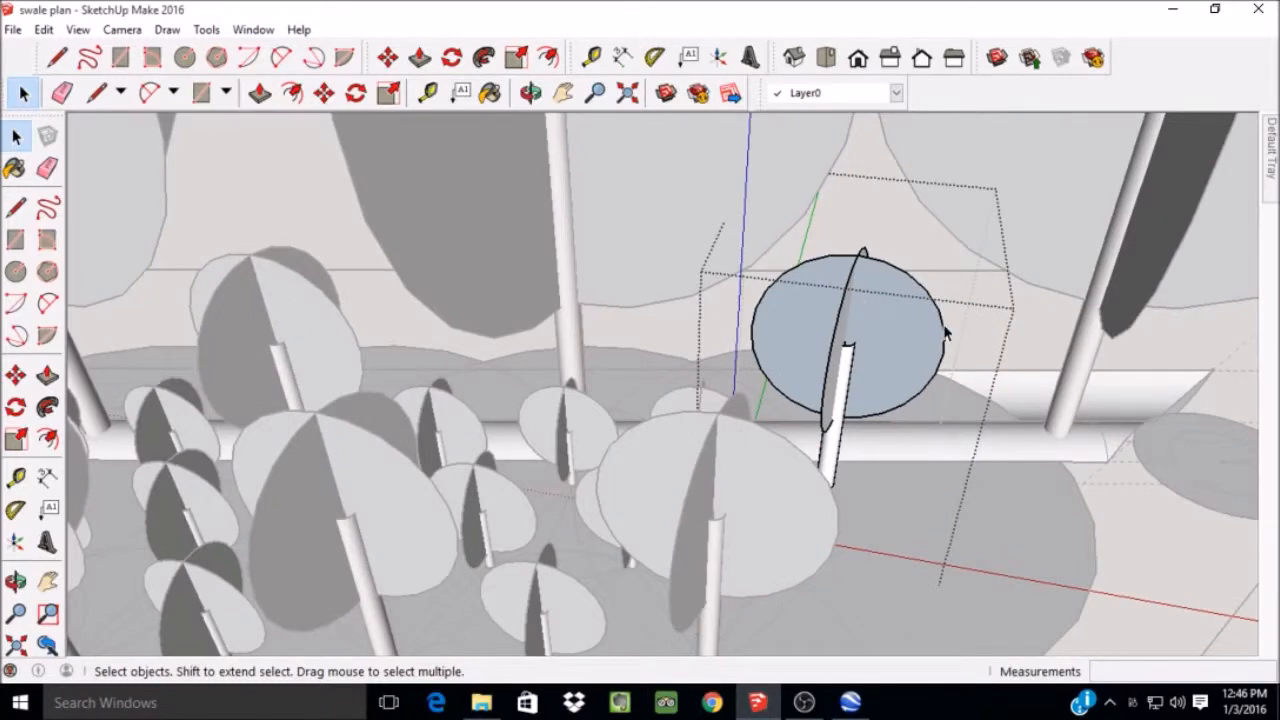
# Select the small sub canopy tree beside the Jackfruit and bring up its Scale action.
pyautogui.click(850, 360)
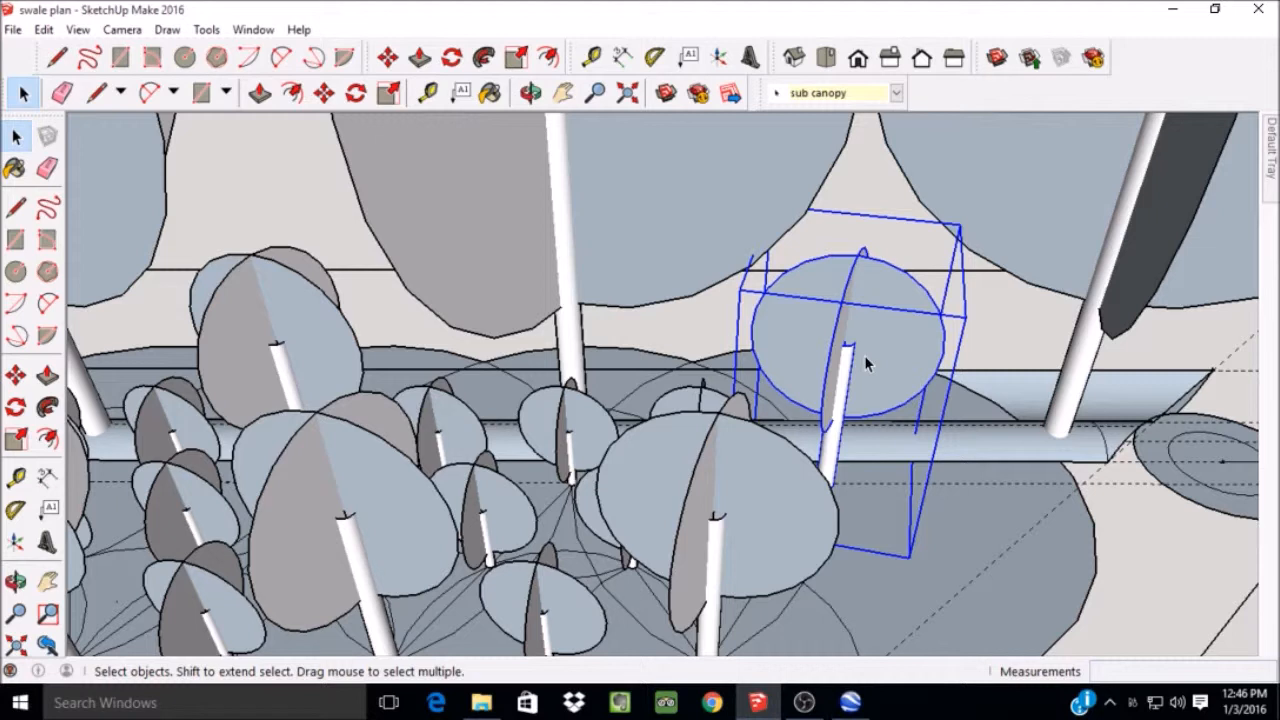
pyautogui.rightClick(864, 360)
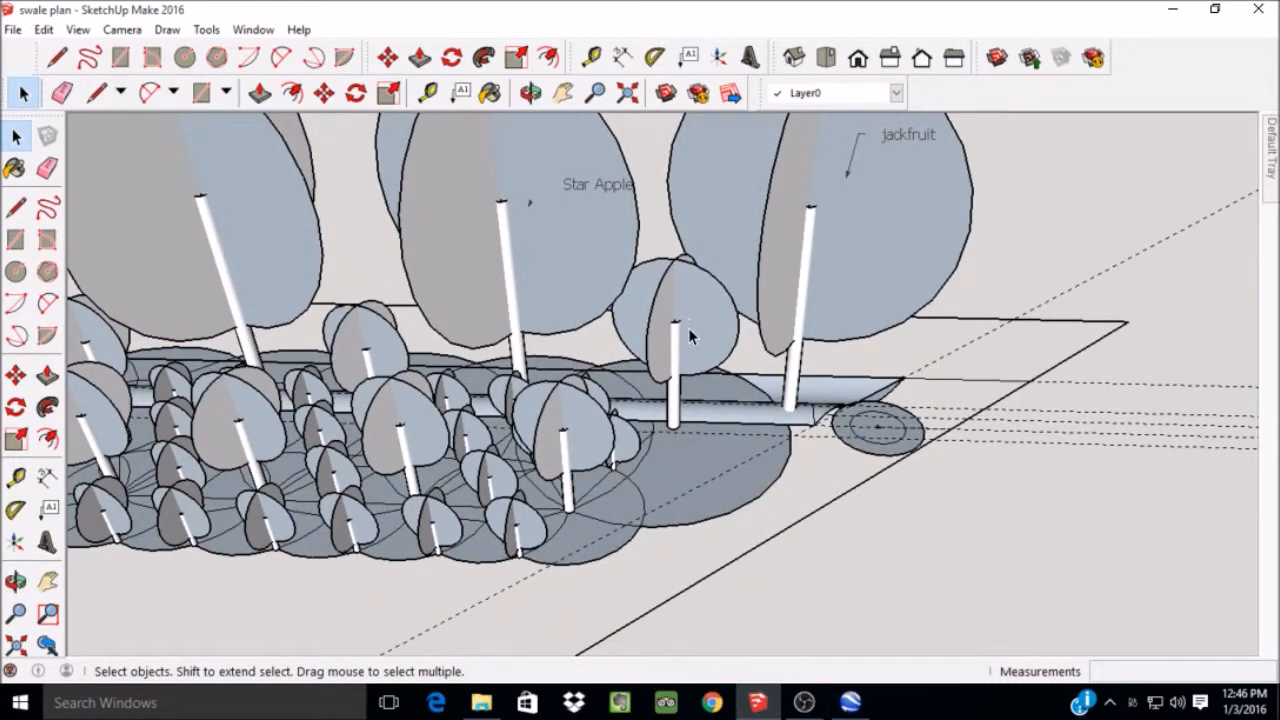
pyautogui.moveTo(696, 348)
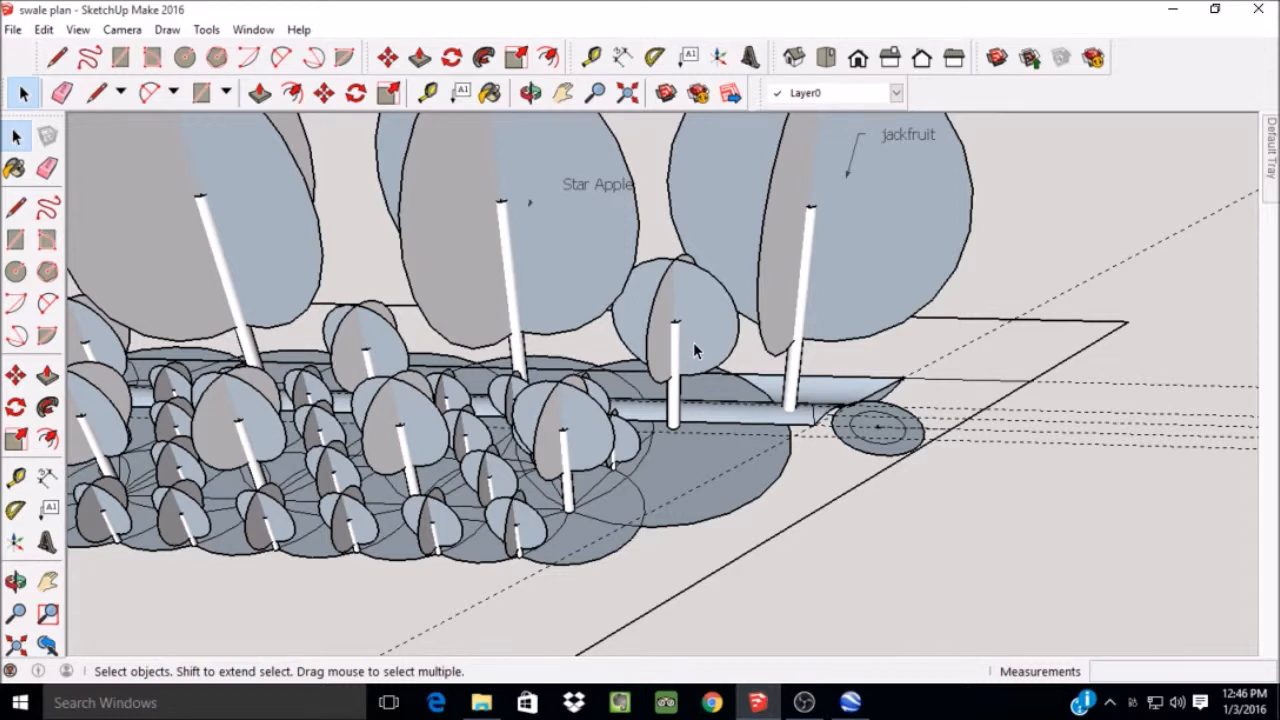
pyautogui.moveTo(28, 48)
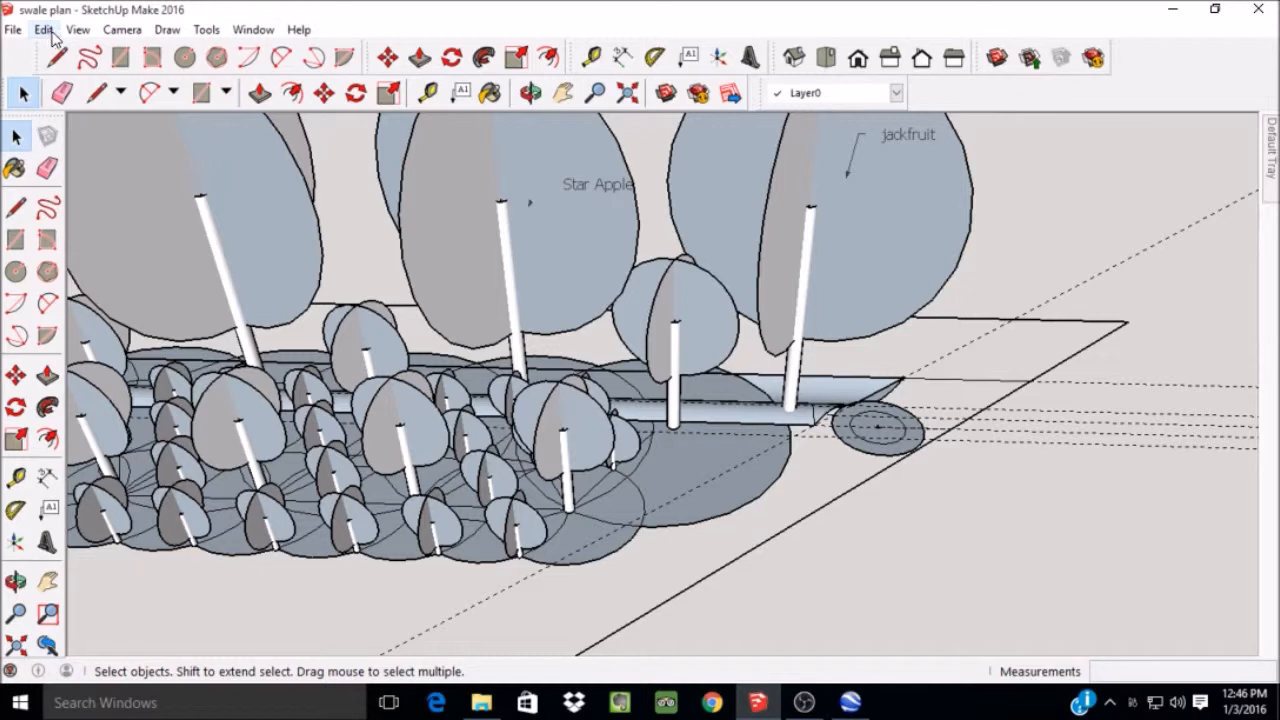
# Undo the scale via Edit > Undo Scale, restoring the tree's original size.
pyautogui.click(44, 30)
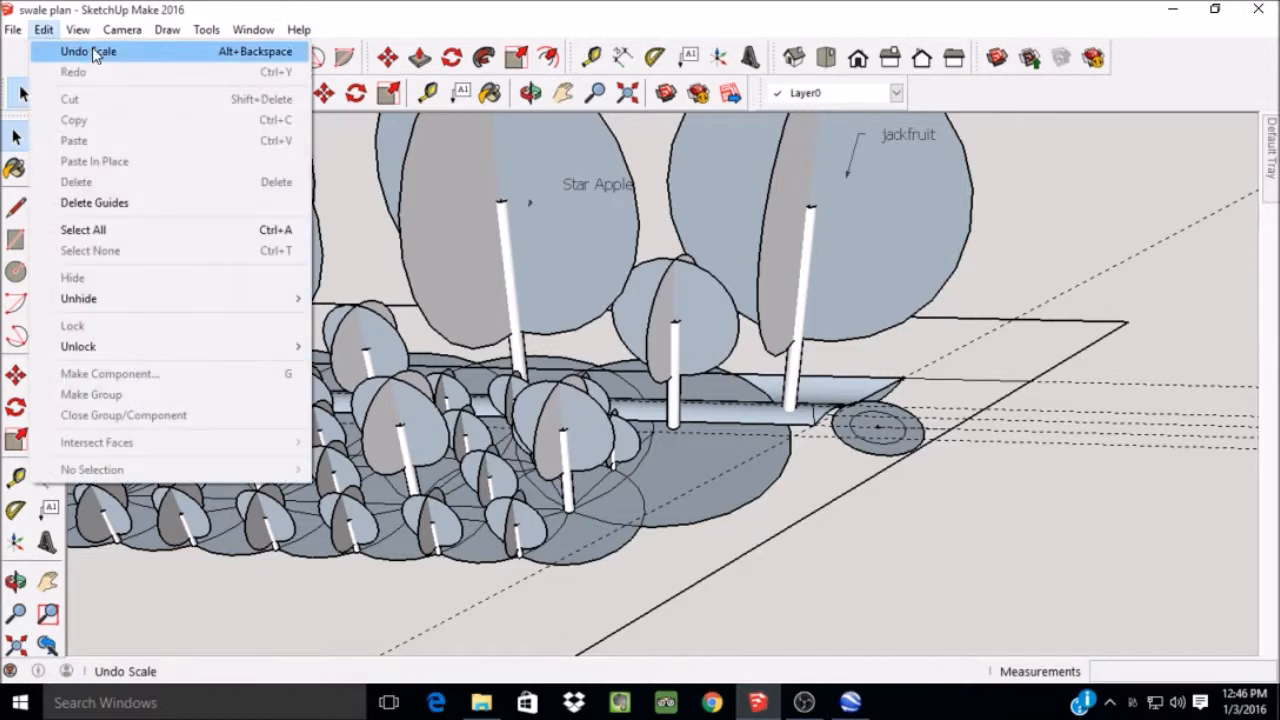
pyautogui.click(88, 52)
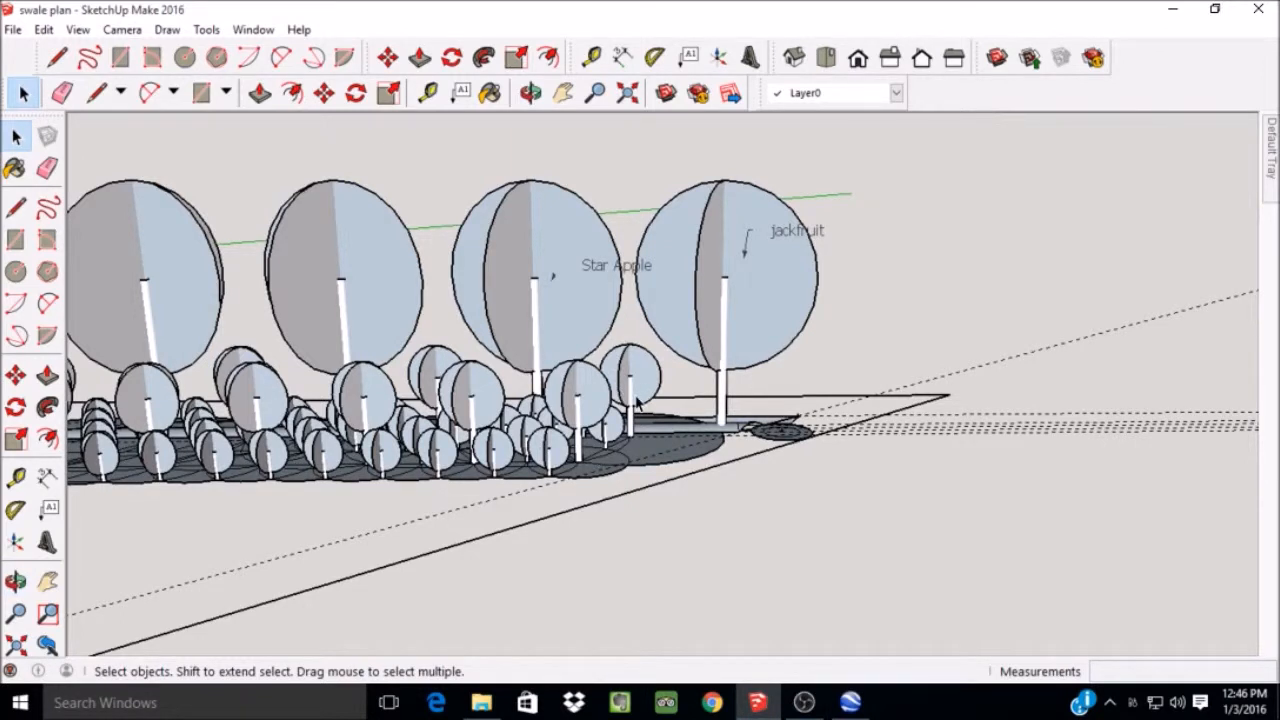
pyautogui.moveTo(624, 384)
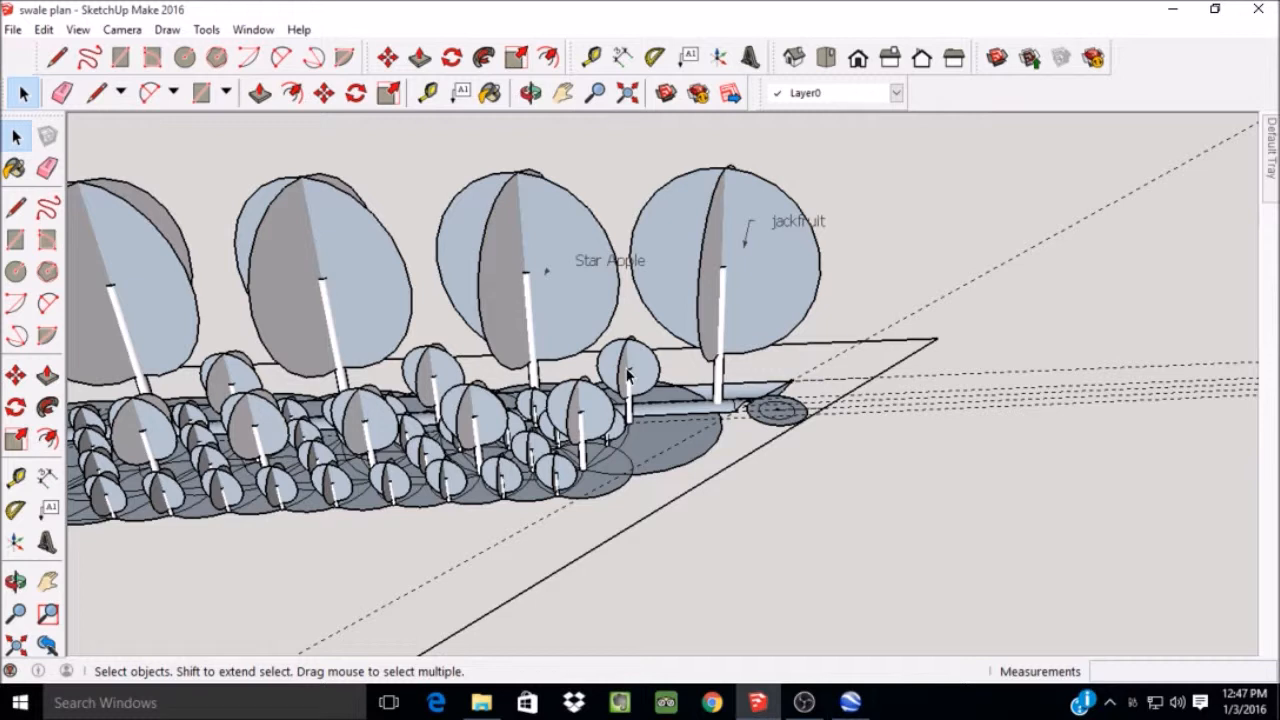
pyautogui.moveTo(624, 370)
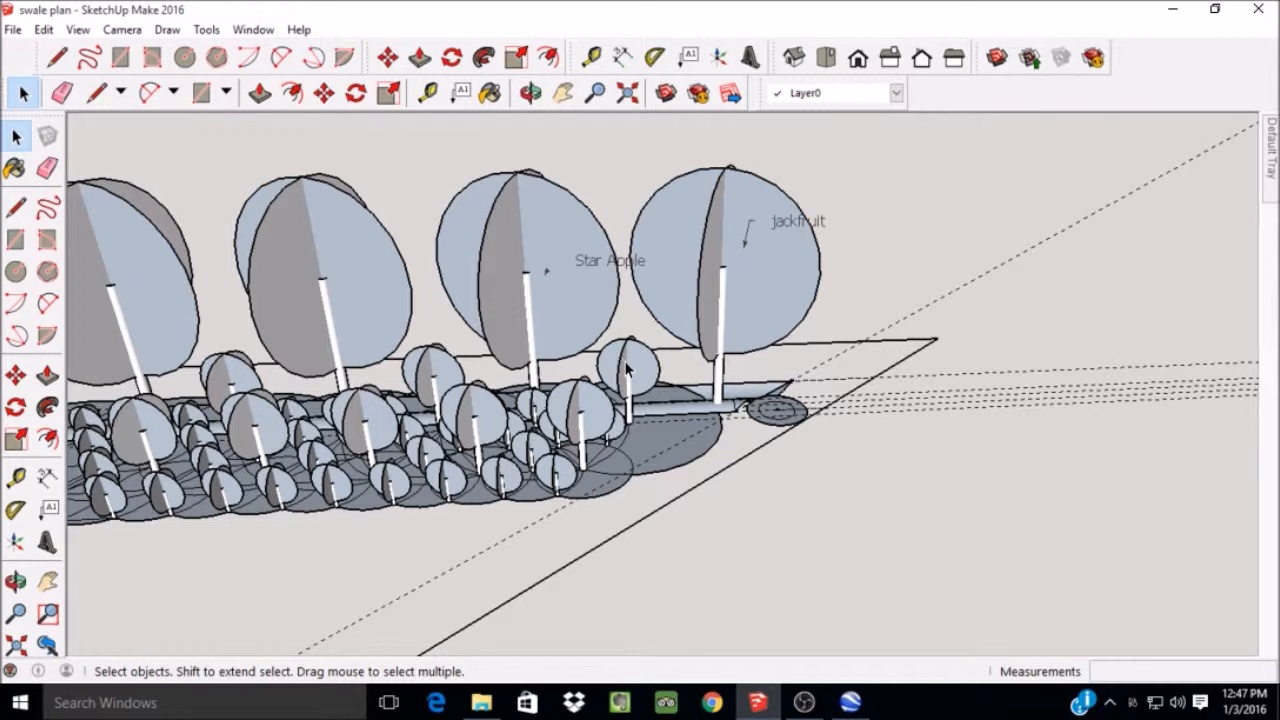
pyautogui.moveTo(642, 378)
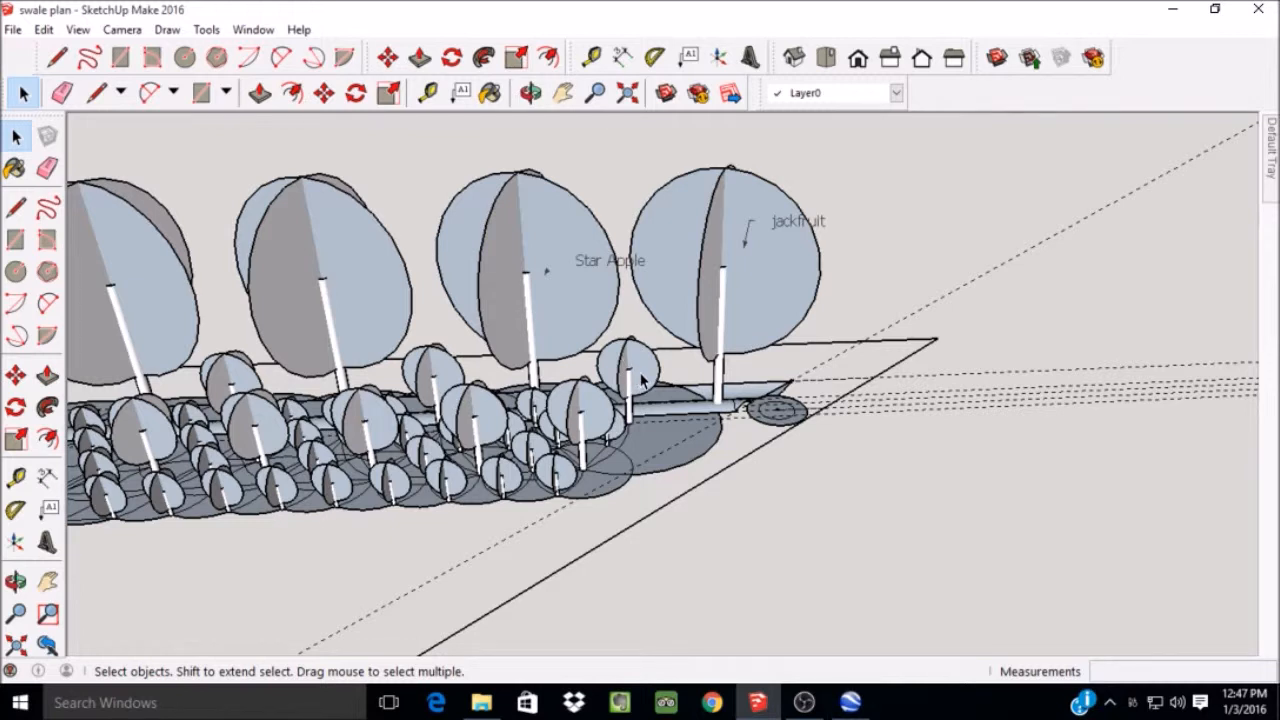
pyautogui.moveTo(764, 244)
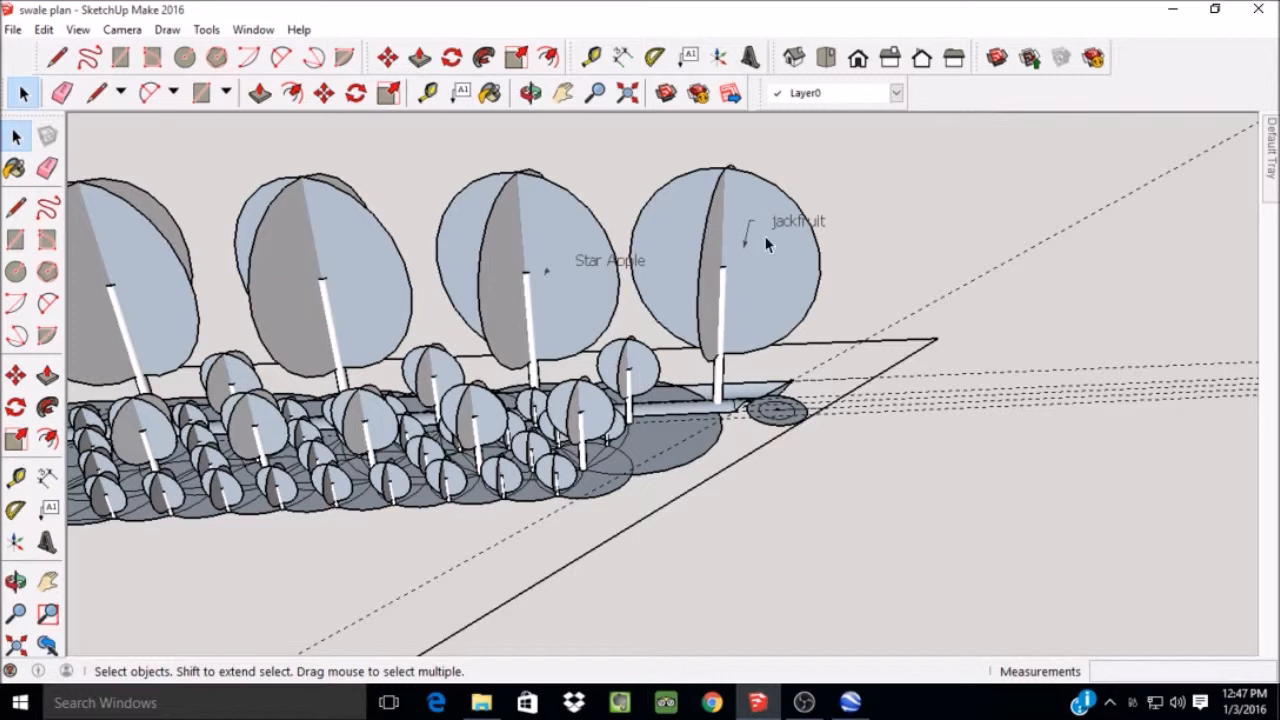
pyautogui.moveTo(720, 290)
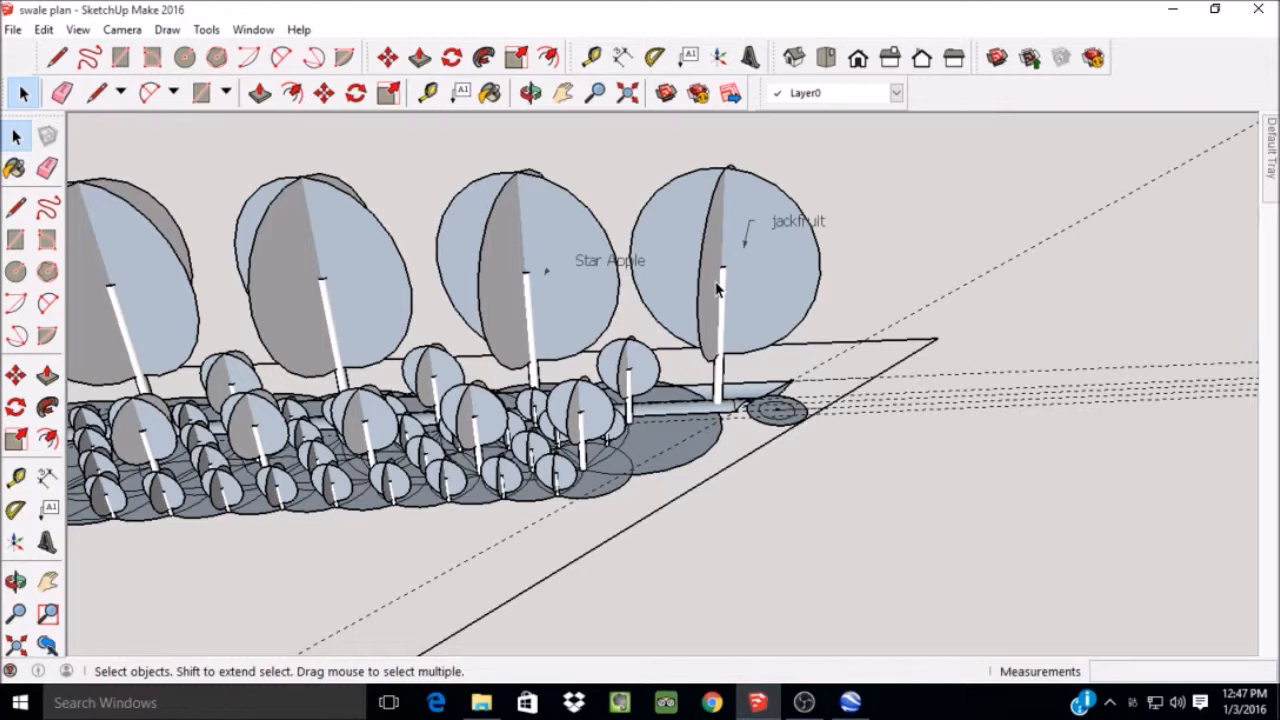
pyautogui.moveTo(530, 296)
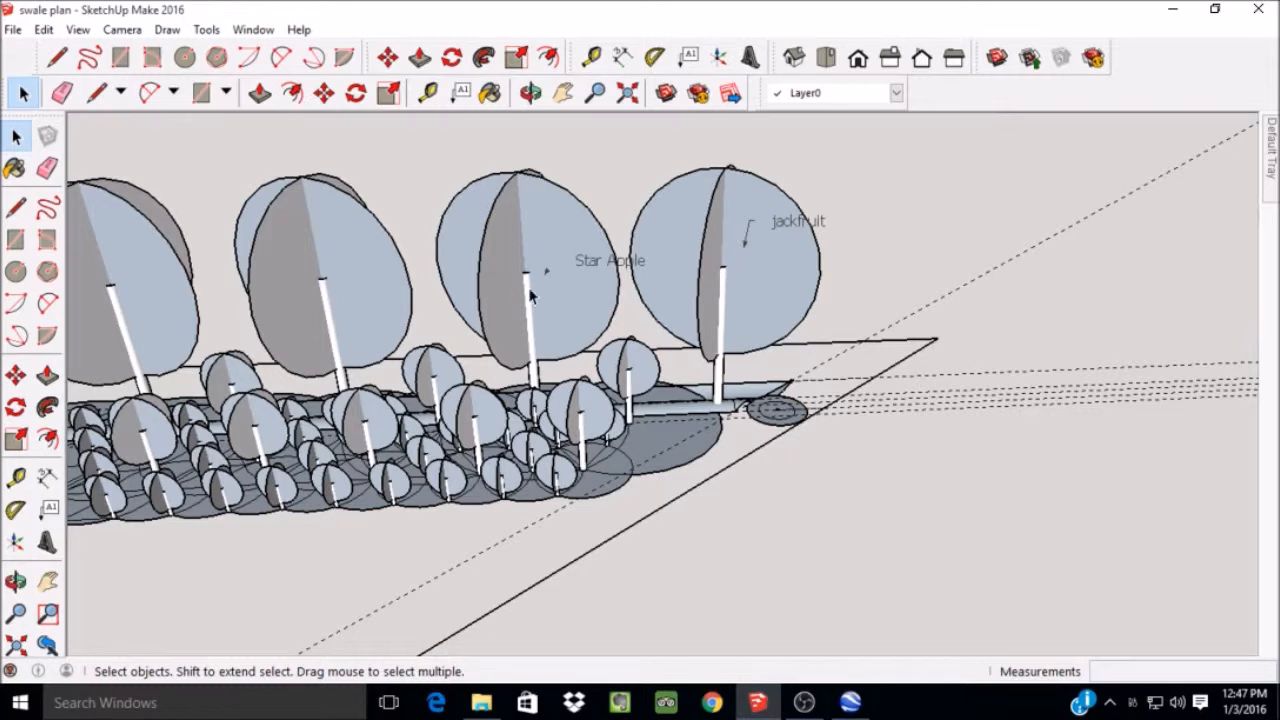
pyautogui.moveTo(628, 318)
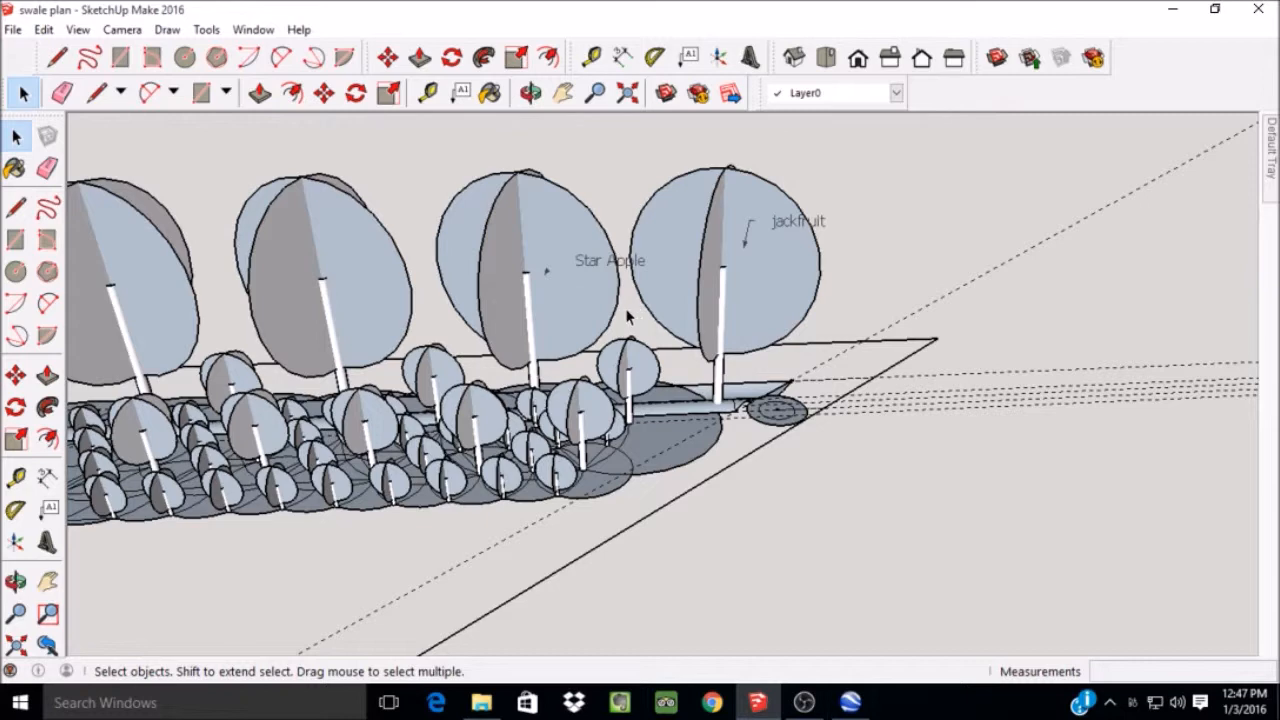
pyautogui.moveTo(618, 332)
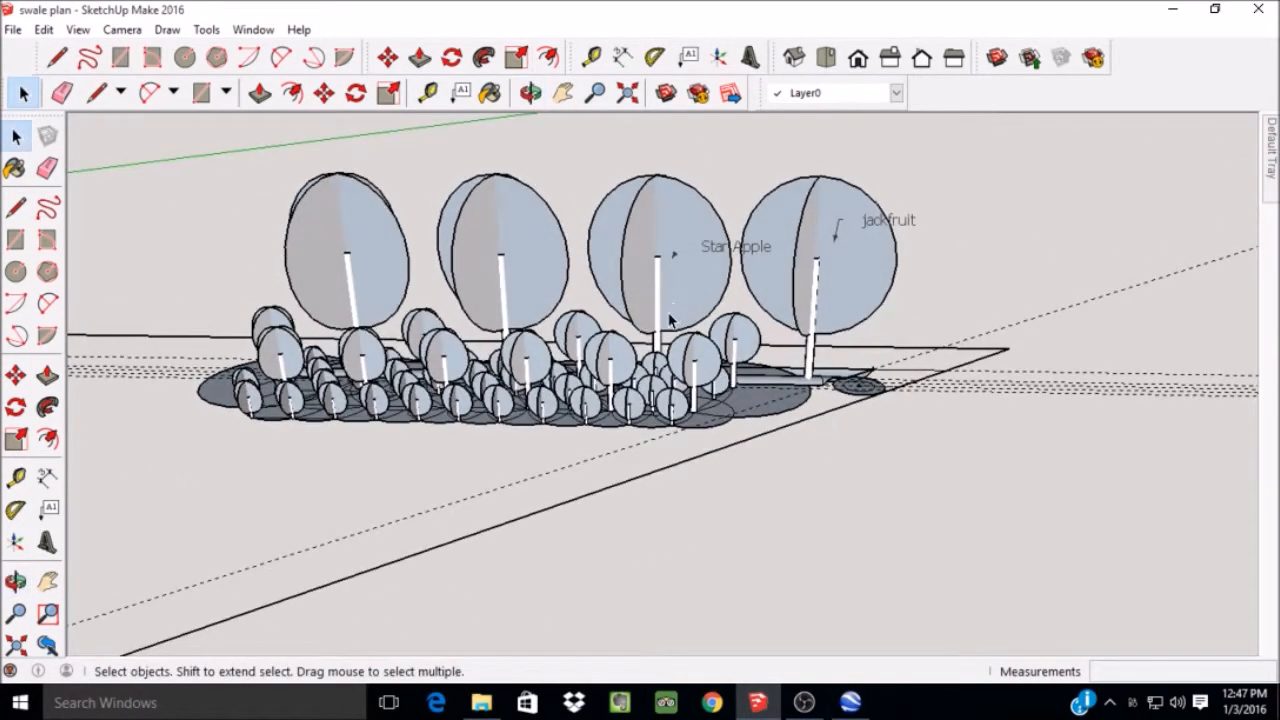
pyautogui.moveTo(664, 344)
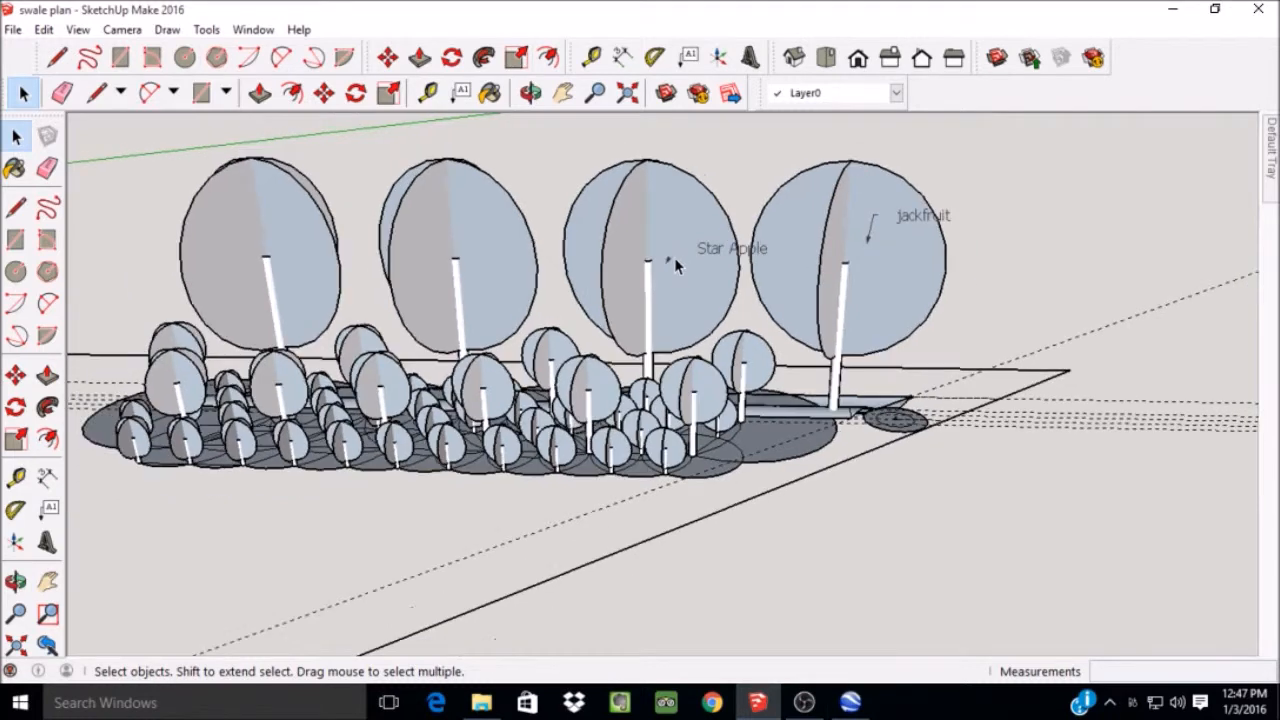
pyautogui.moveTo(400, 458)
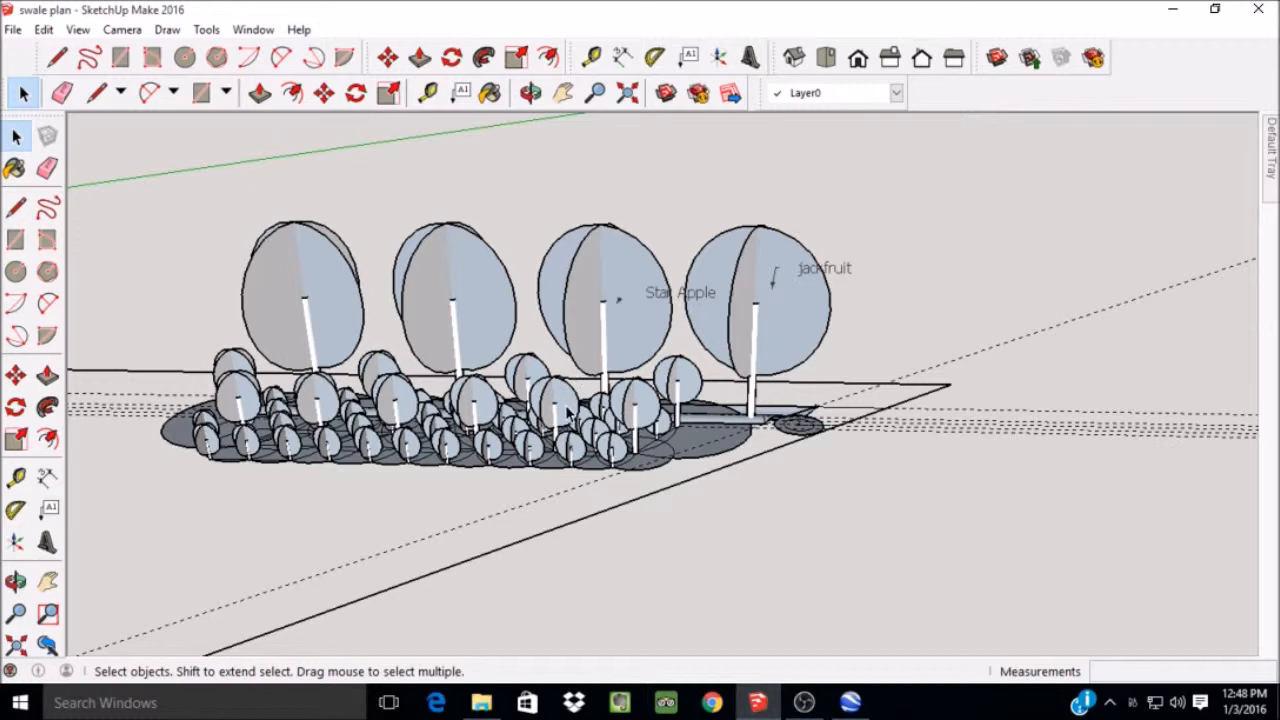
pyautogui.moveTo(576, 436)
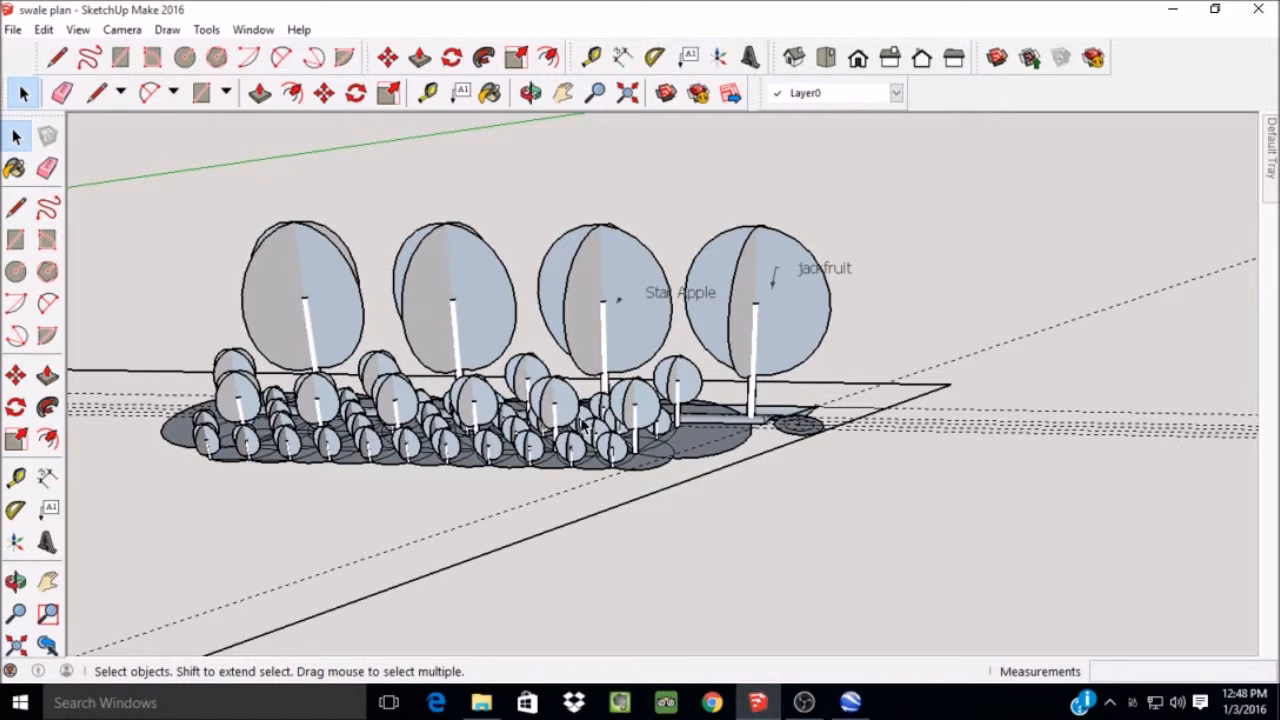
pyautogui.moveTo(670, 450)
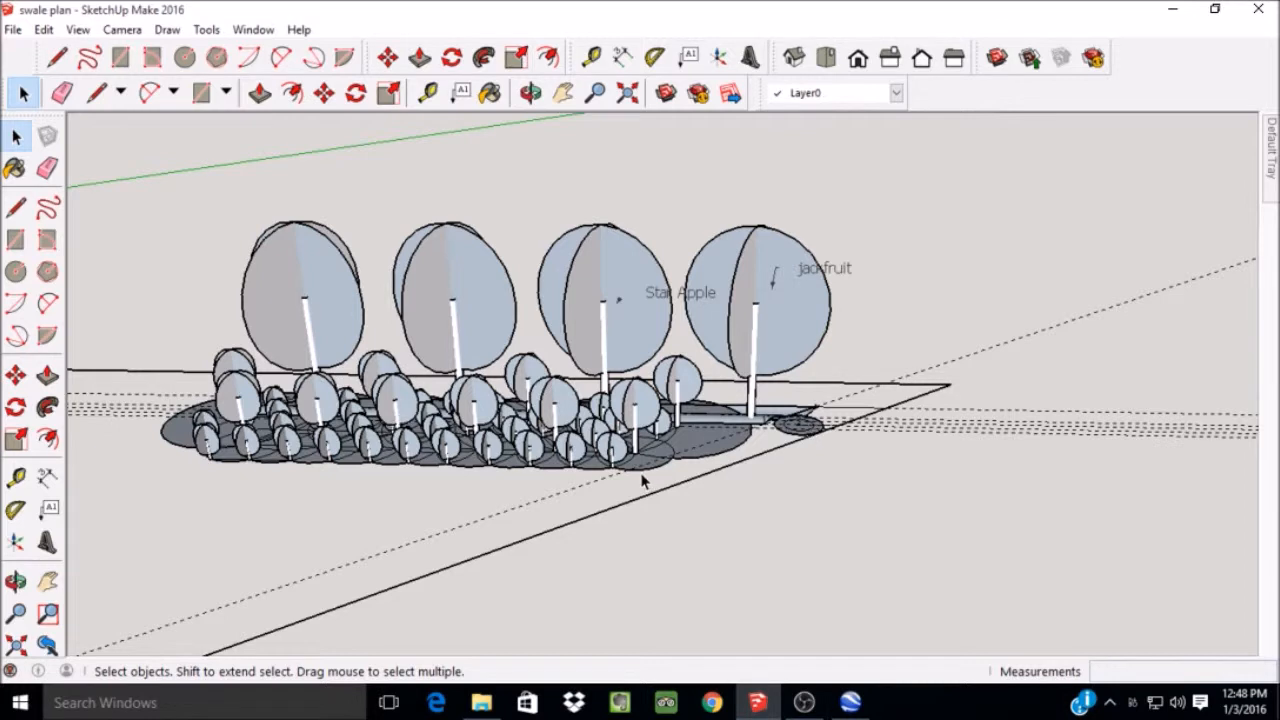
pyautogui.moveTo(596, 432)
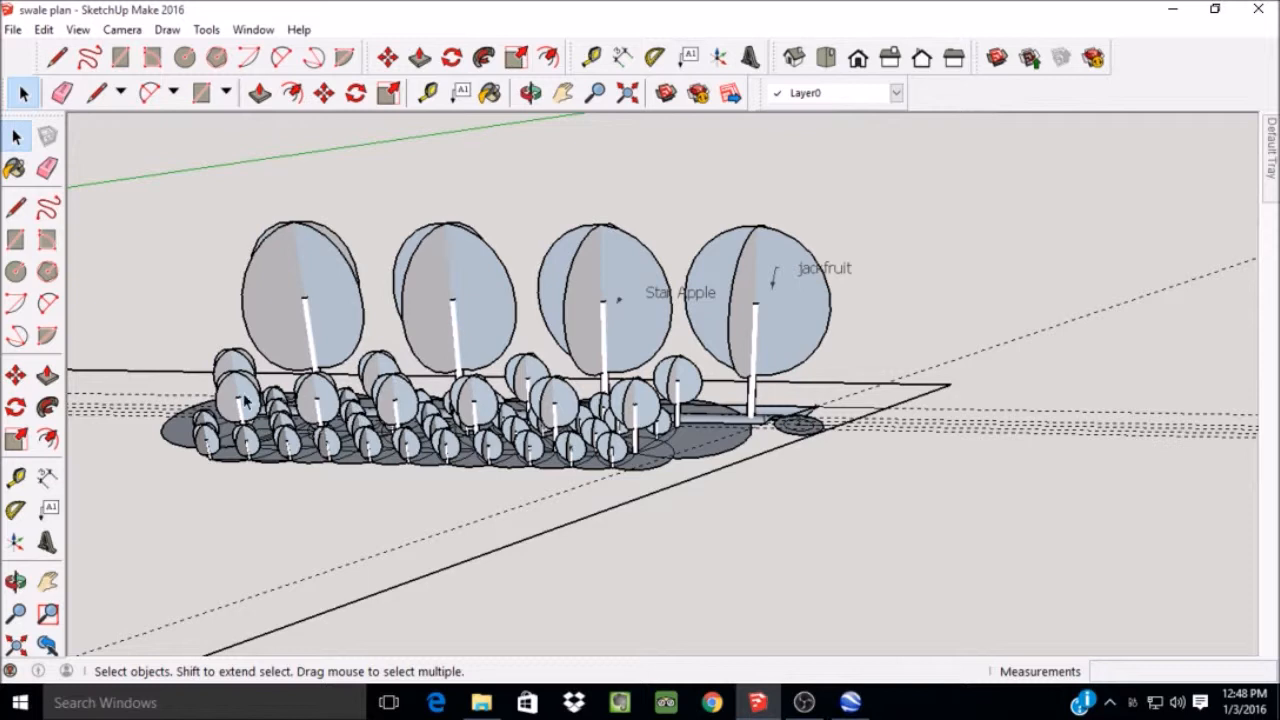
pyautogui.moveTo(816, 328)
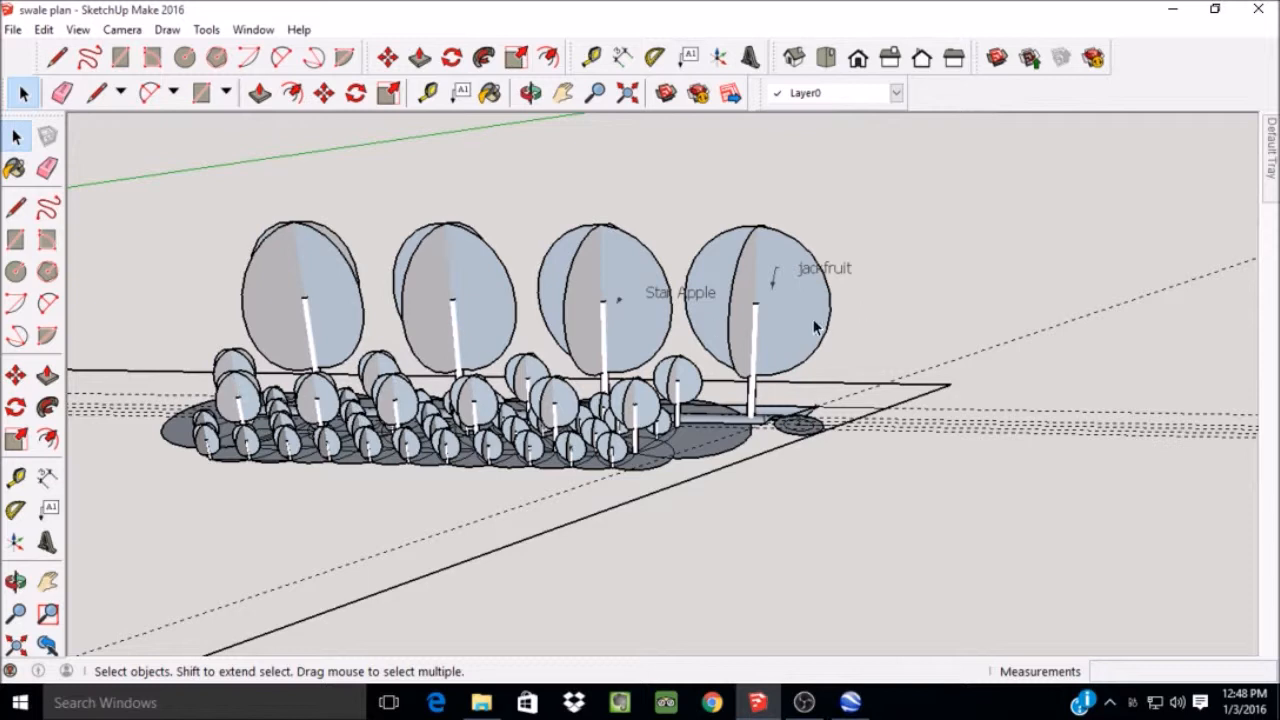
pyautogui.moveTo(810, 332)
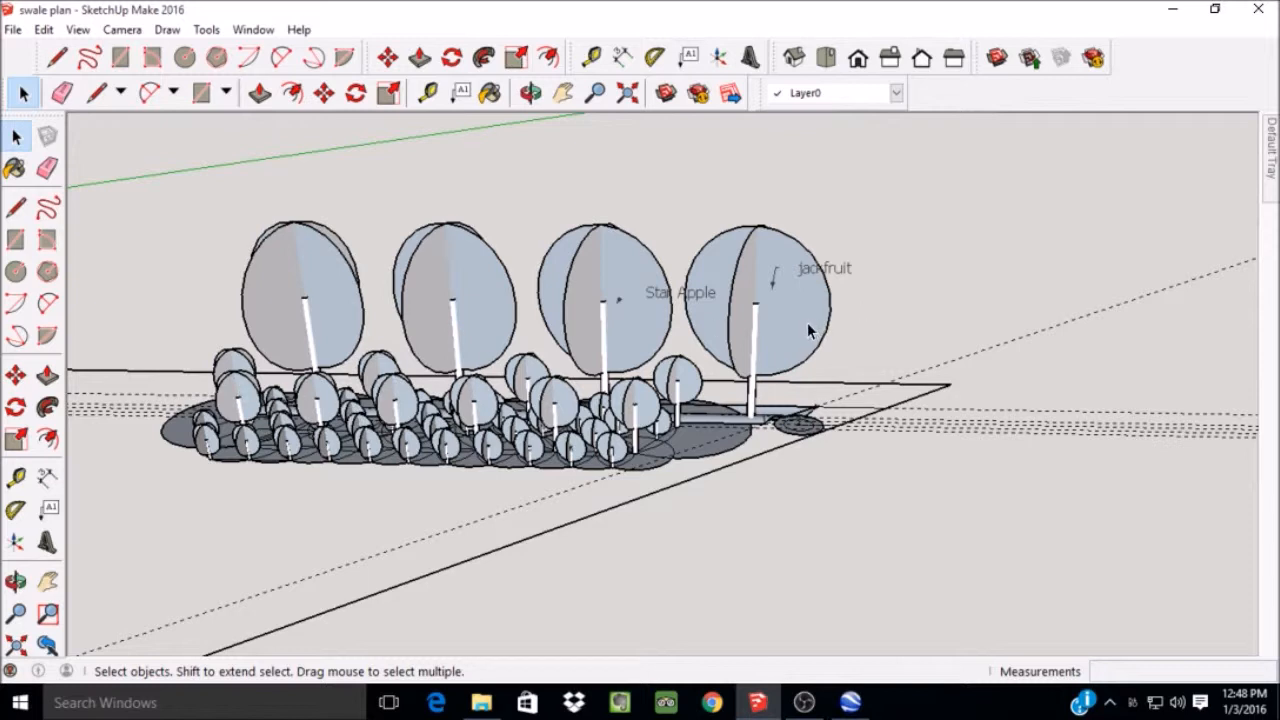
pyautogui.moveTo(798, 338)
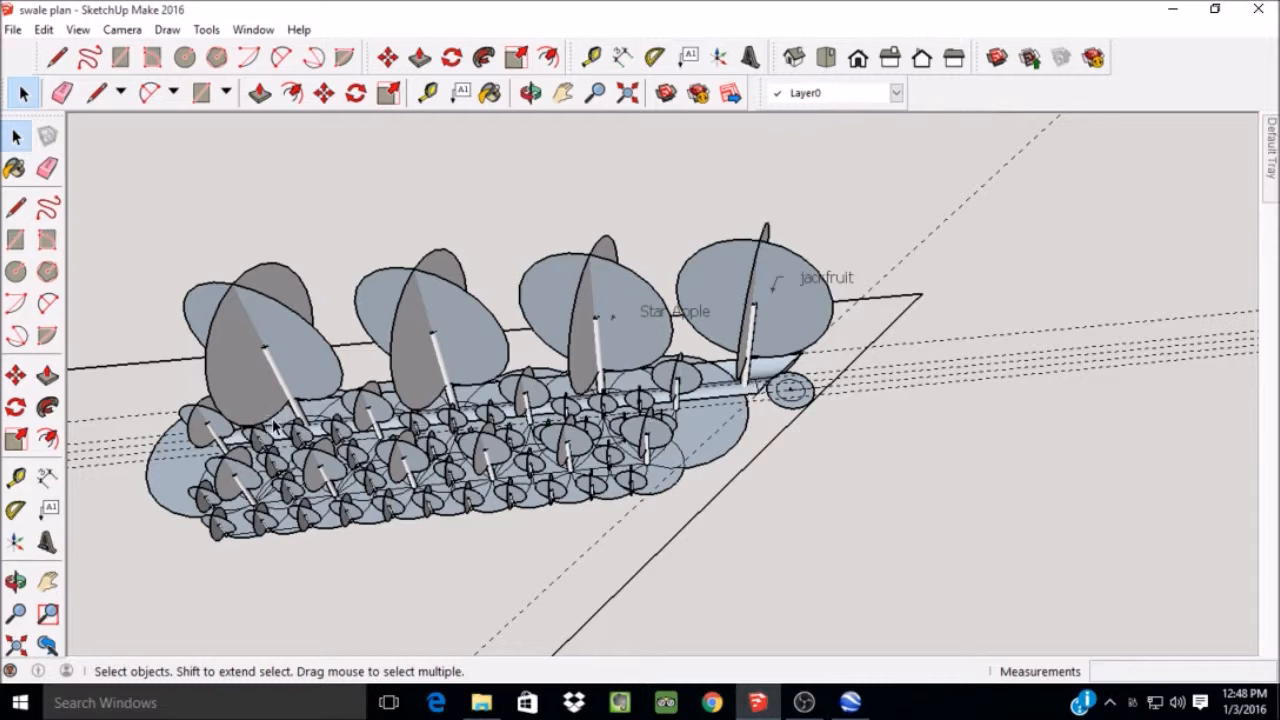
pyautogui.moveTo(670, 398)
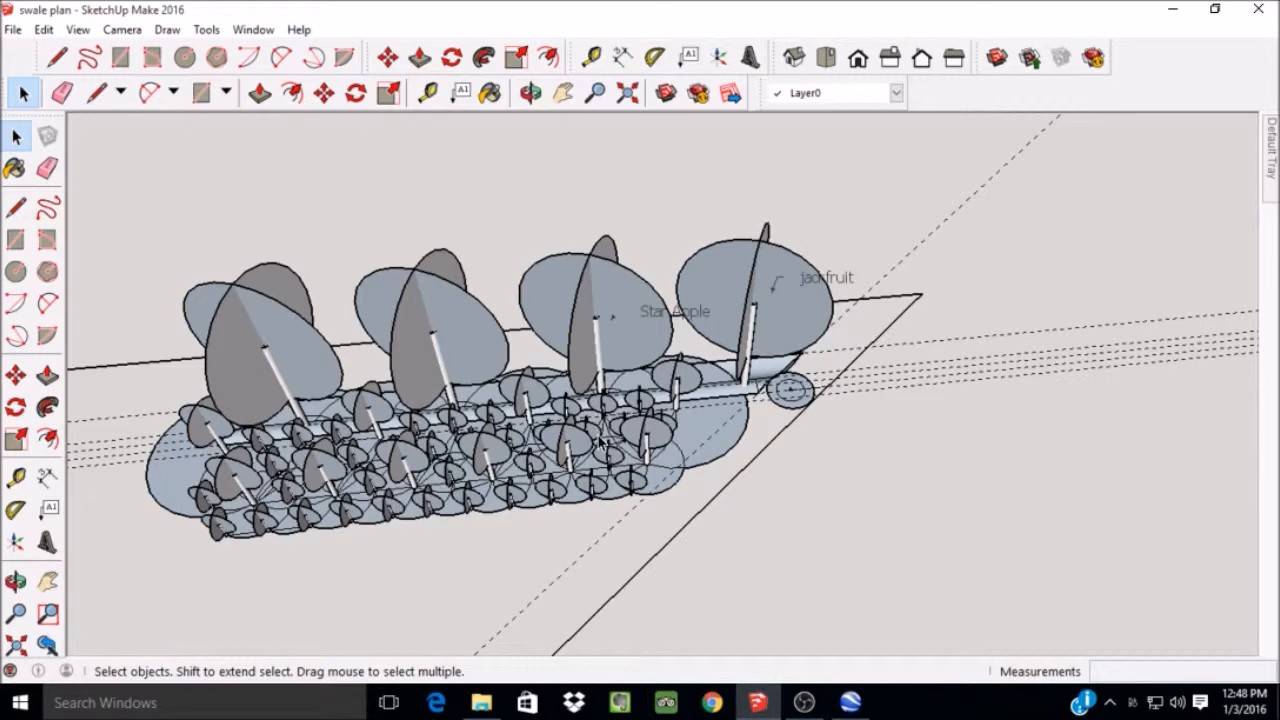
# Expand the Layers panel, showing all tree layers visible and the terrain snapshot hidden.
pyautogui.click(530, 92)
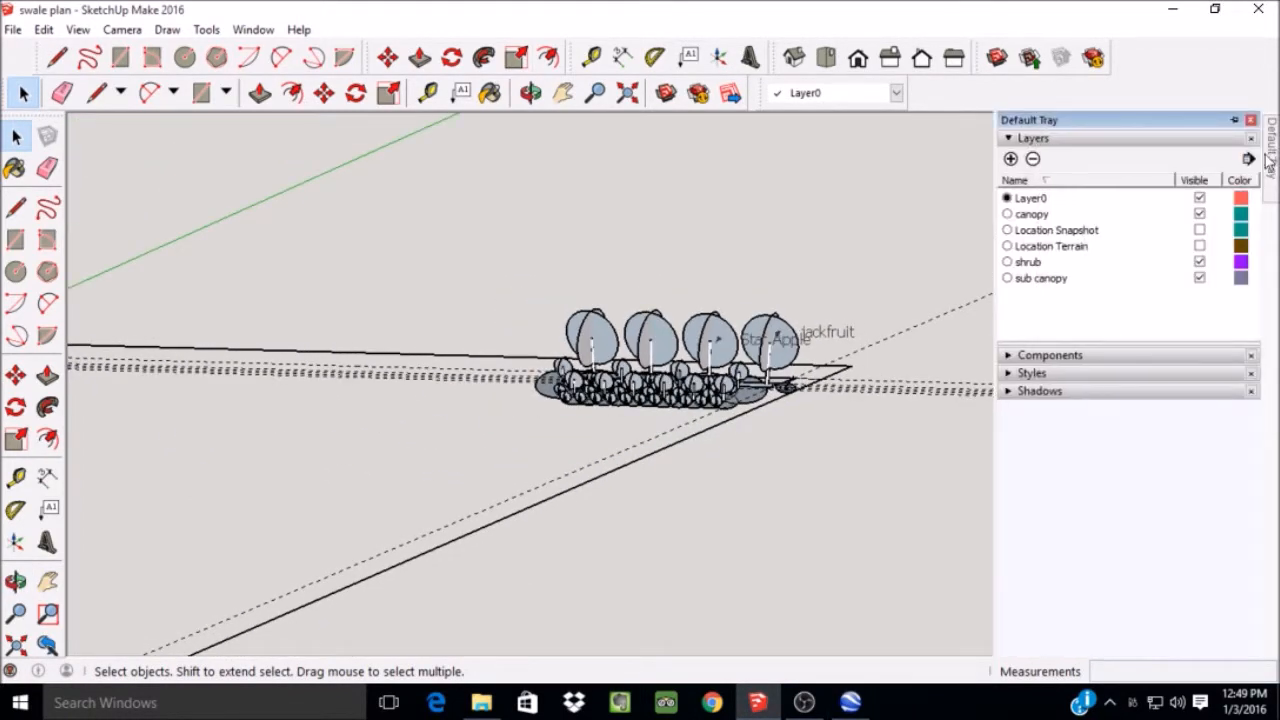
# Show the Location Snapshot layer, hide Location Terrain, and view the property from directly above.
pyautogui.click(1200, 228)
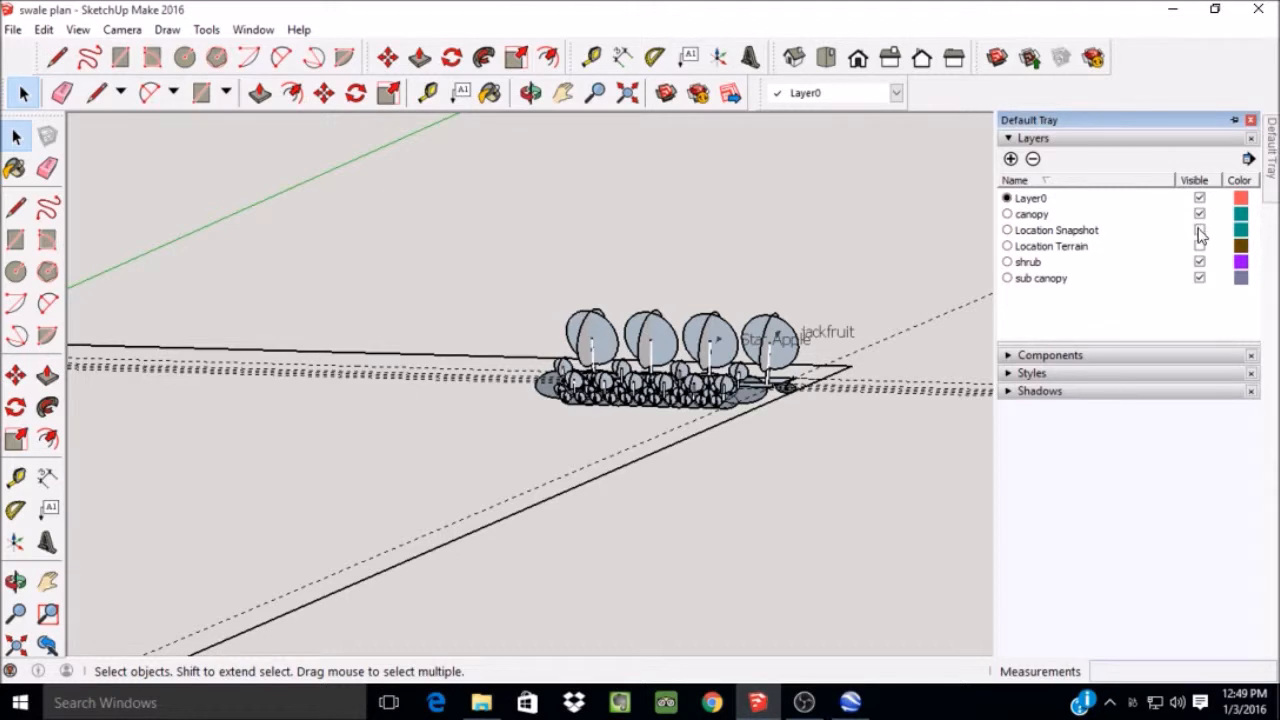
pyautogui.click(1200, 230)
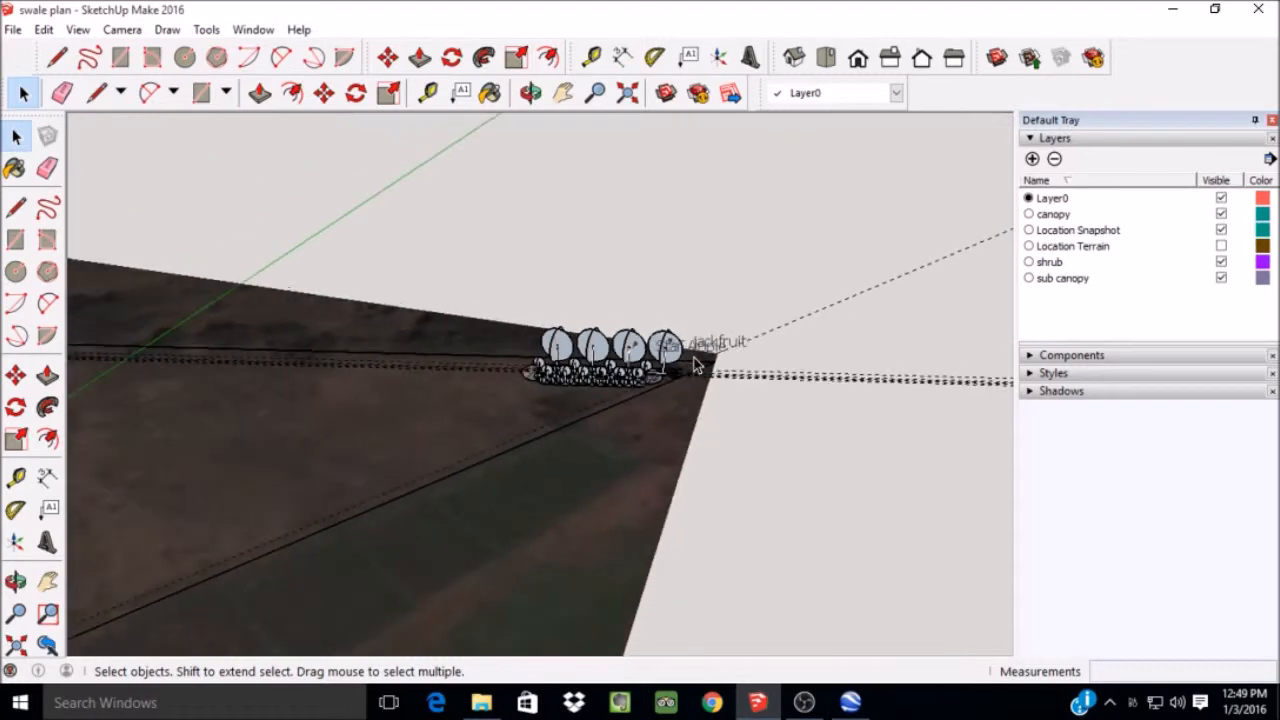
pyautogui.moveTo(700, 360); pyautogui.dragTo(330, 380)
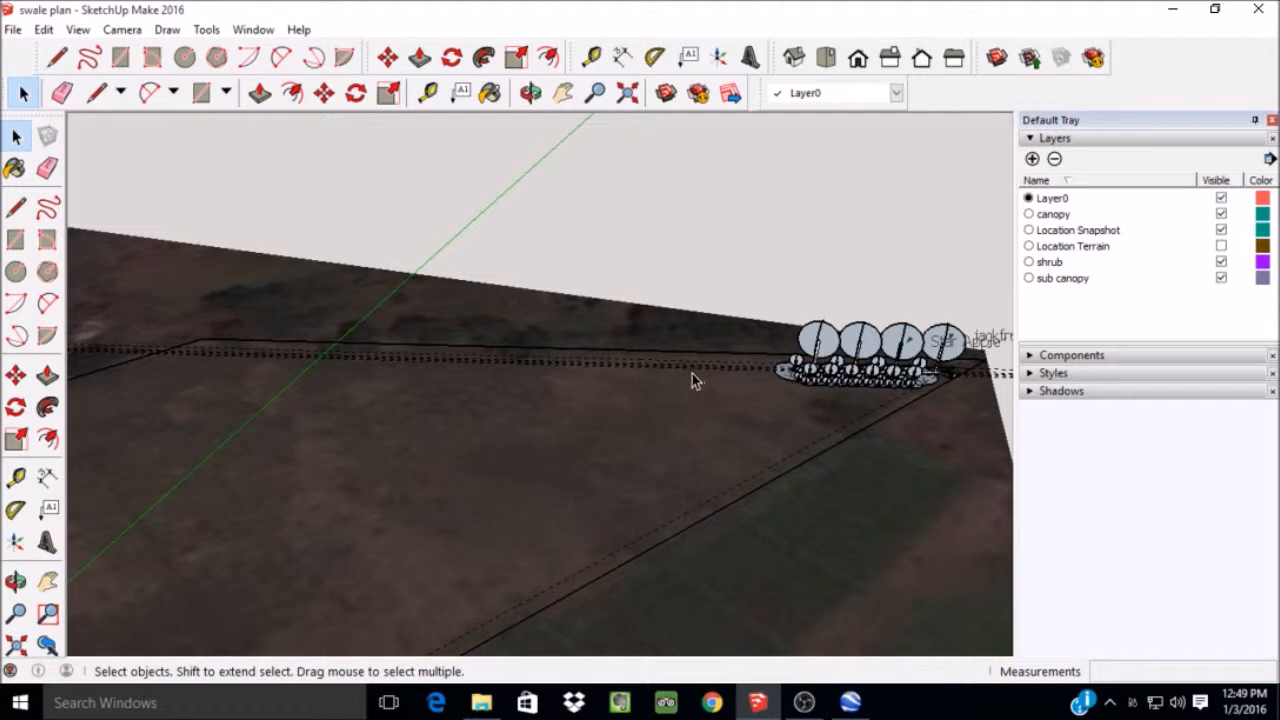
pyautogui.moveTo(648, 380)
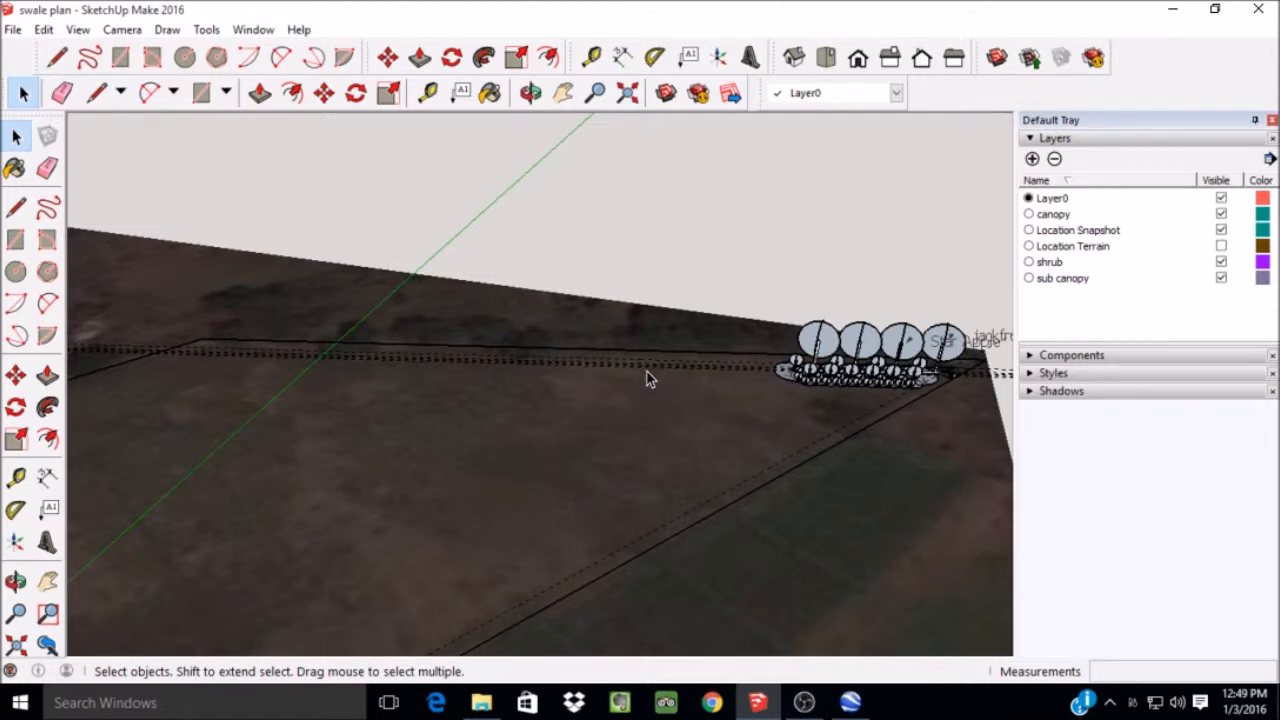
pyautogui.moveTo(770, 378)
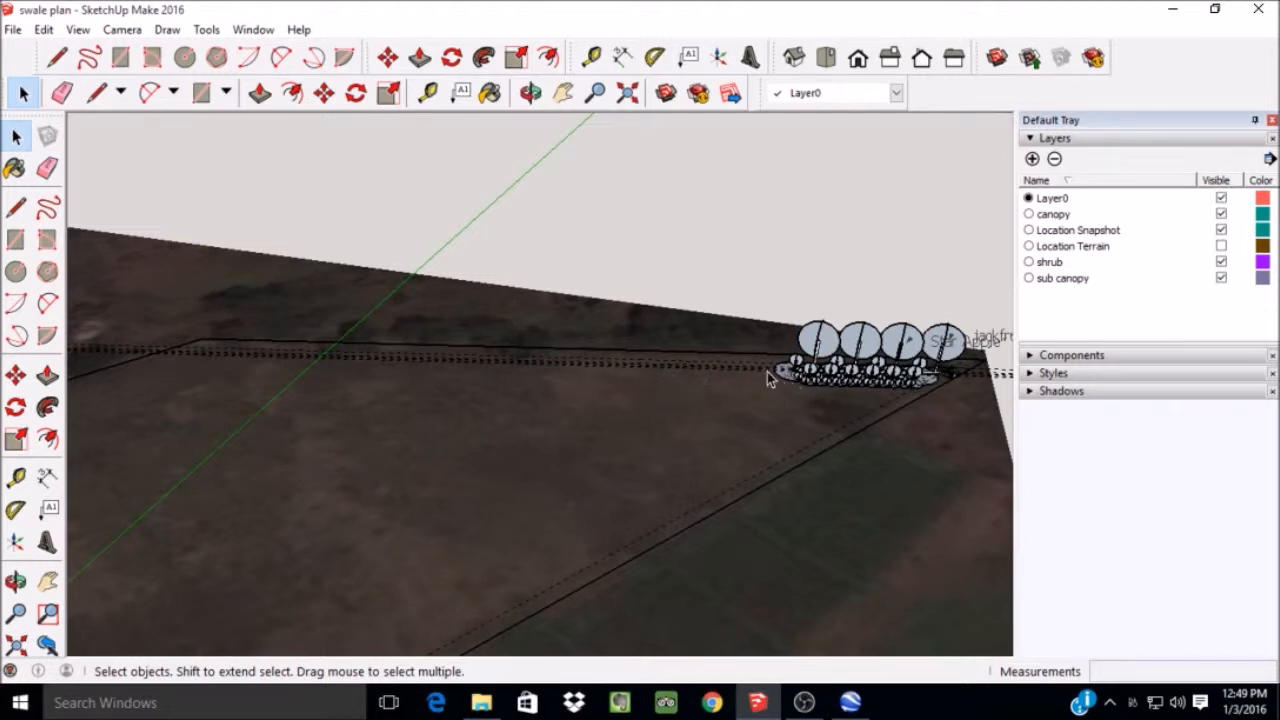
pyautogui.moveTo(670, 384)
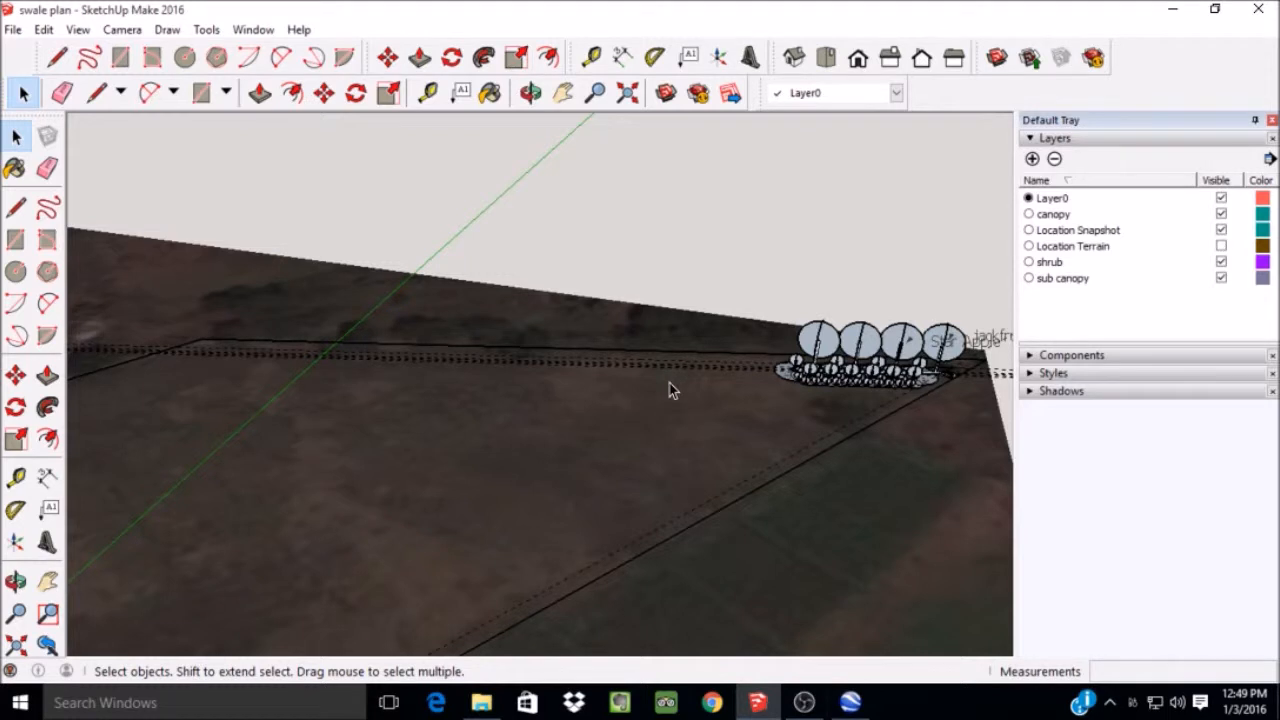
pyautogui.moveTo(936, 350)
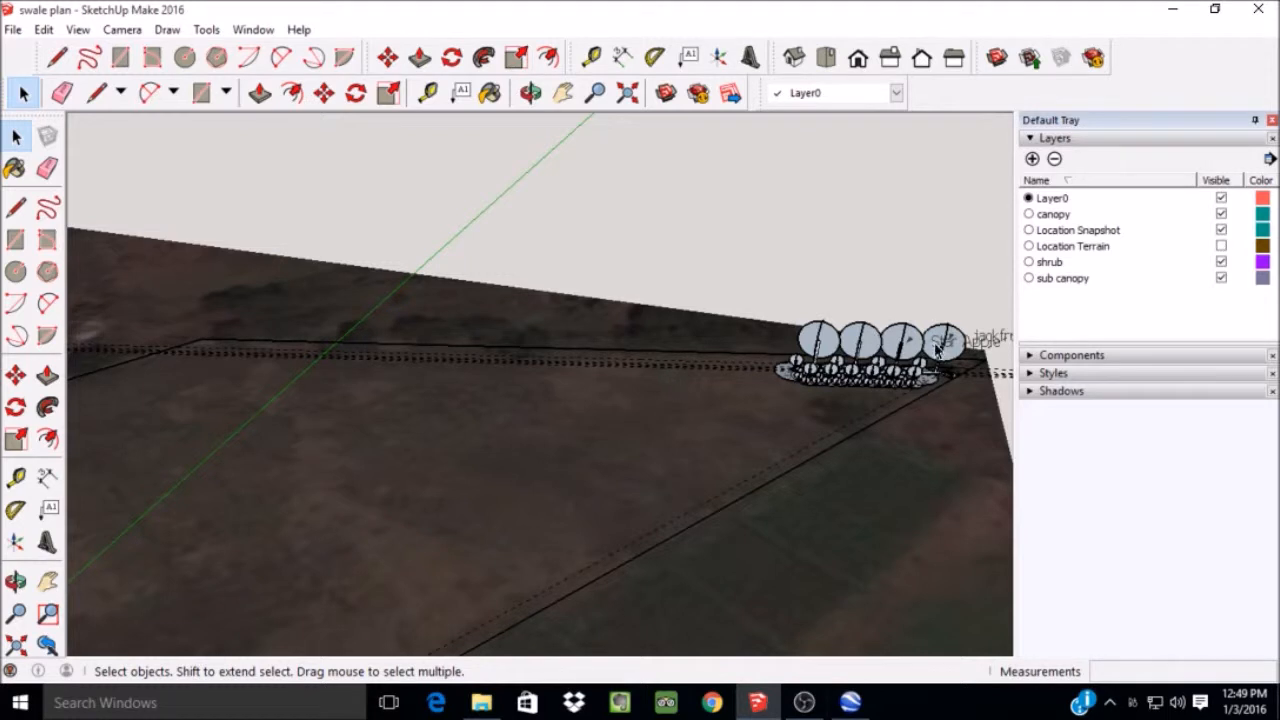
pyautogui.moveTo(820, 390)
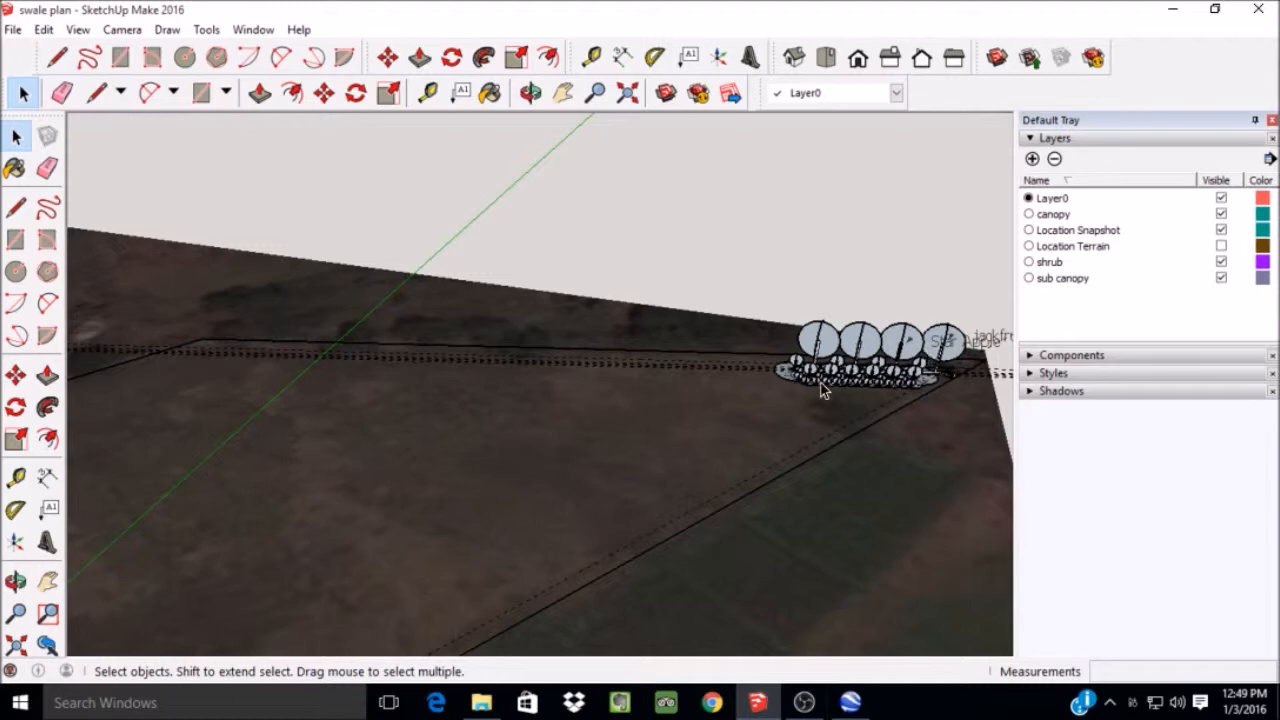
pyautogui.moveTo(840, 390); pyautogui.dragTo(840, 400)
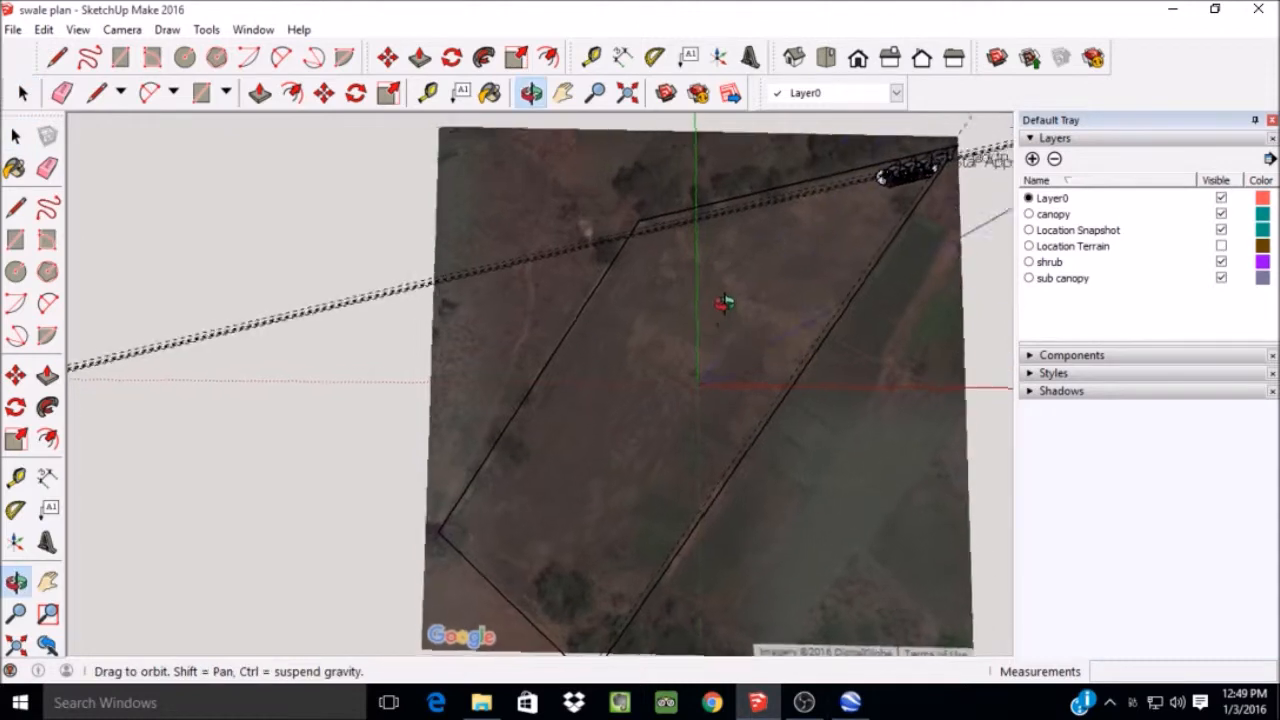
# Return to the Select tool with the whole property outline framed from above.
pyautogui.click(22, 94)
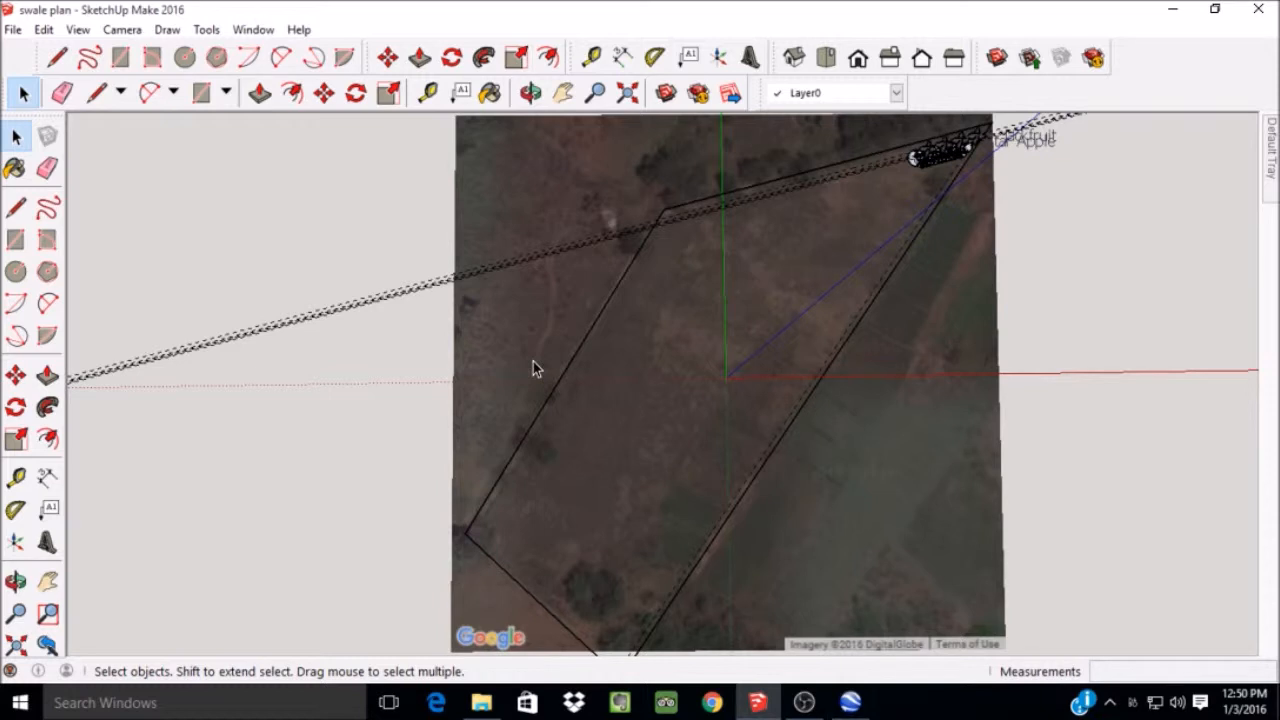
pyautogui.moveTo(892, 228)
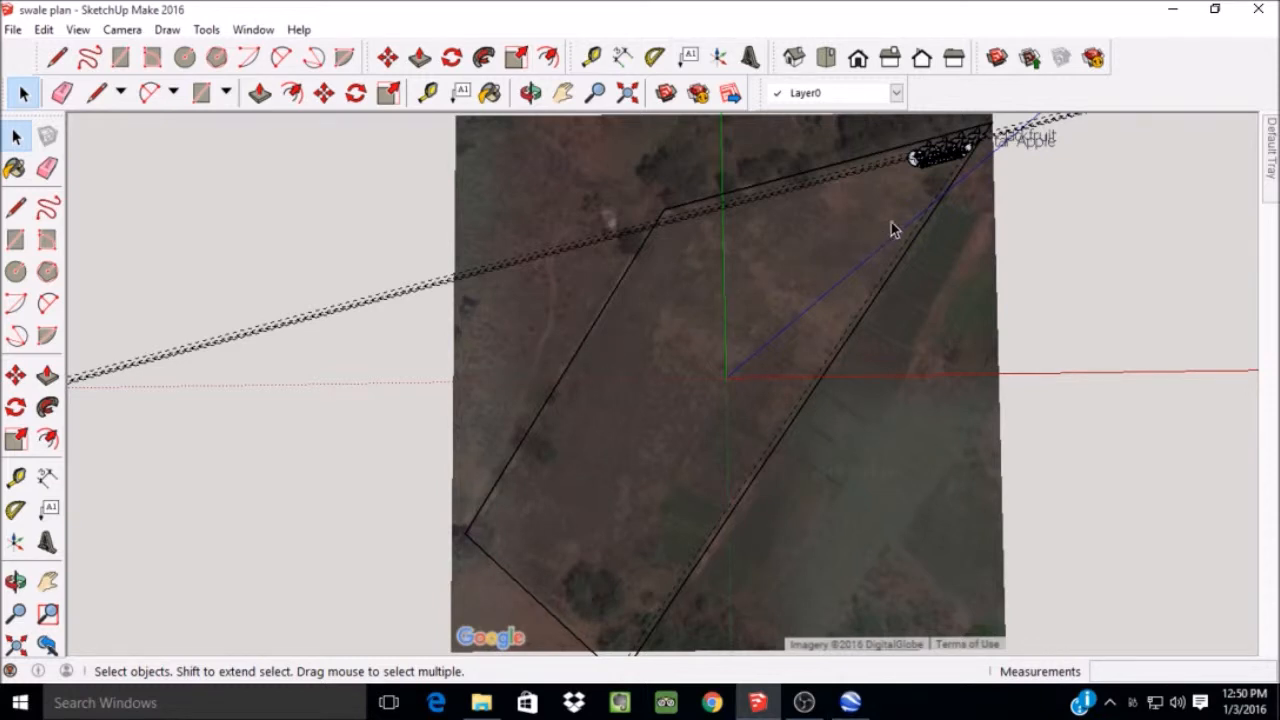
pyautogui.moveTo(932, 206)
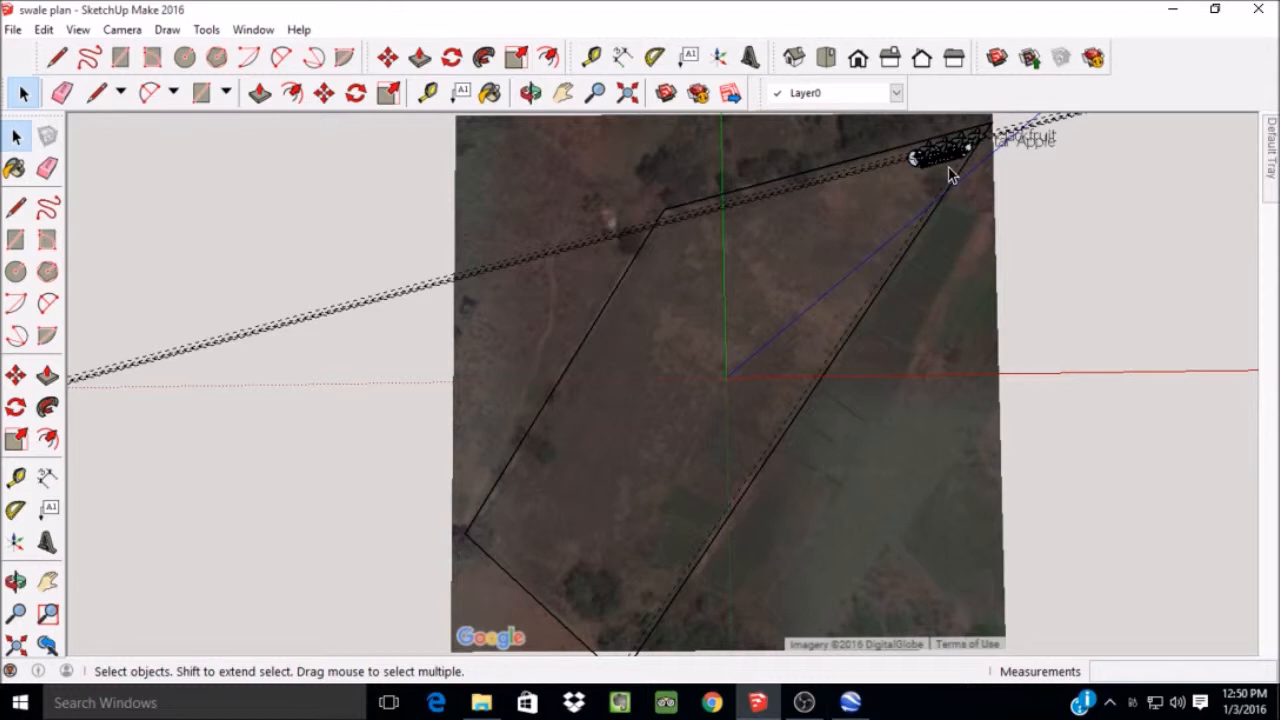
pyautogui.moveTo(952, 170)
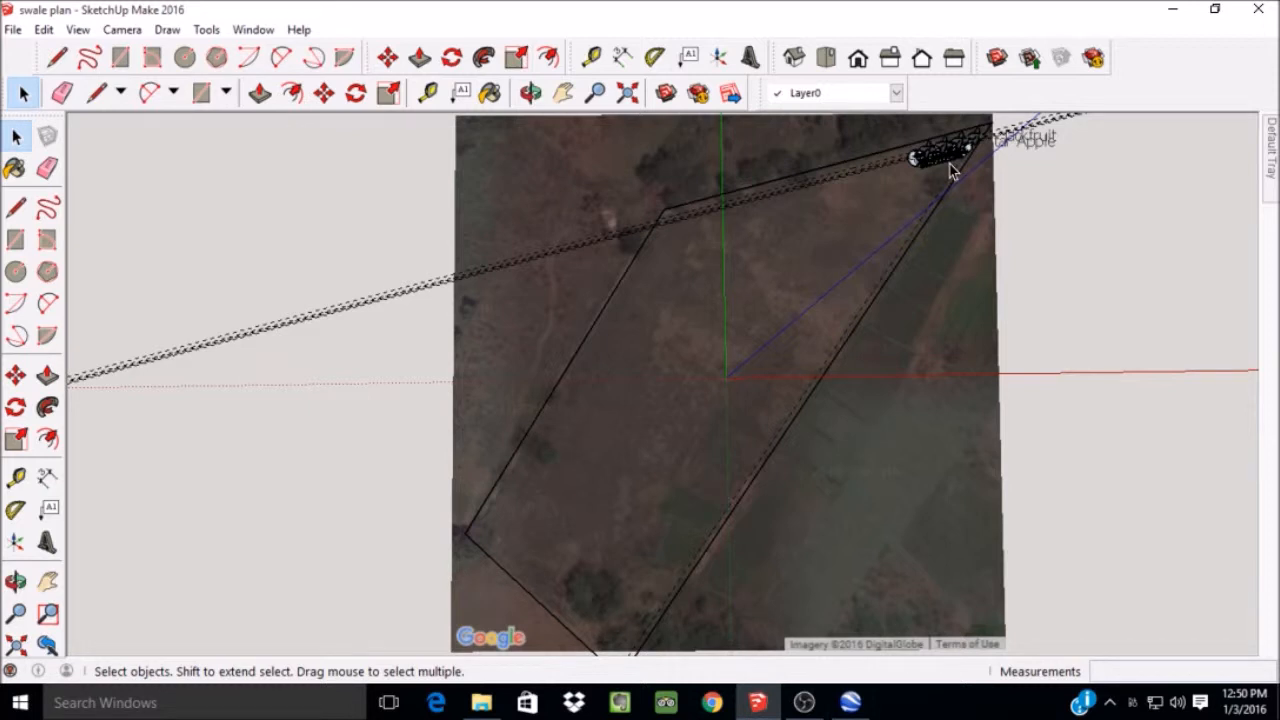
pyautogui.moveTo(948, 176)
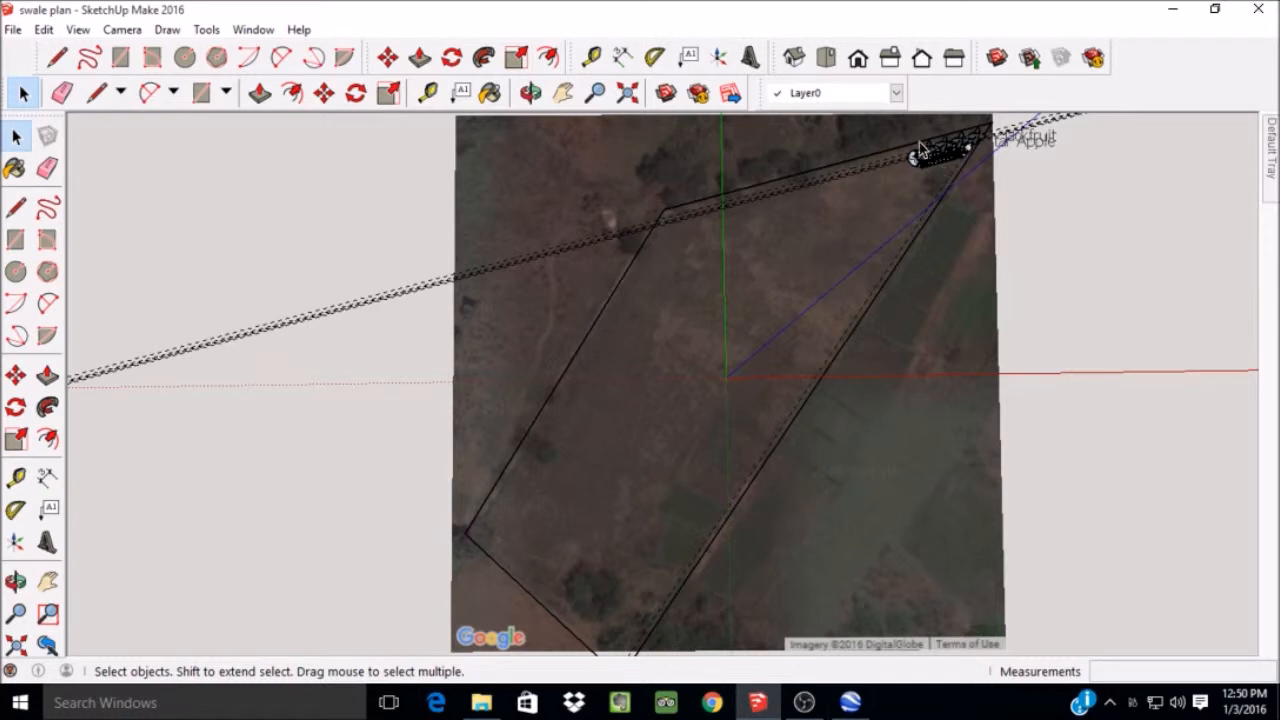
pyautogui.moveTo(956, 172)
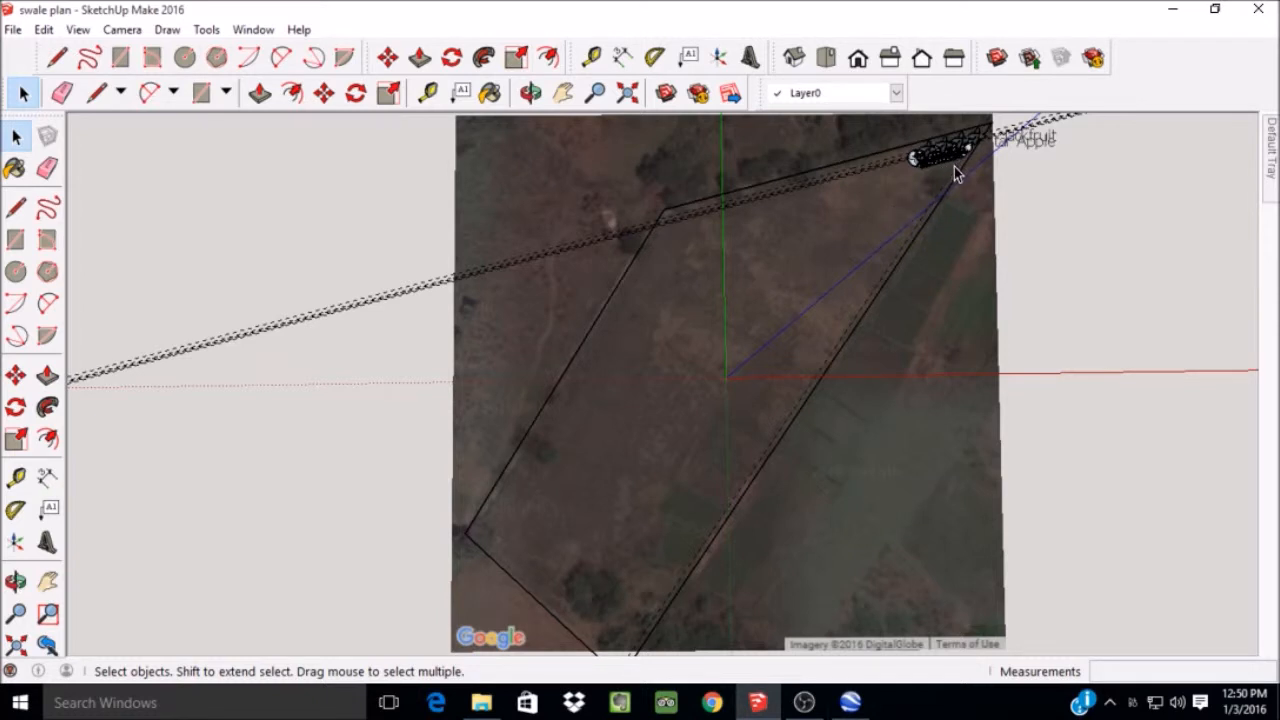